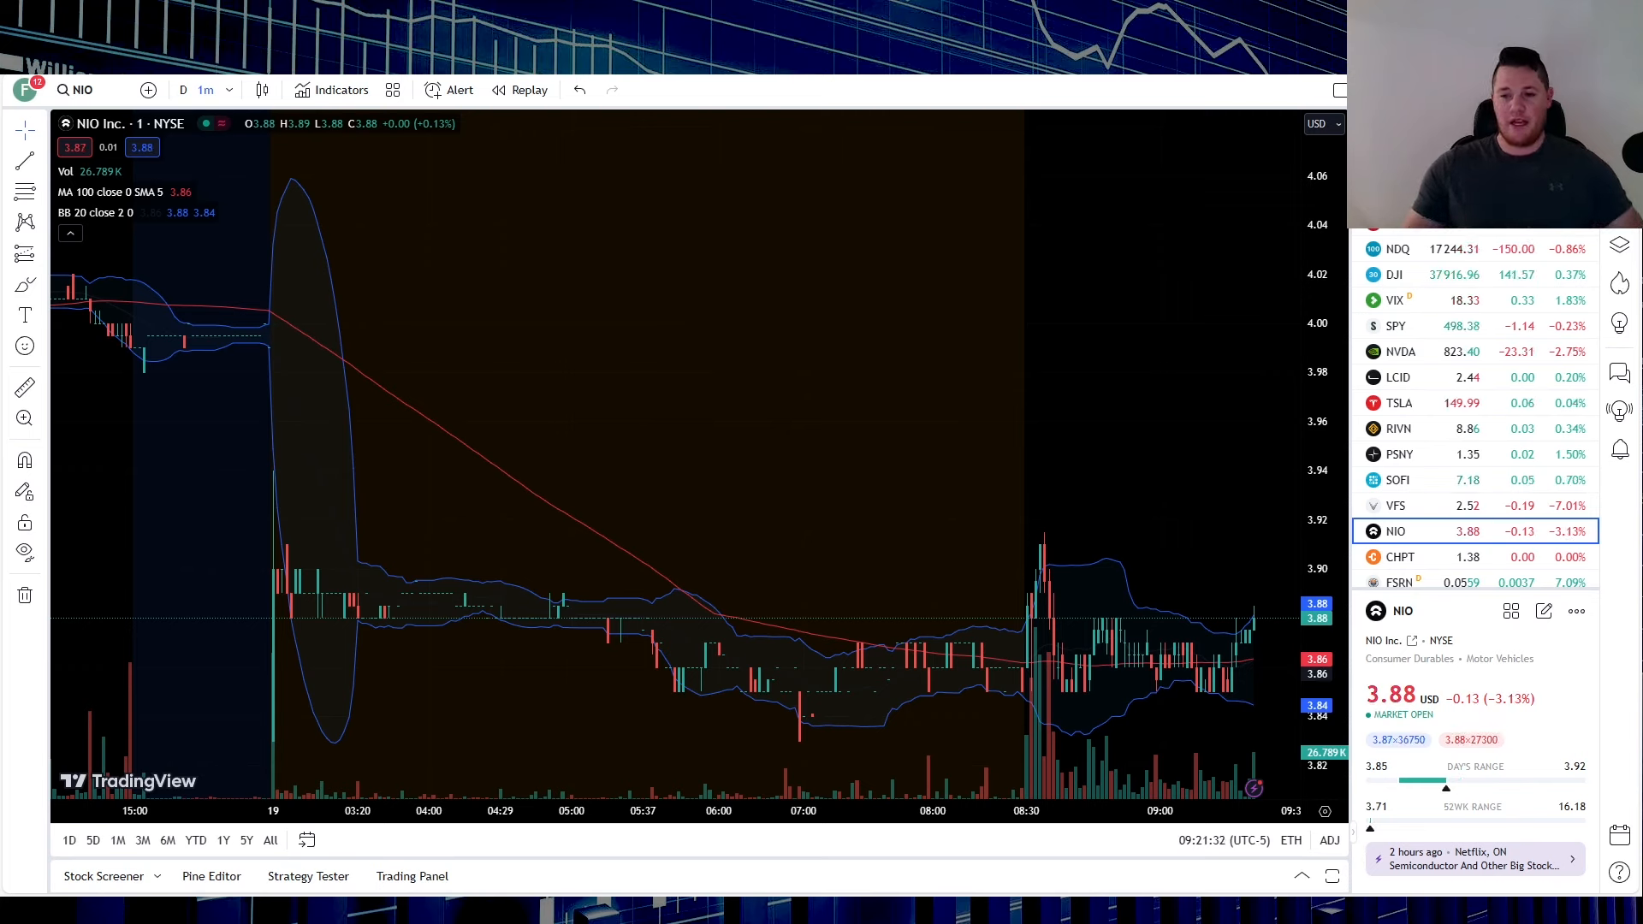
Scroll NIO's symbol details panel down to Key stats, showing next earnings, volume and market cap.
scroll(down, 3)
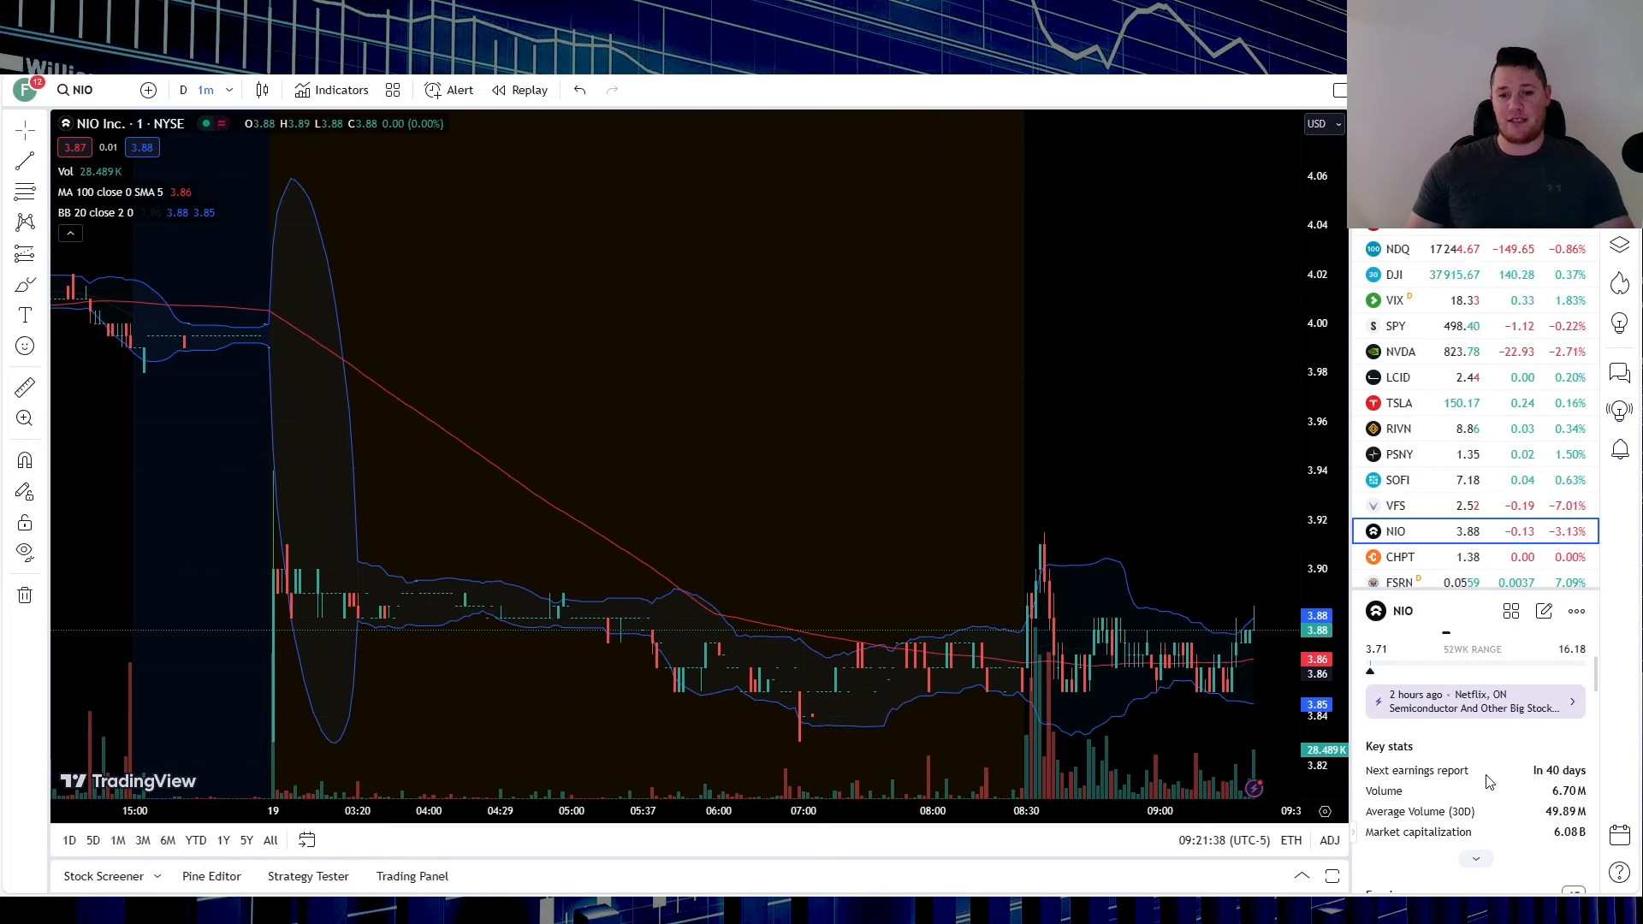
mouse_move(1045, 616)
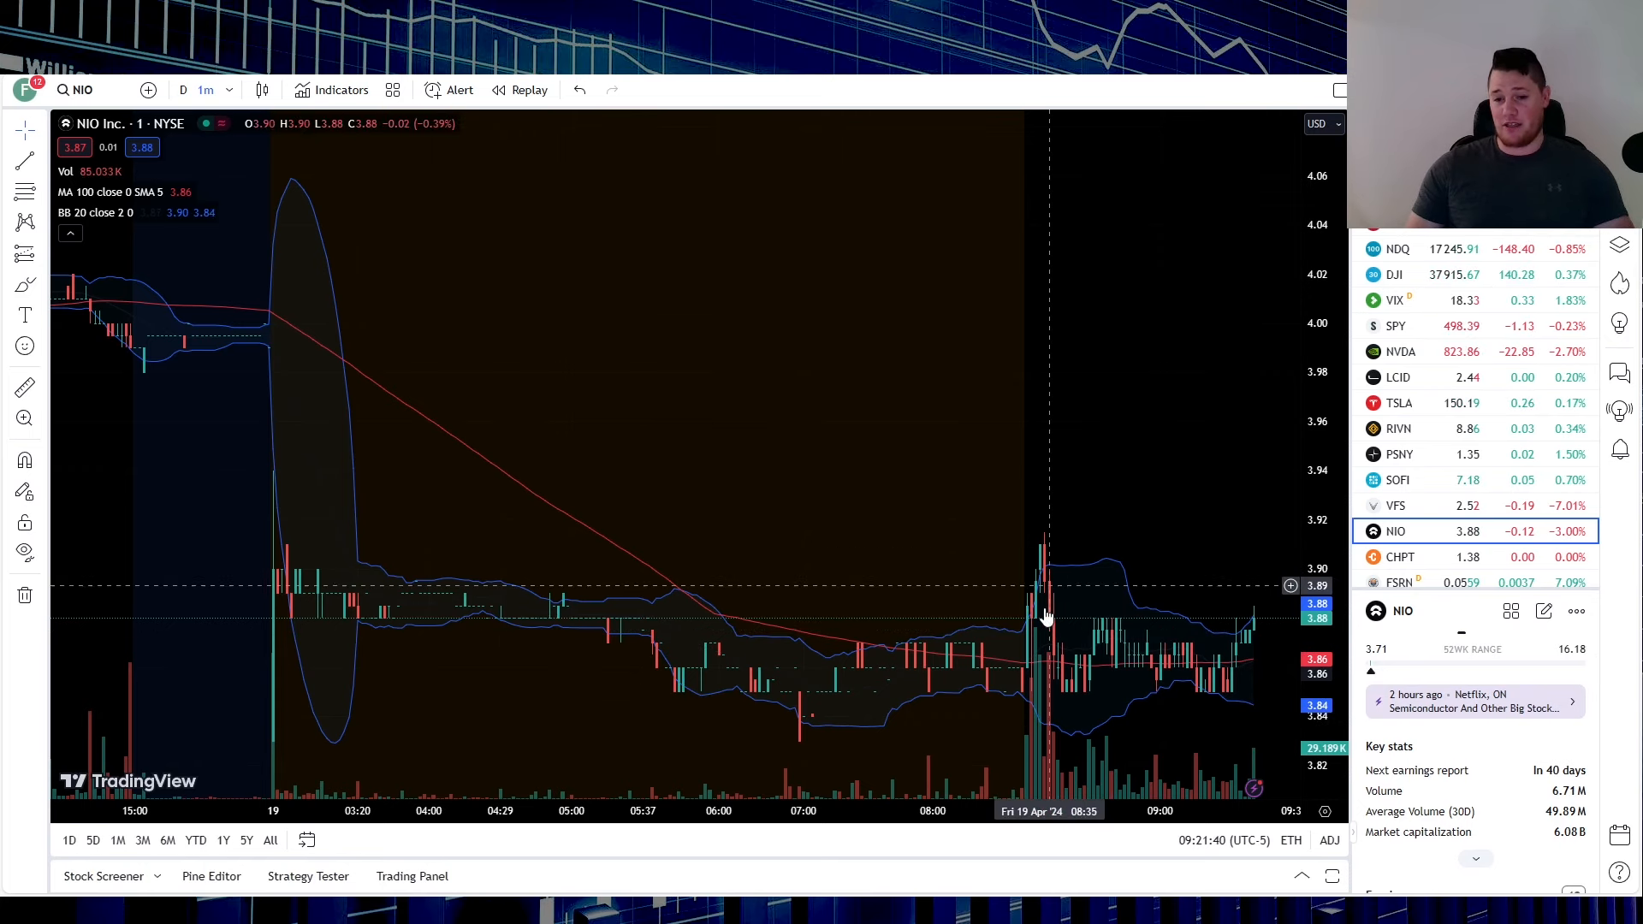
mouse_move(1059, 681)
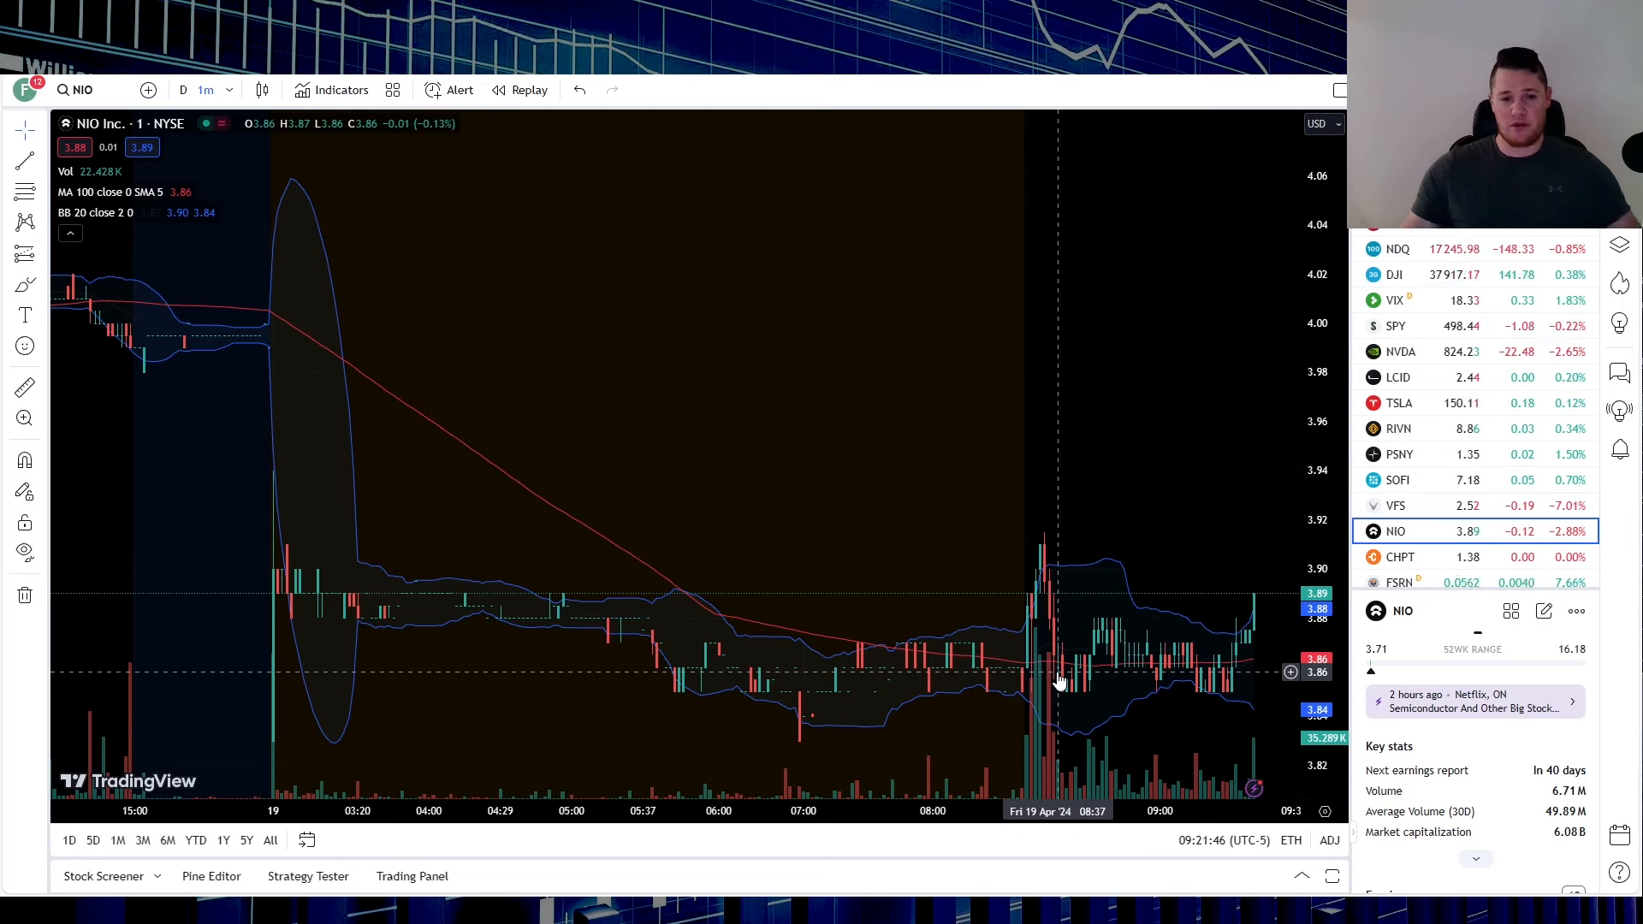
mouse_move(1284, 681)
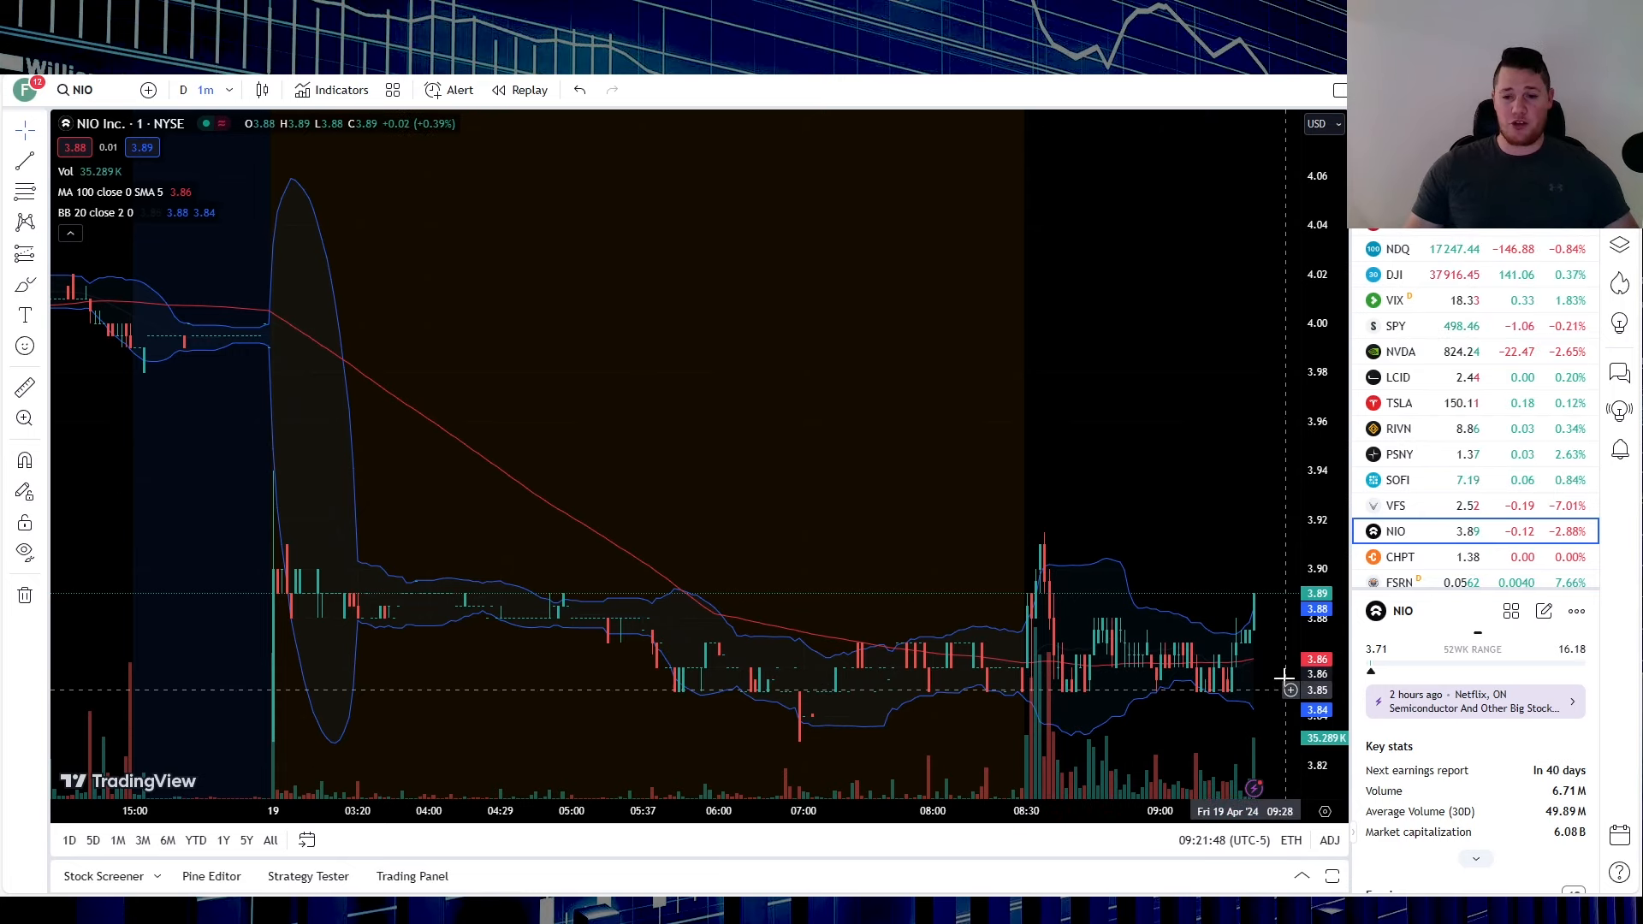
mouse_move(1054, 744)
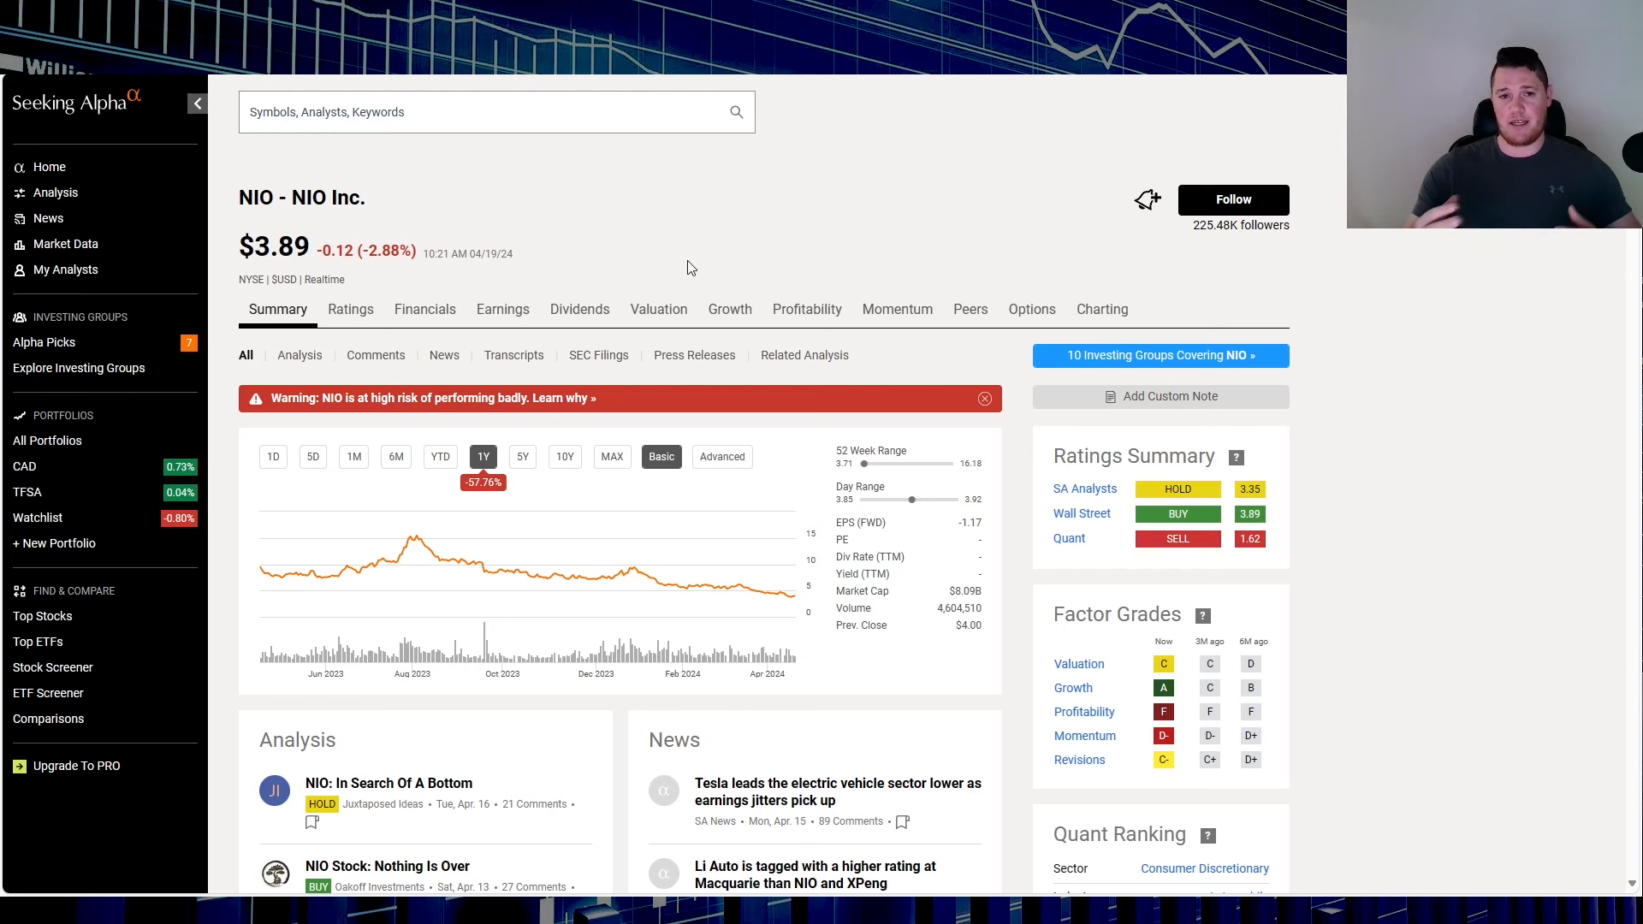
mouse_move(717, 371)
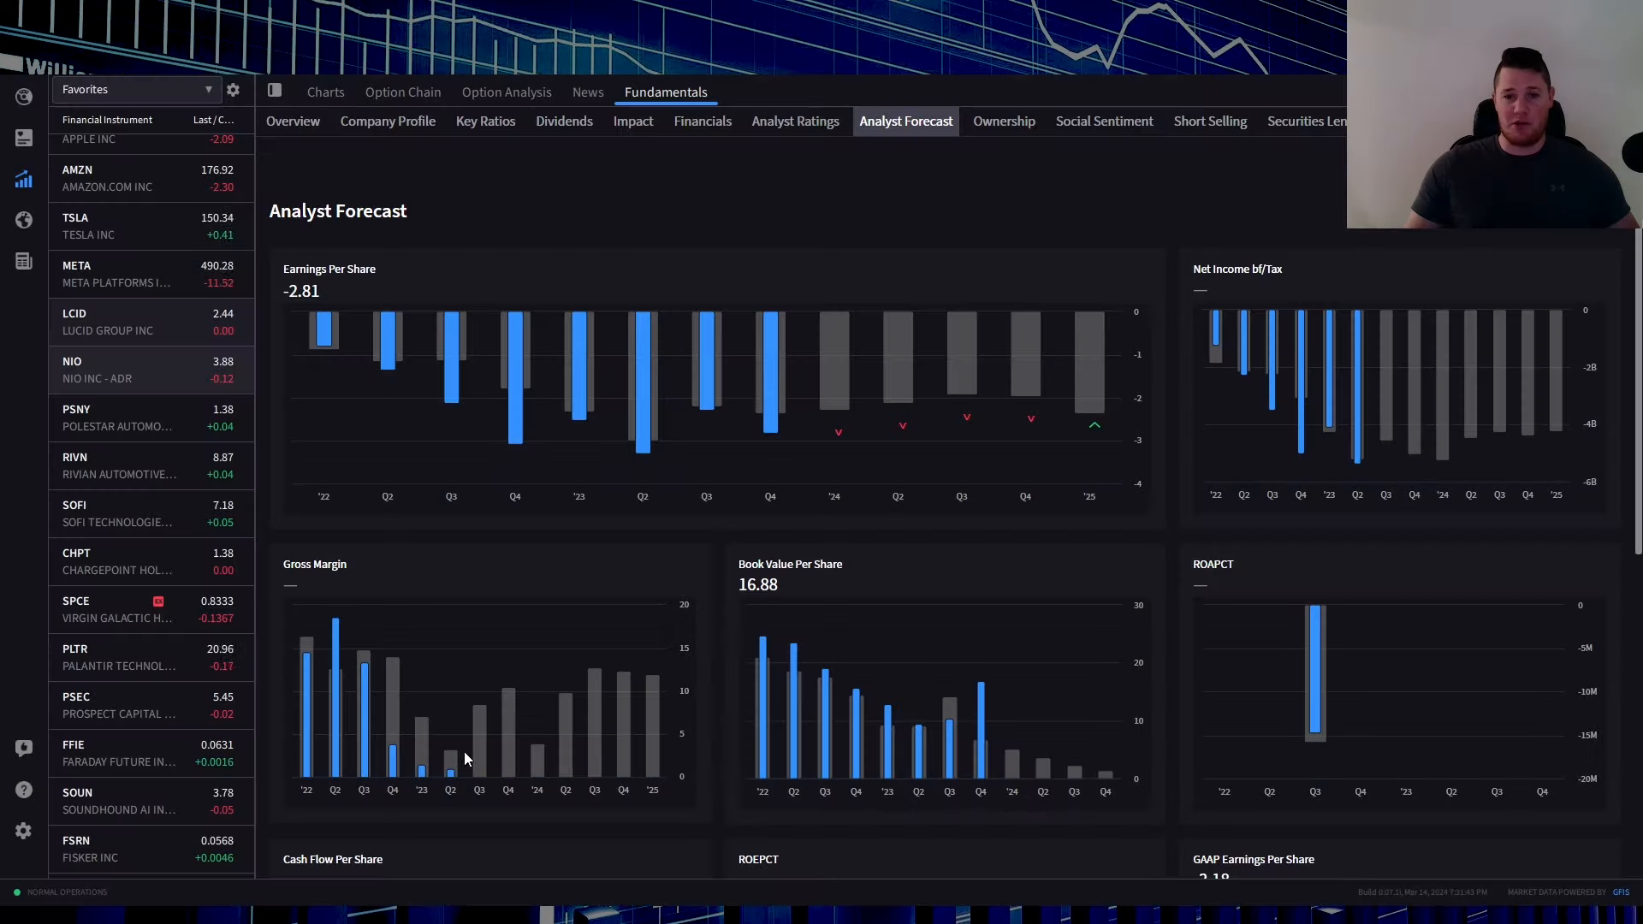
mouse_move(887, 313)
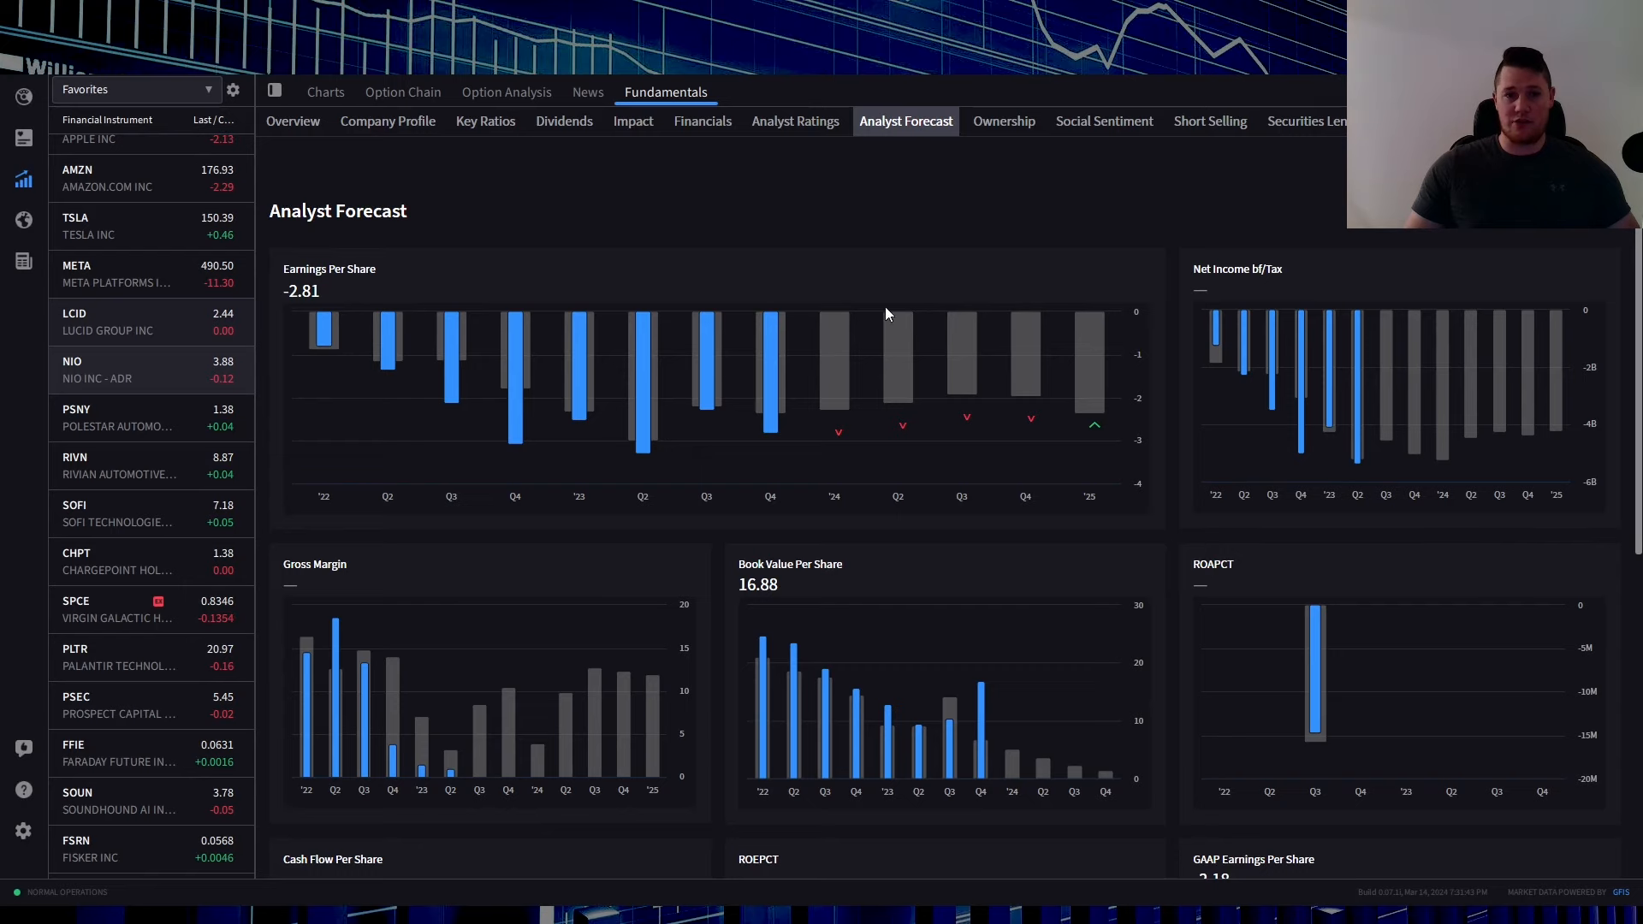
Show NIO's Analyst Ratings (Moderate Buy, $6.80 target) and view then close an analyst profile.
click(795, 120)
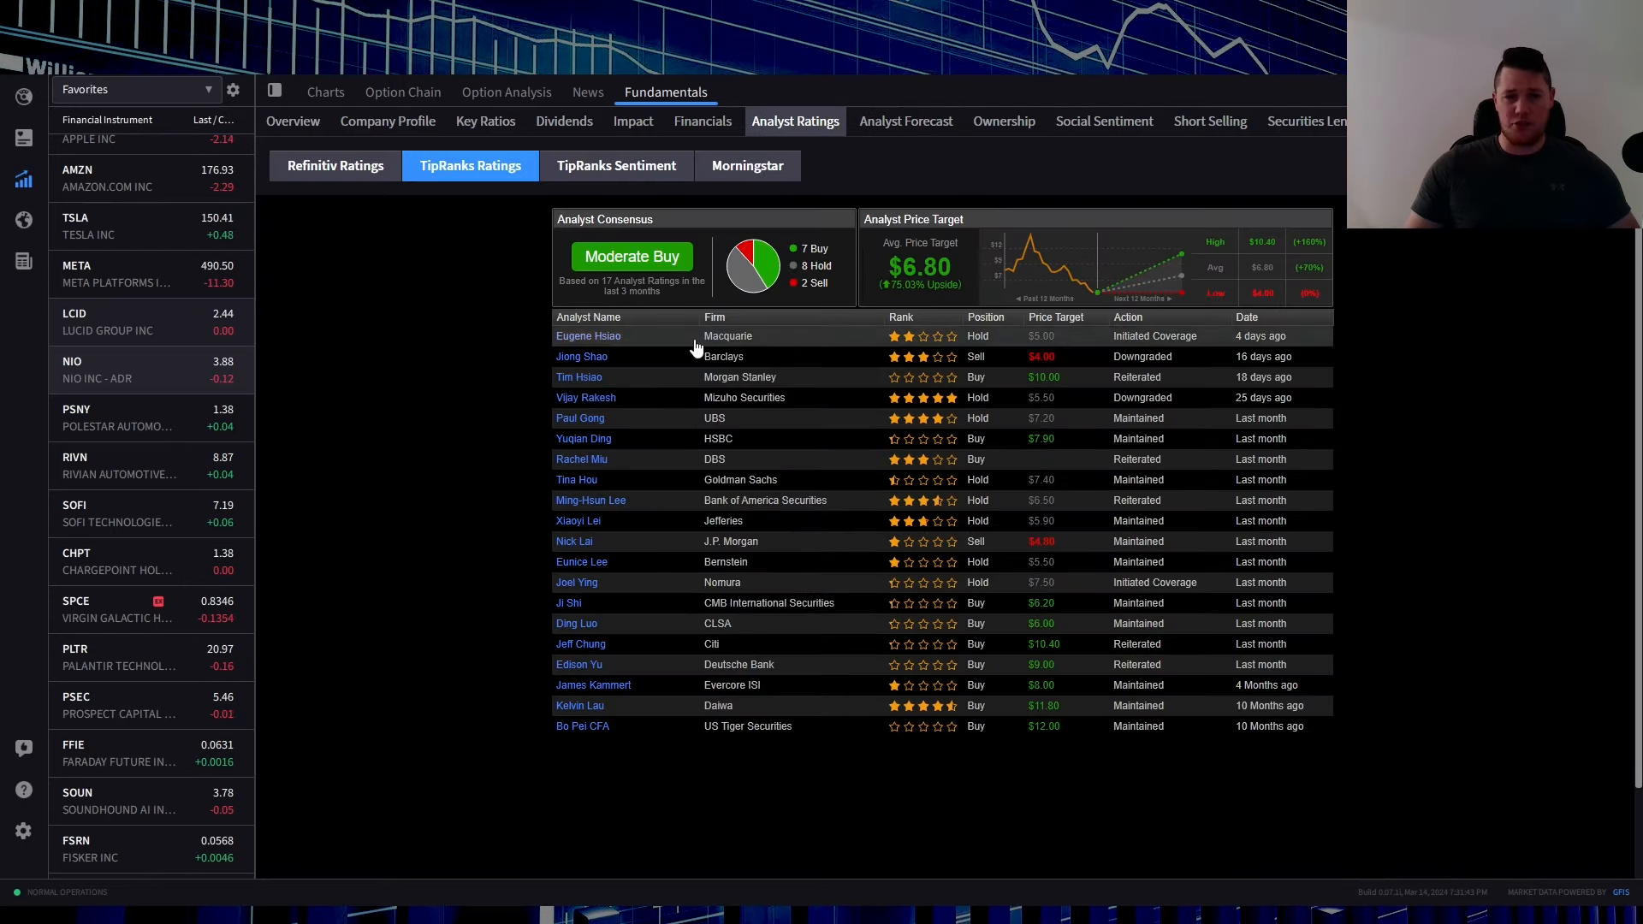
click(588, 336)
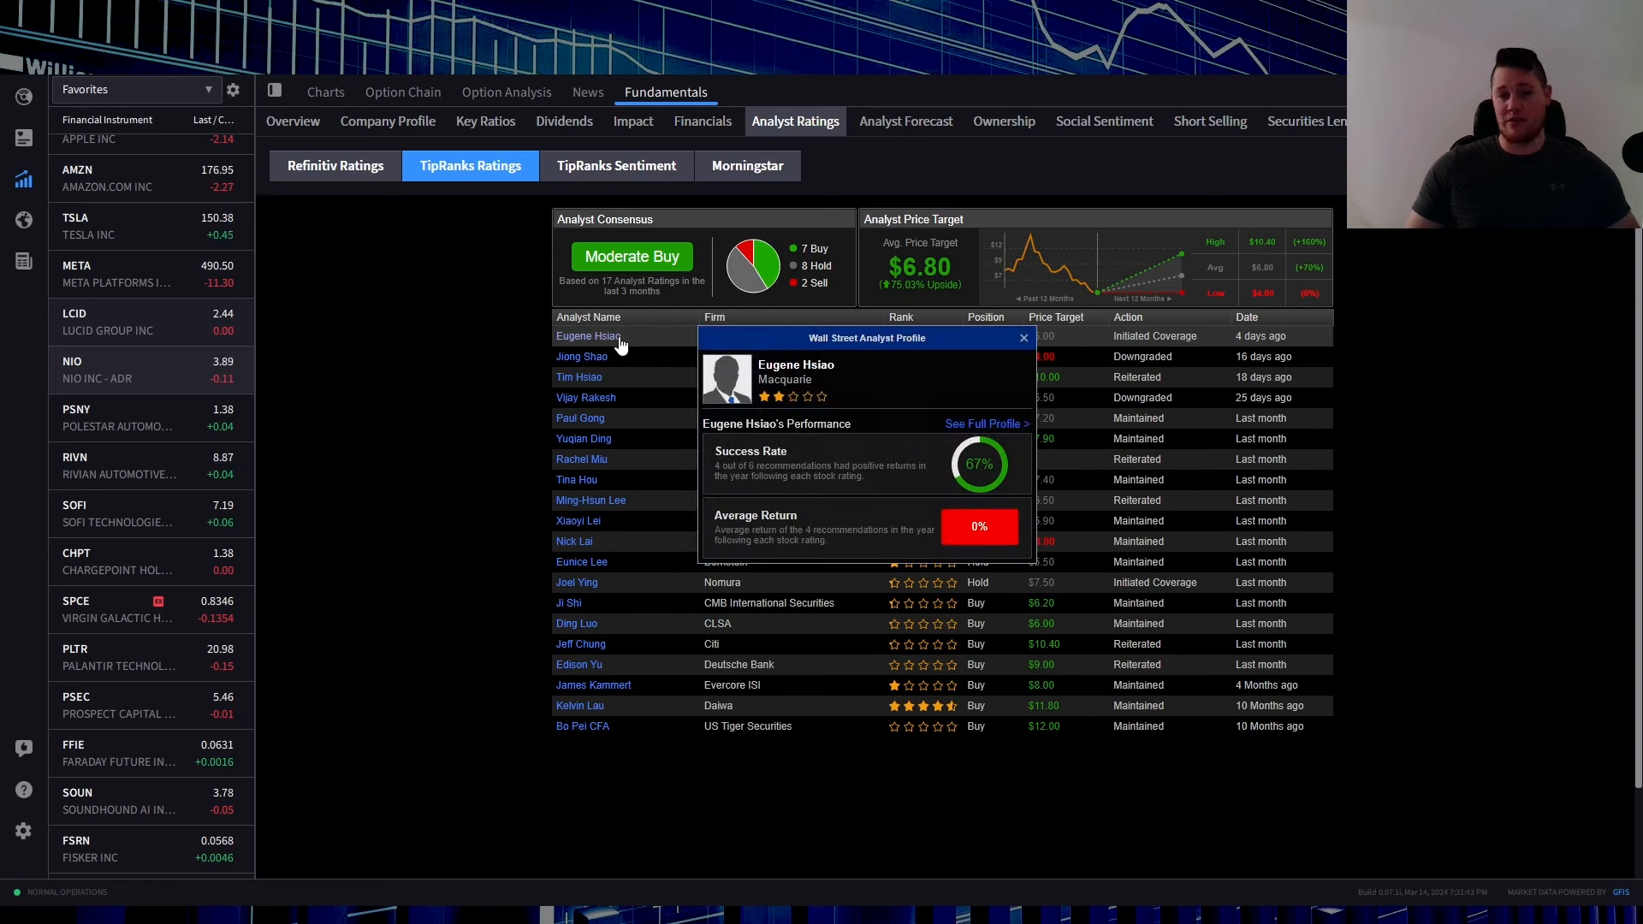
click(1023, 337)
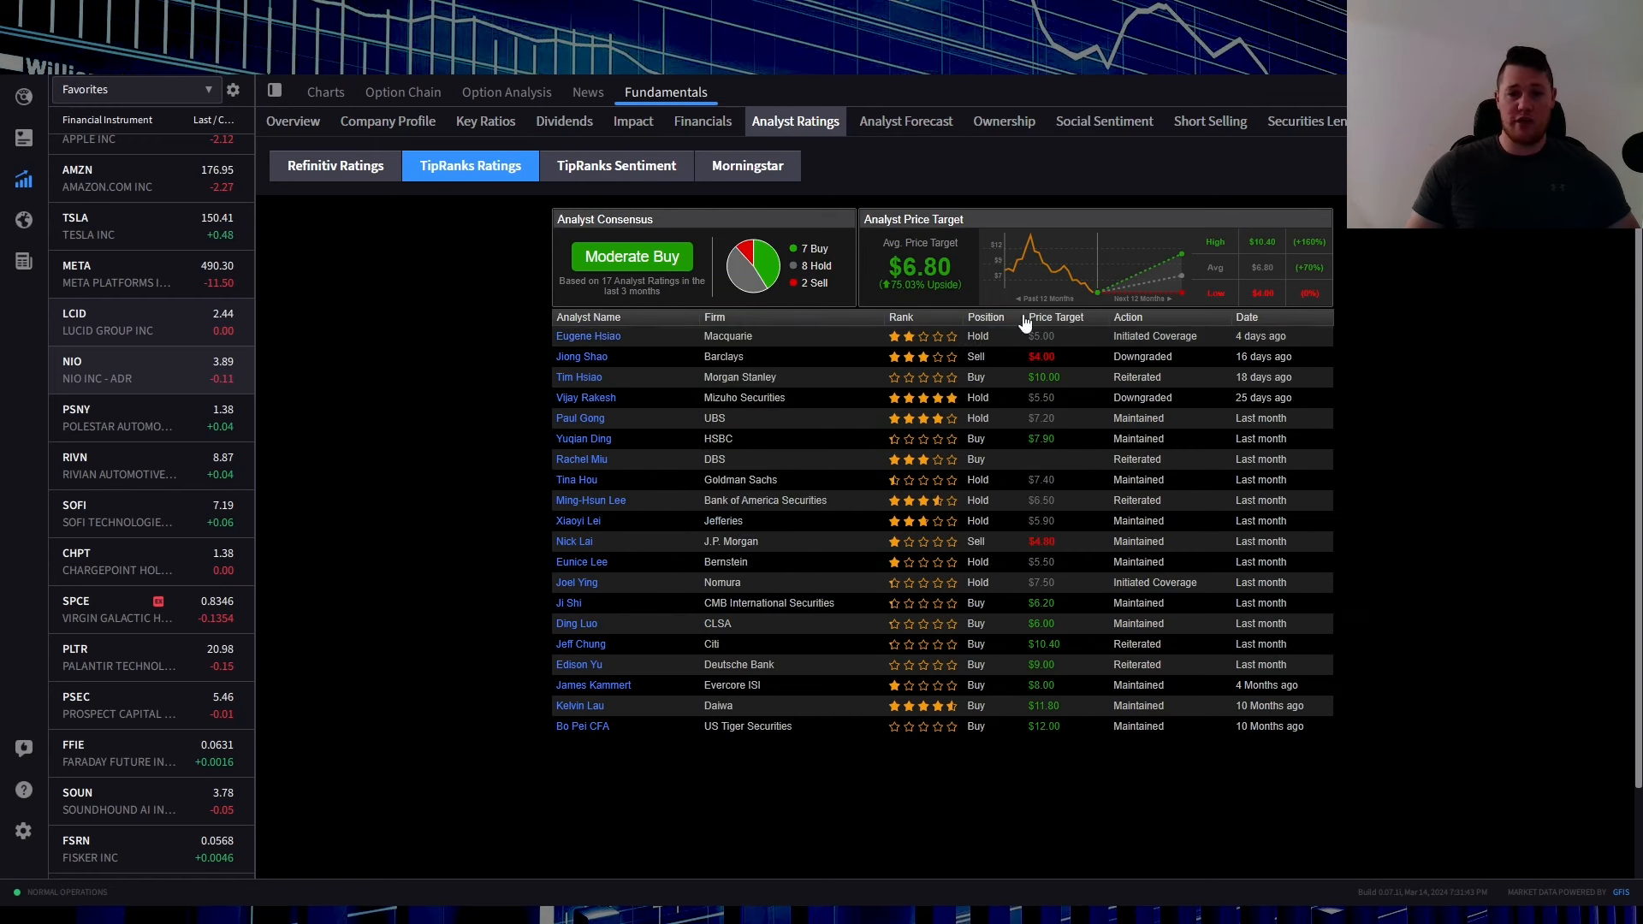
mouse_move(1394, 346)
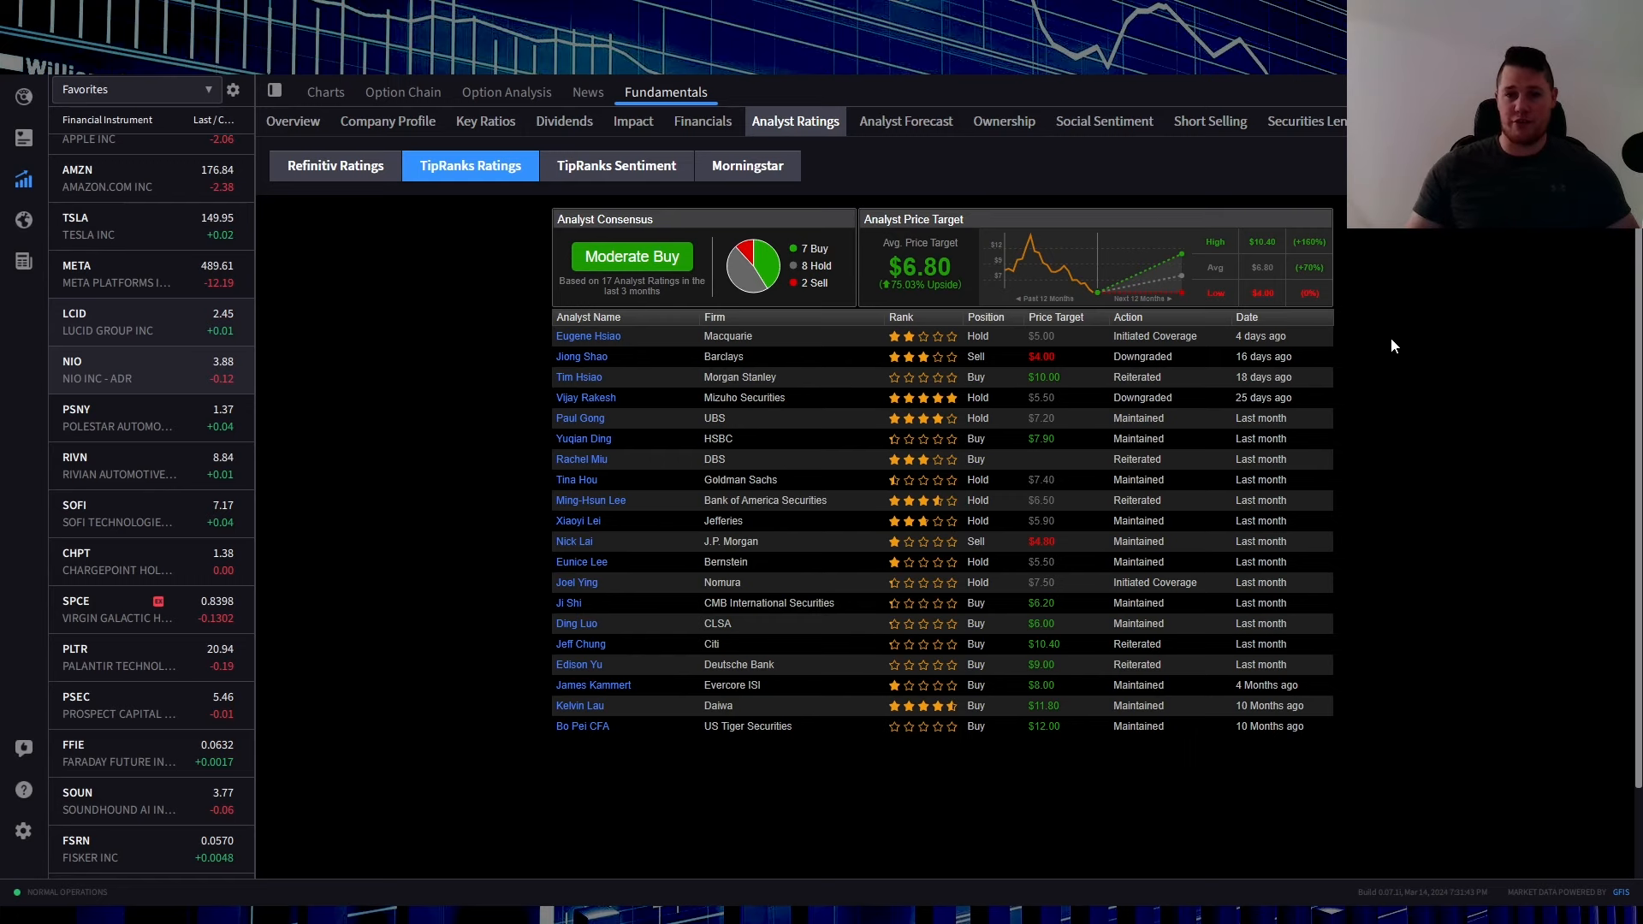
Show NIO's Analyst Forecast charts for EPS, net income, gross margin and book value.
click(905, 121)
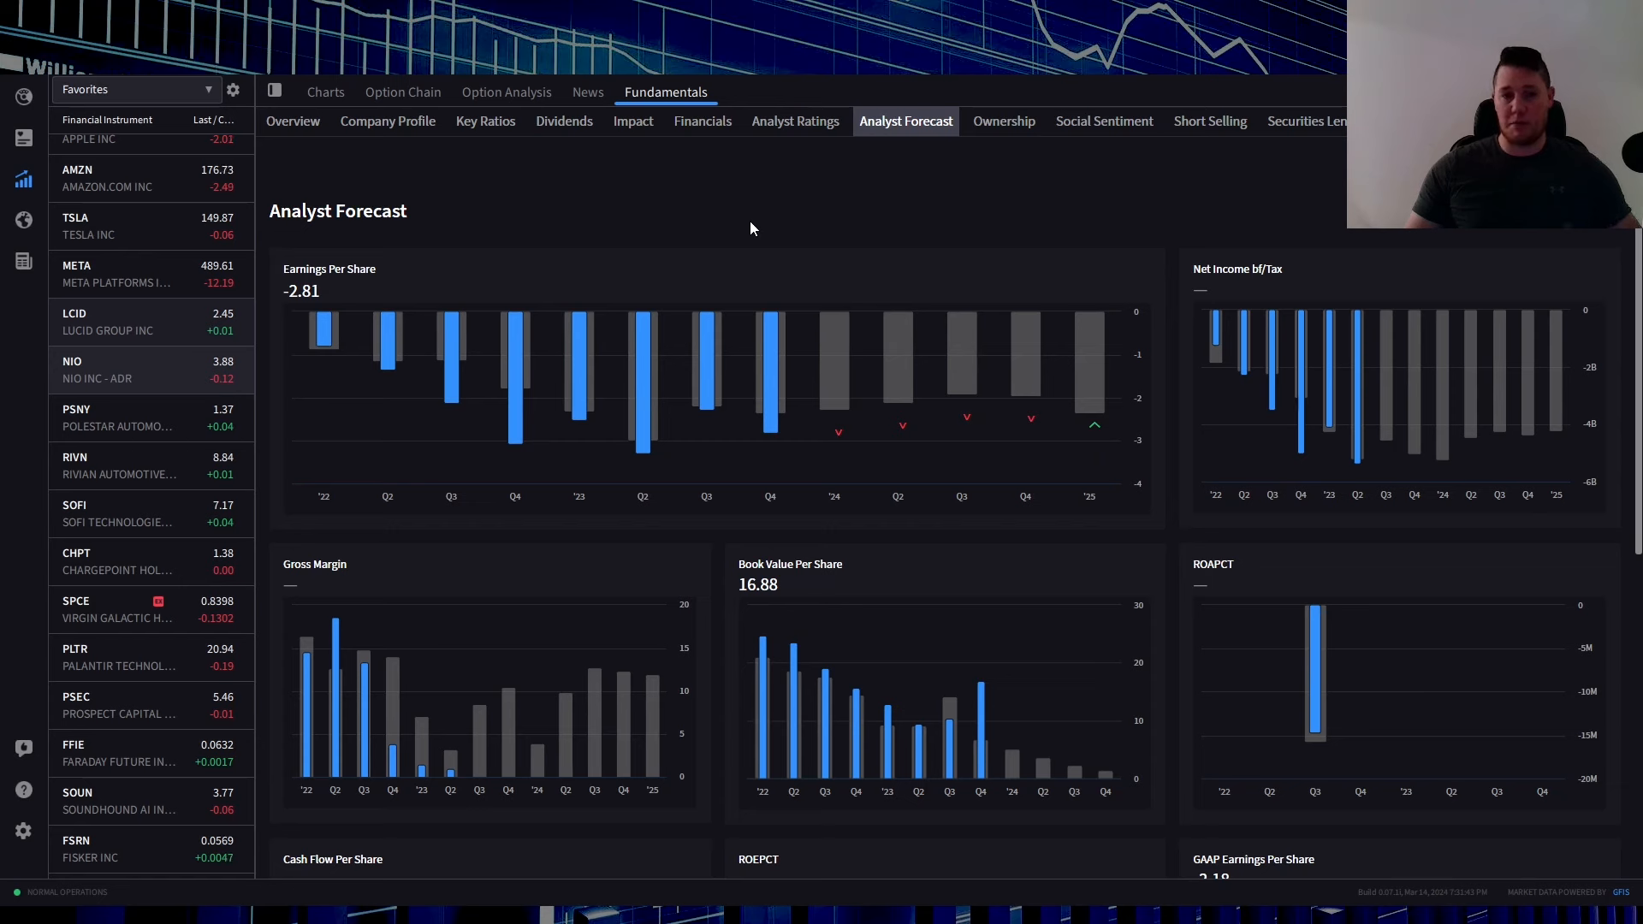
mouse_move(762, 276)
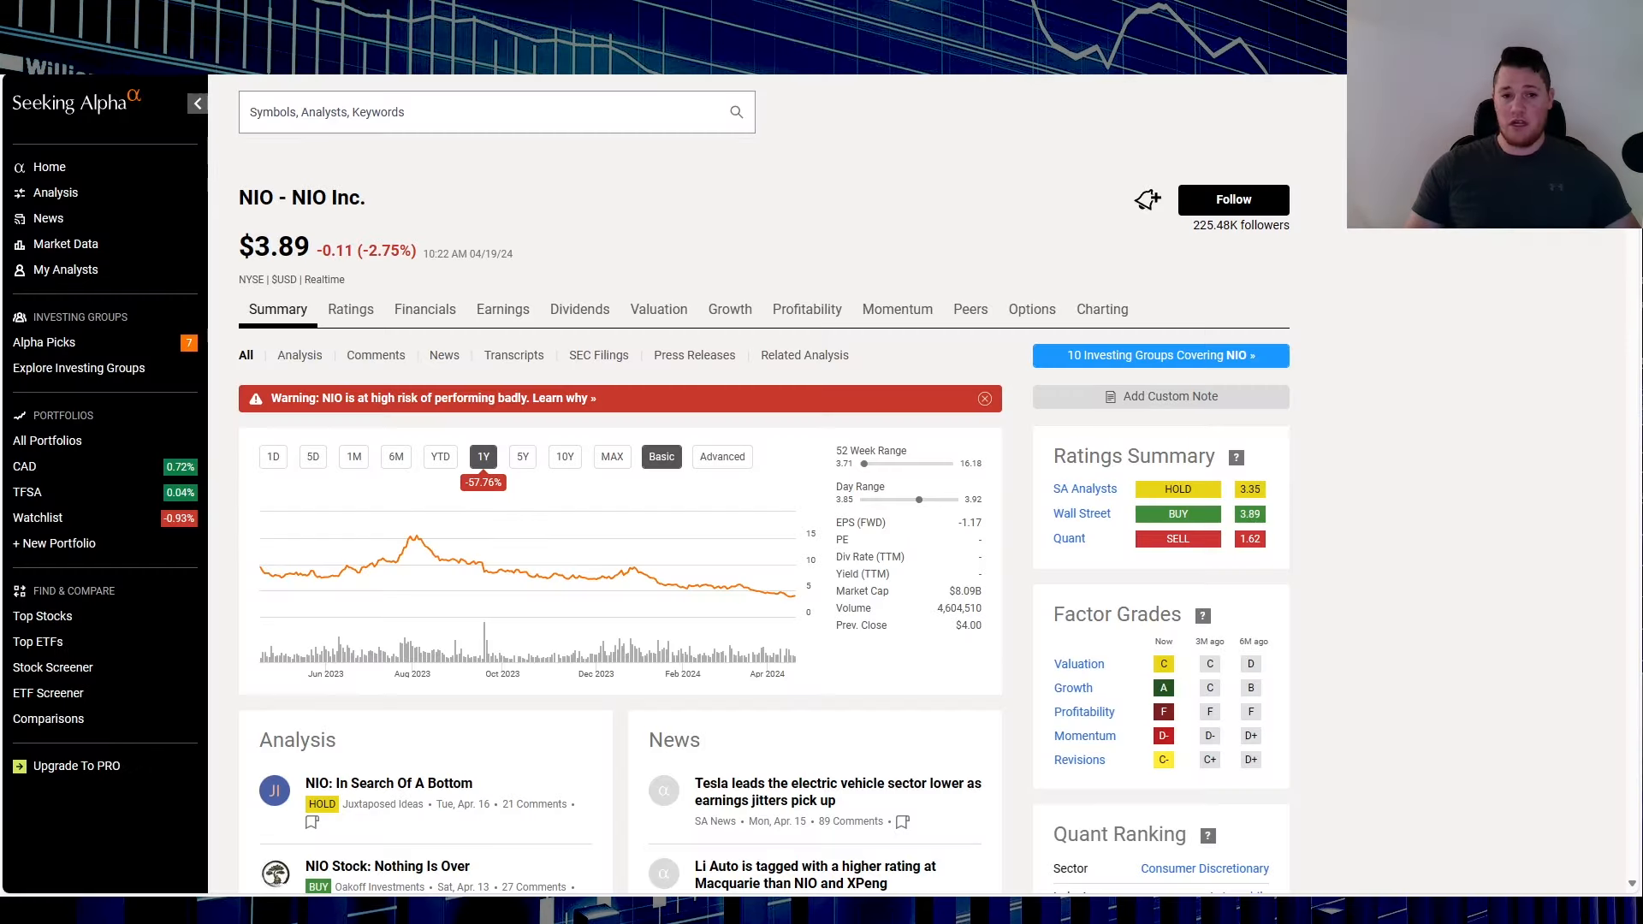
mouse_move(461, 521)
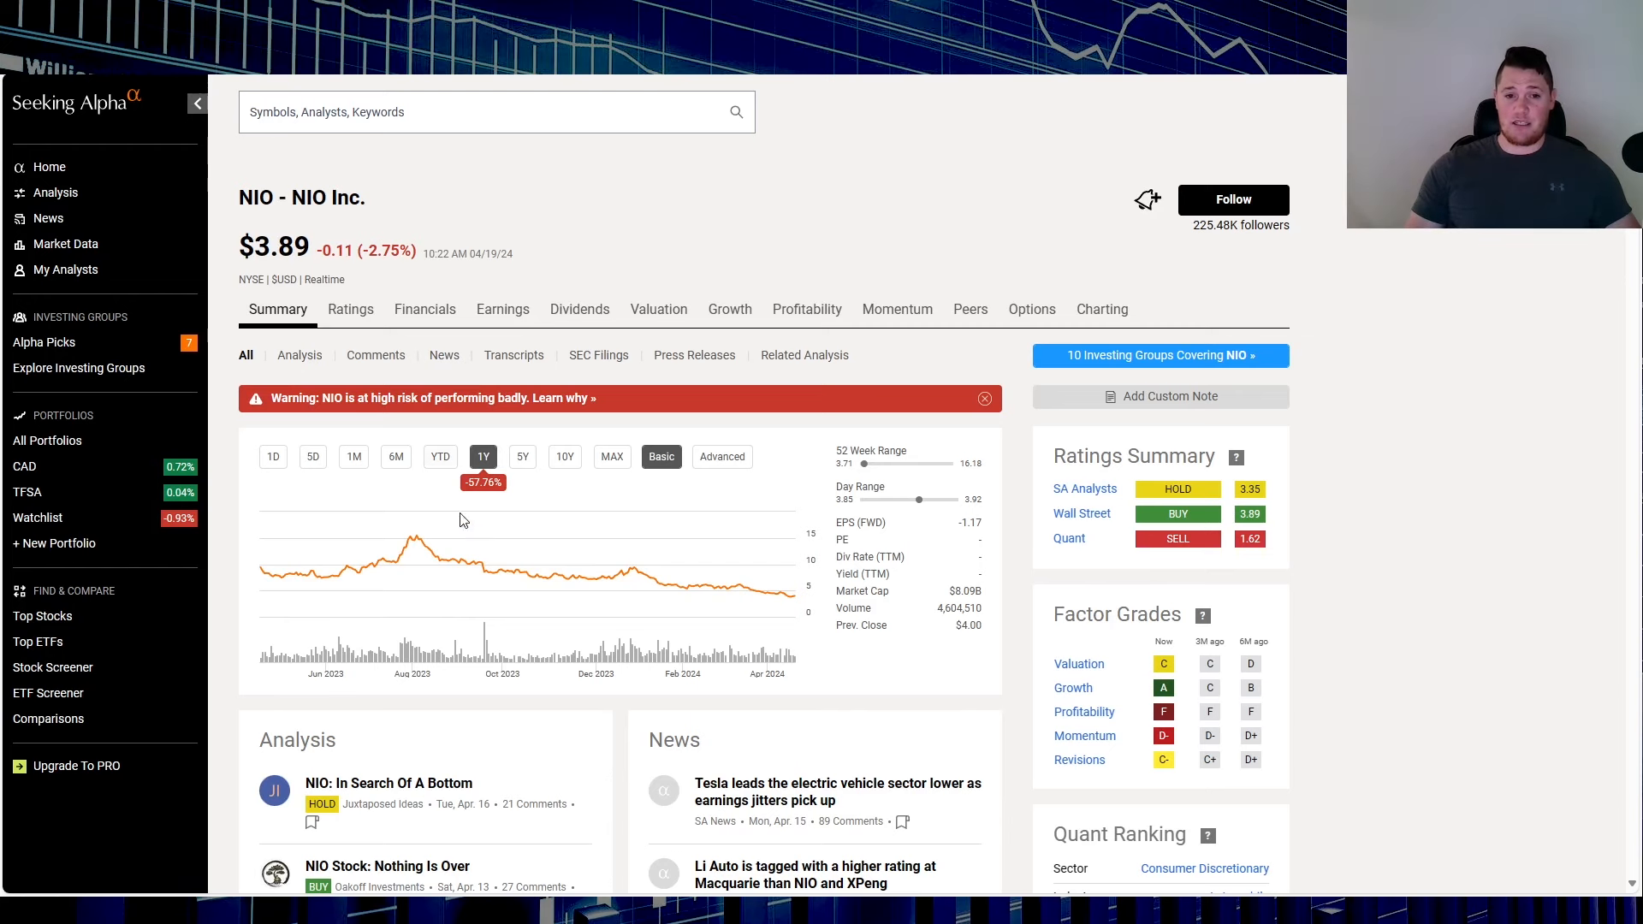
mouse_move(810, 264)
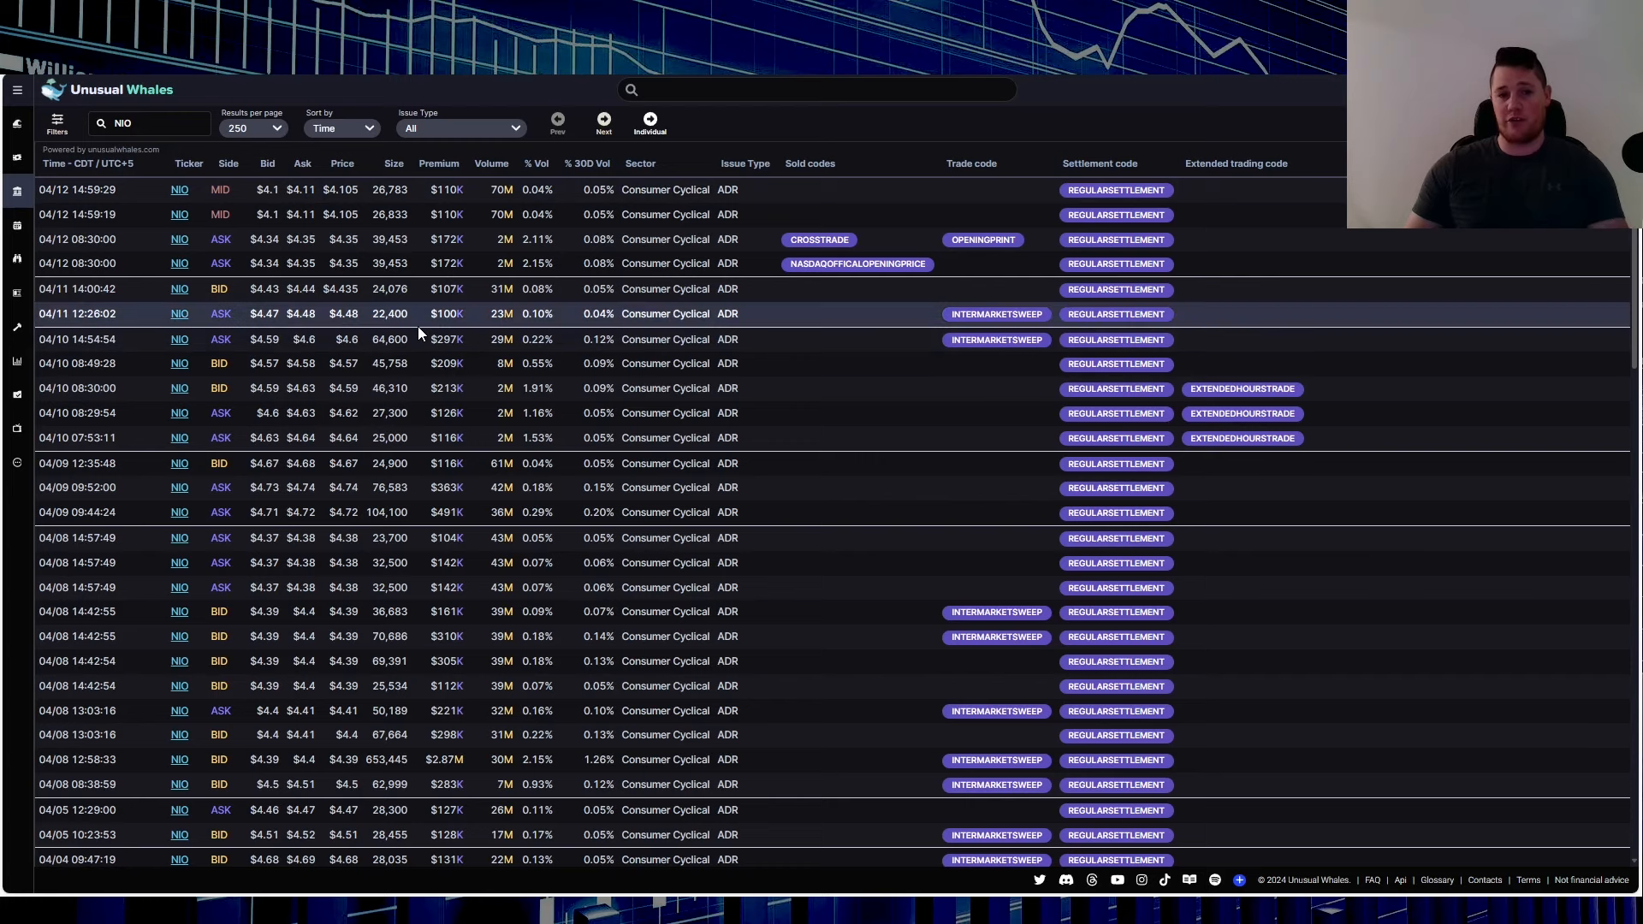
mouse_move(190, 235)
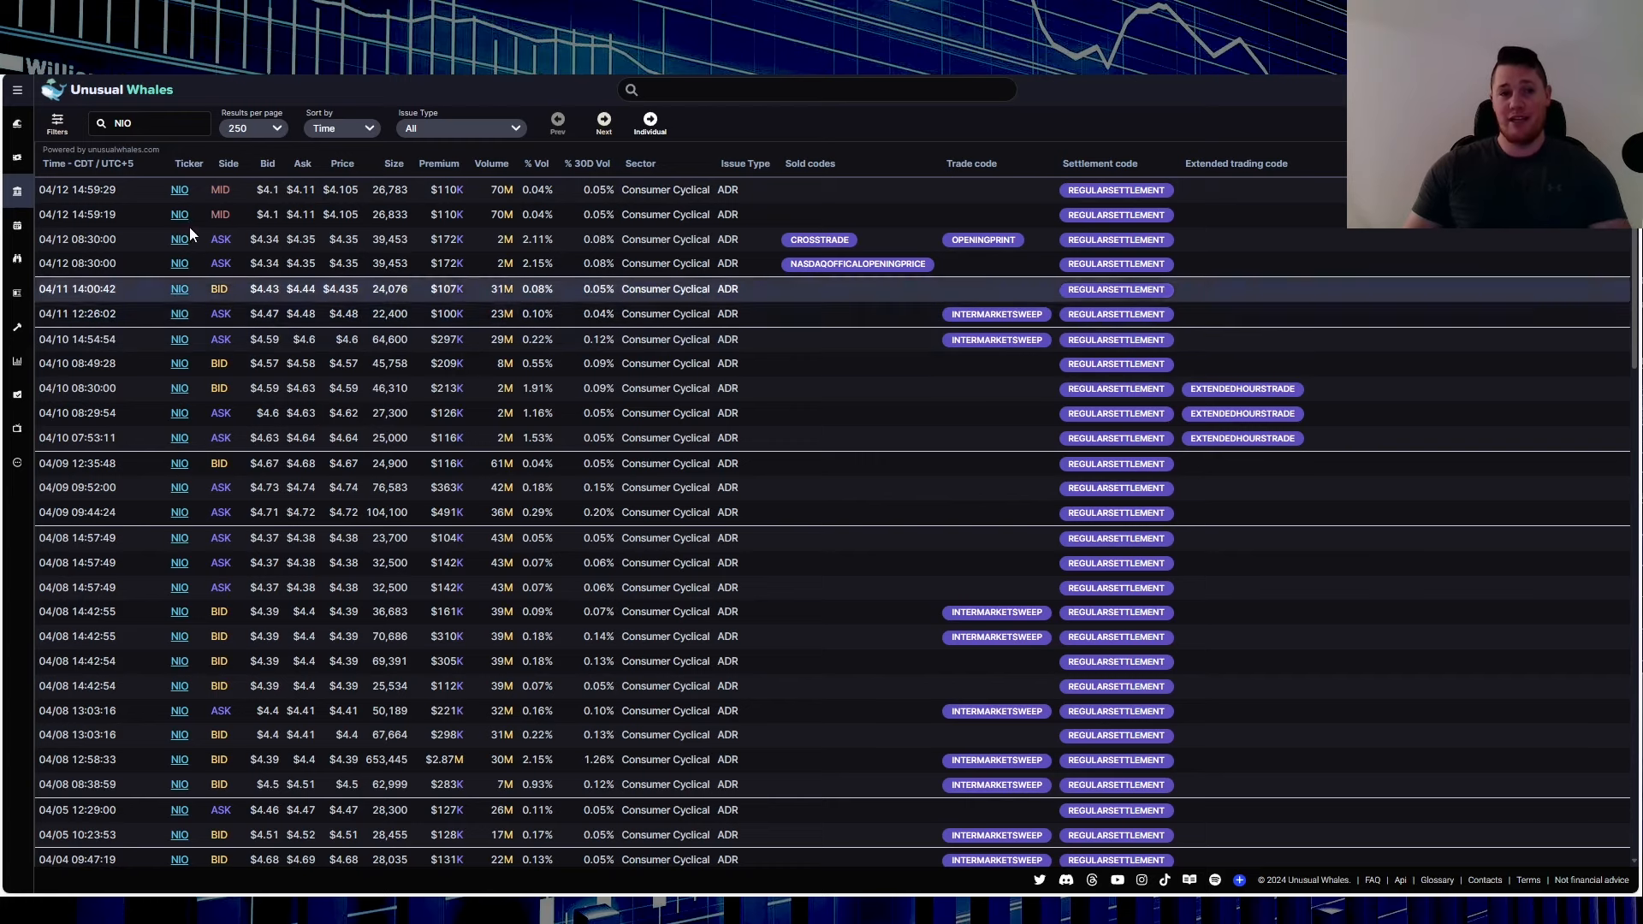
mouse_move(183, 238)
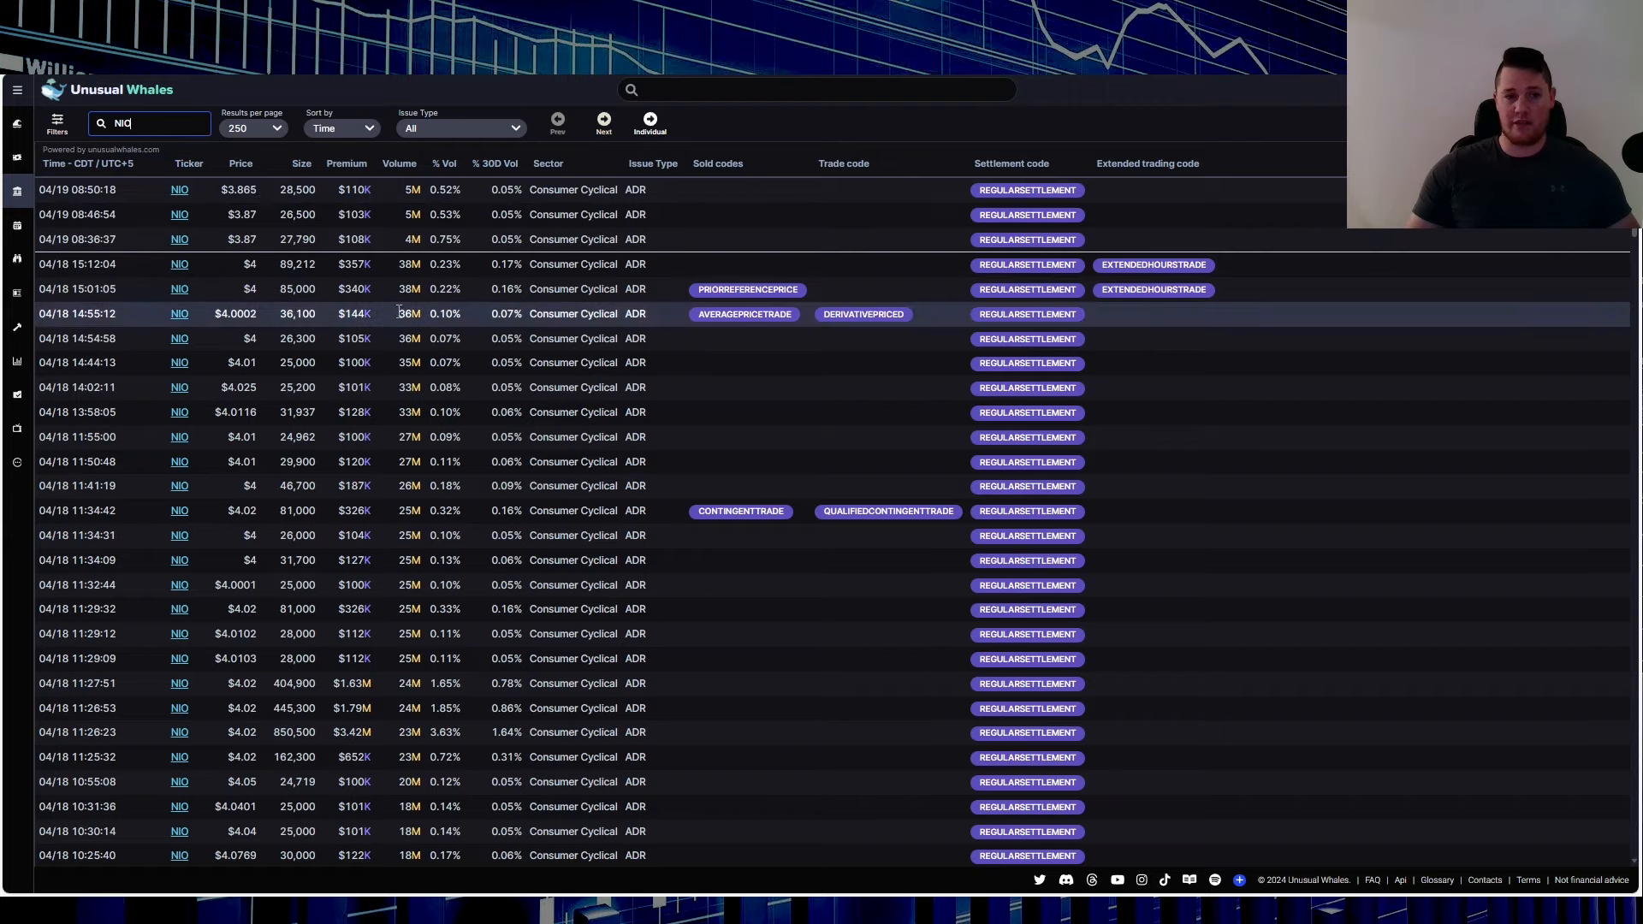
Scroll through NIO's list of large off-exchange trades.
scroll(down, 3)
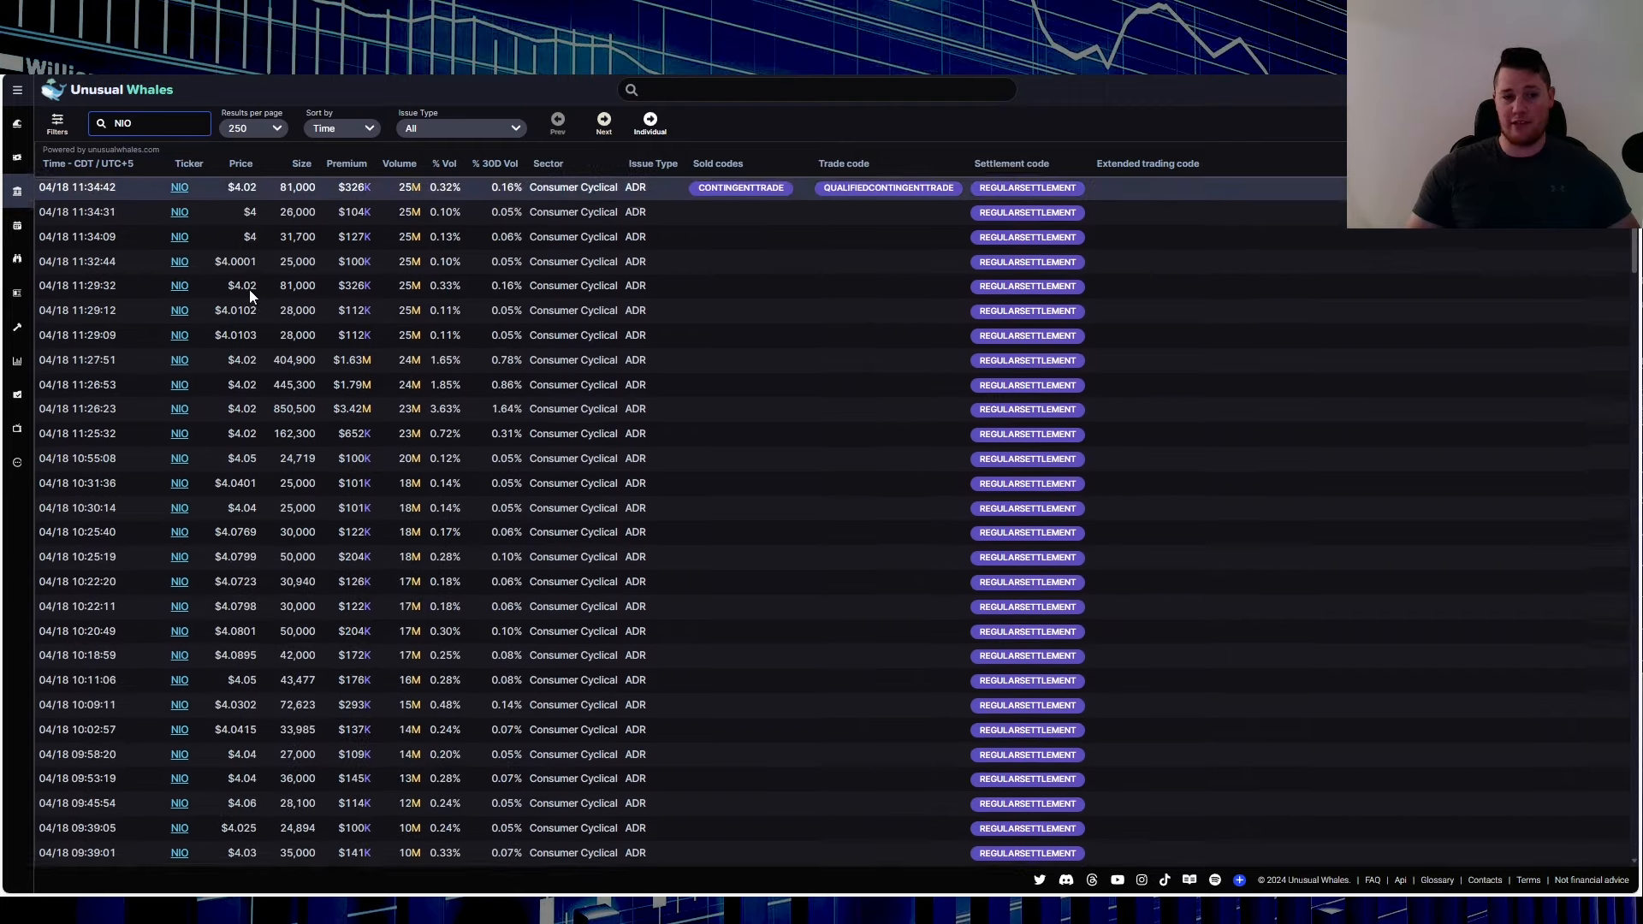
scroll(up, 3)
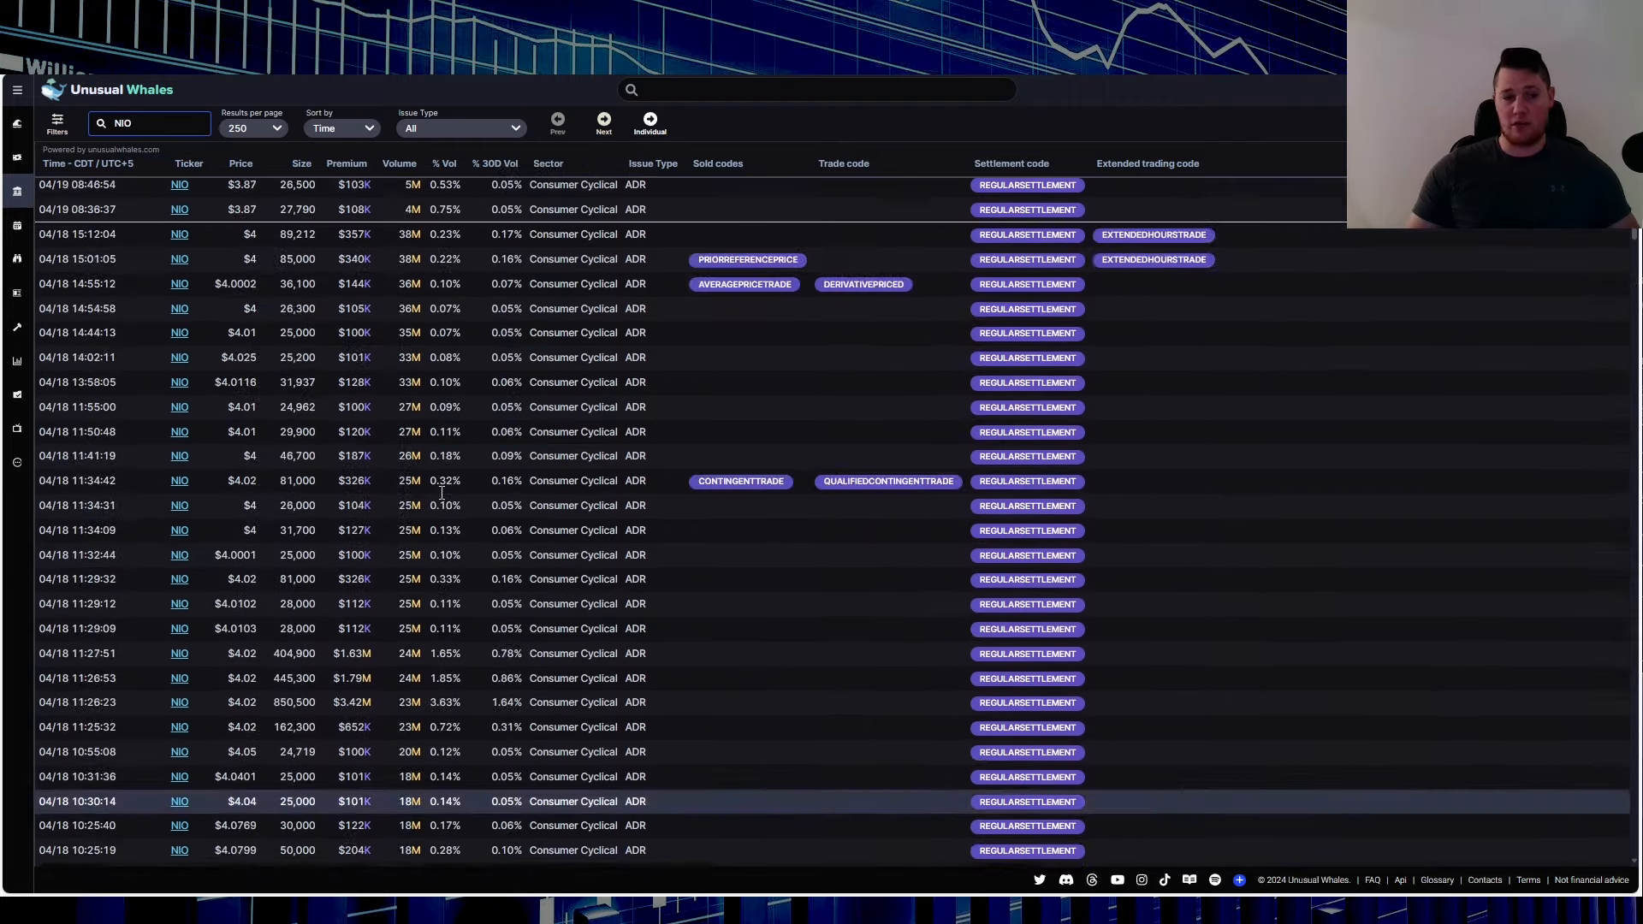
scroll(up, 3)
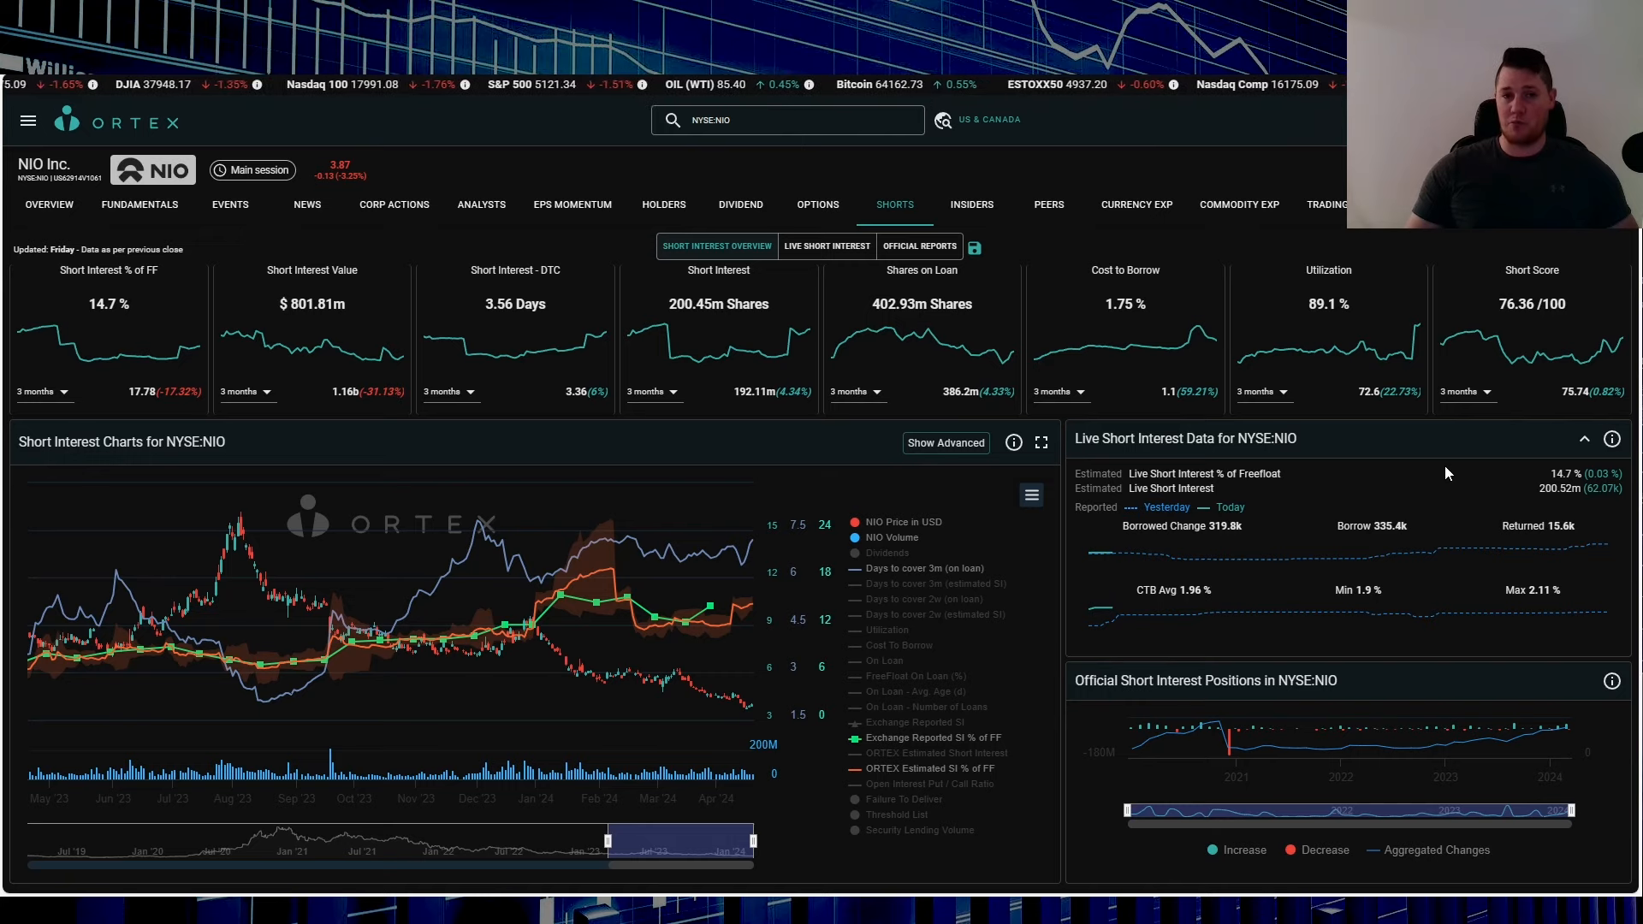
mouse_move(1402, 265)
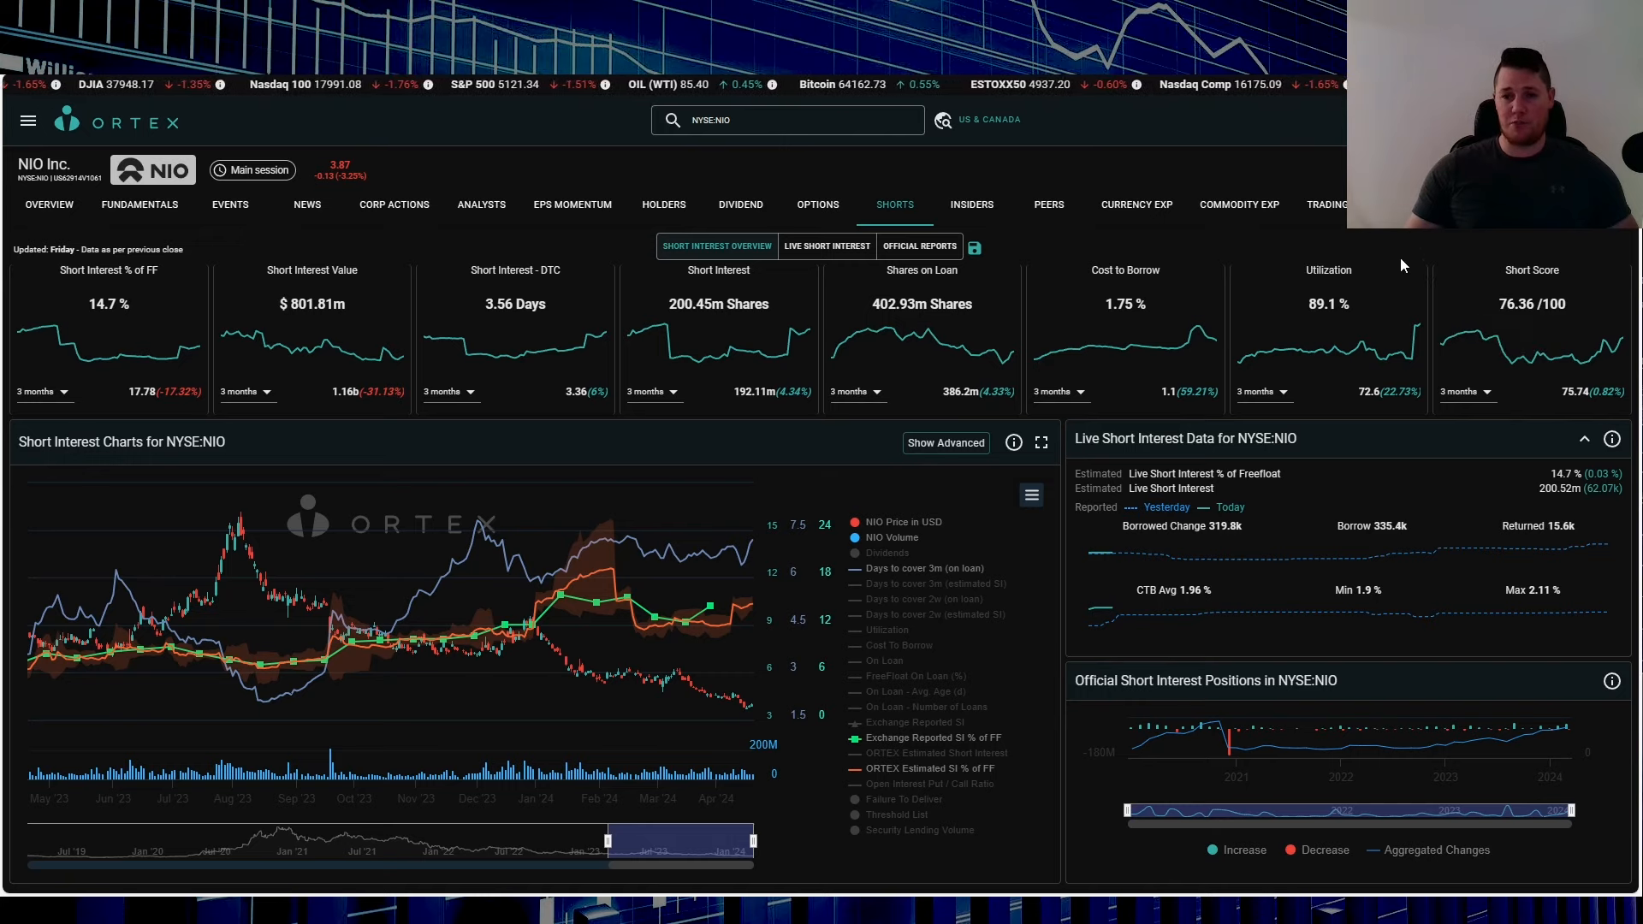
mouse_move(1398, 333)
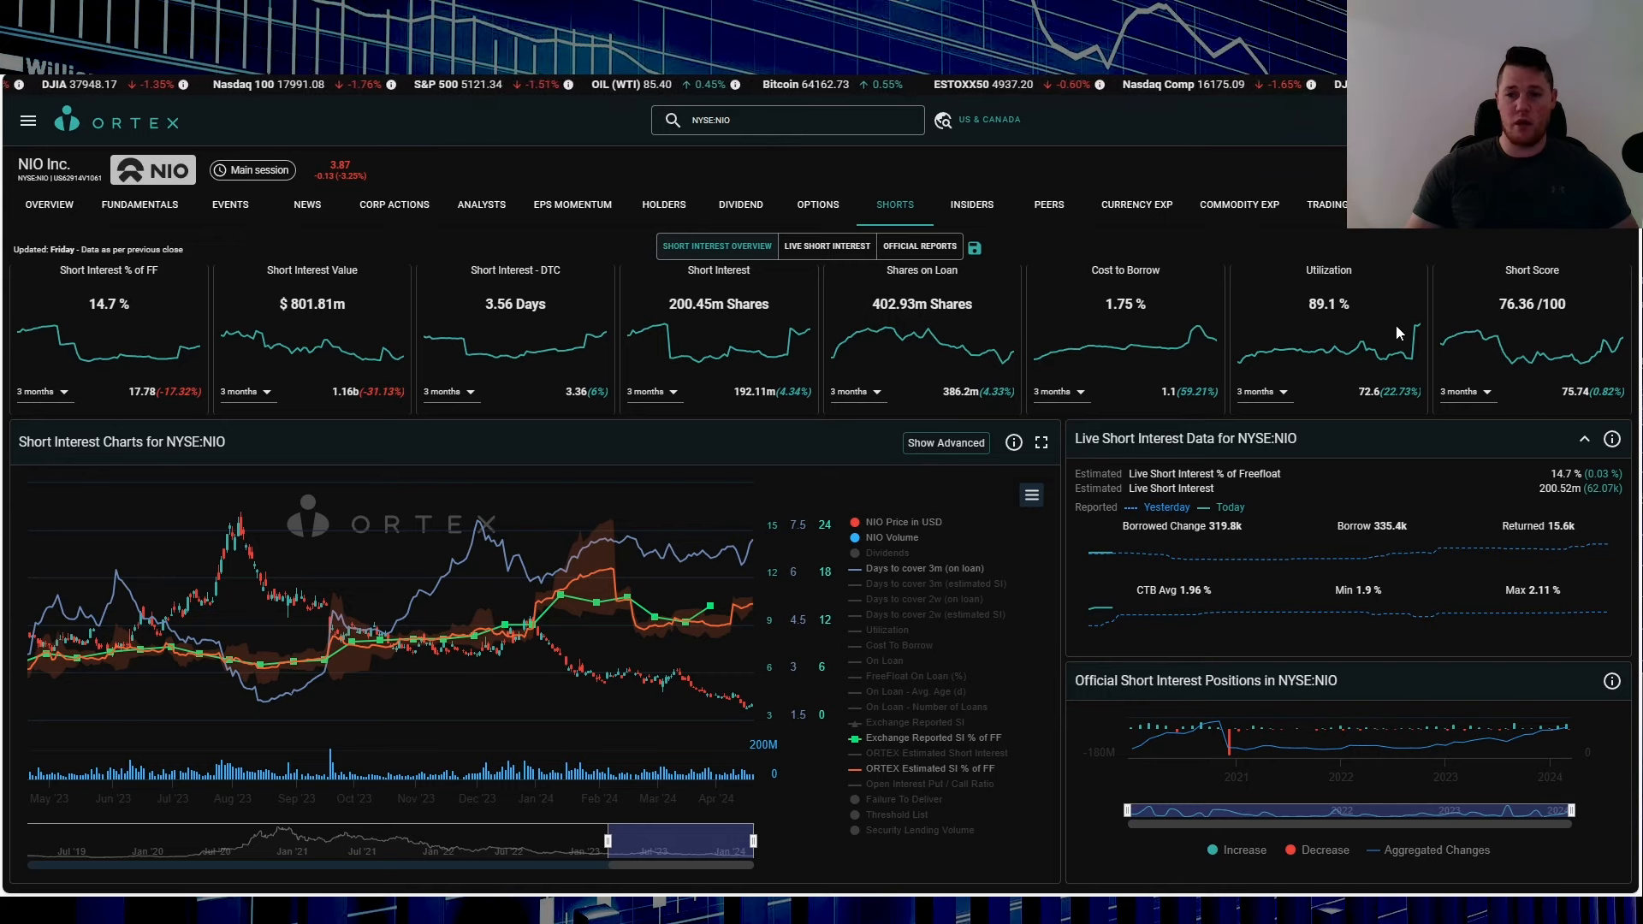
mouse_move(1256, 451)
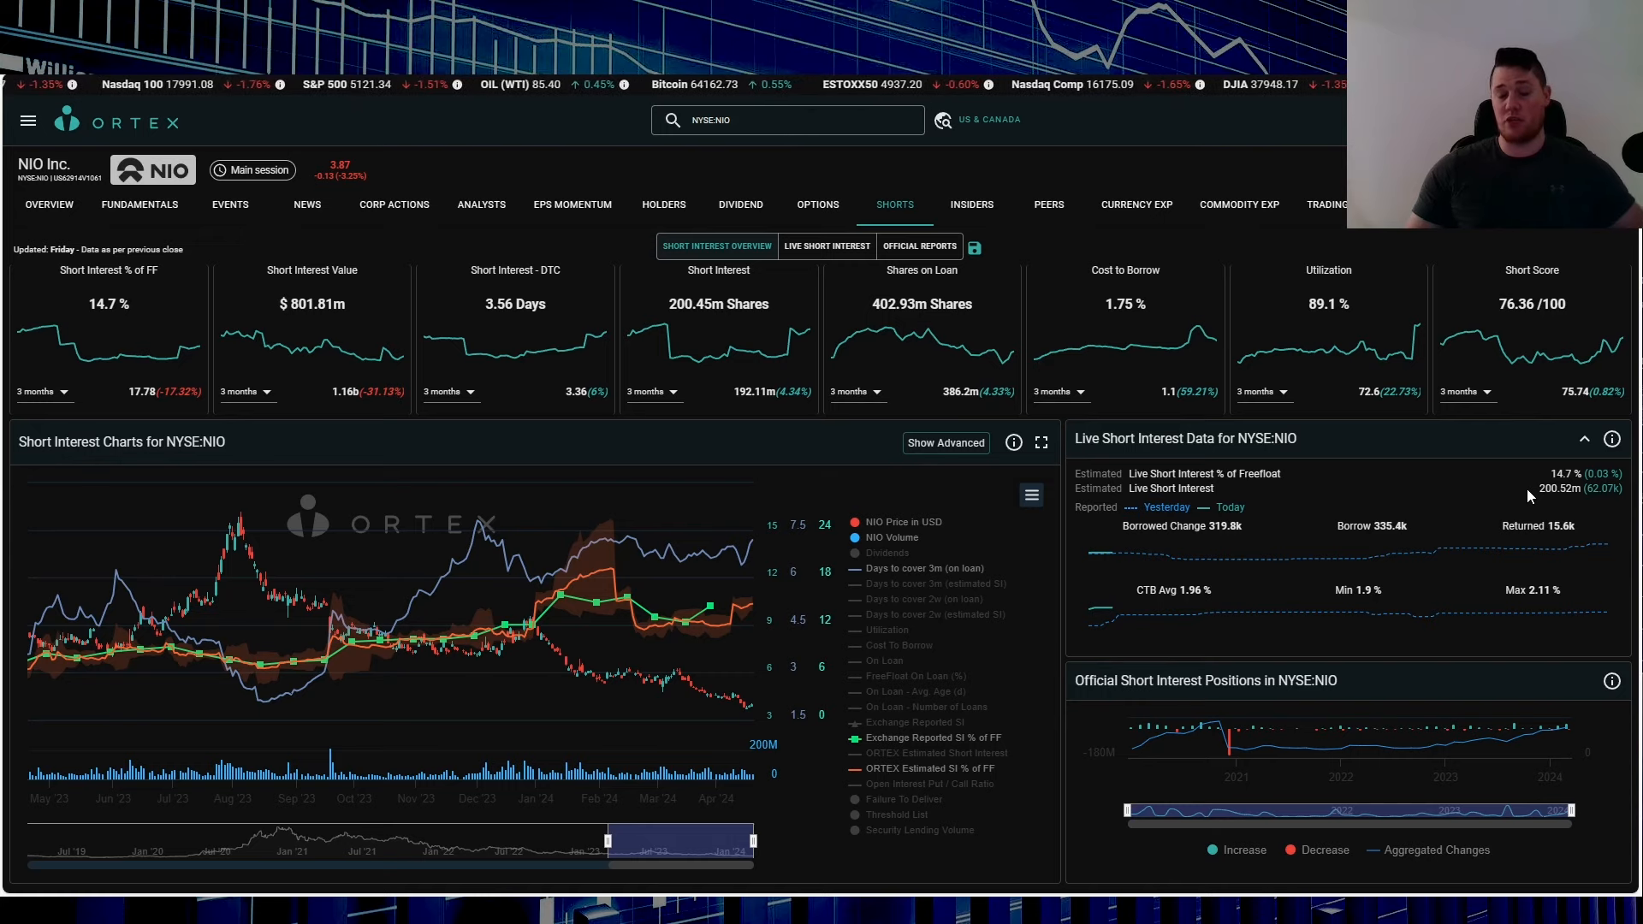
mouse_move(1252, 594)
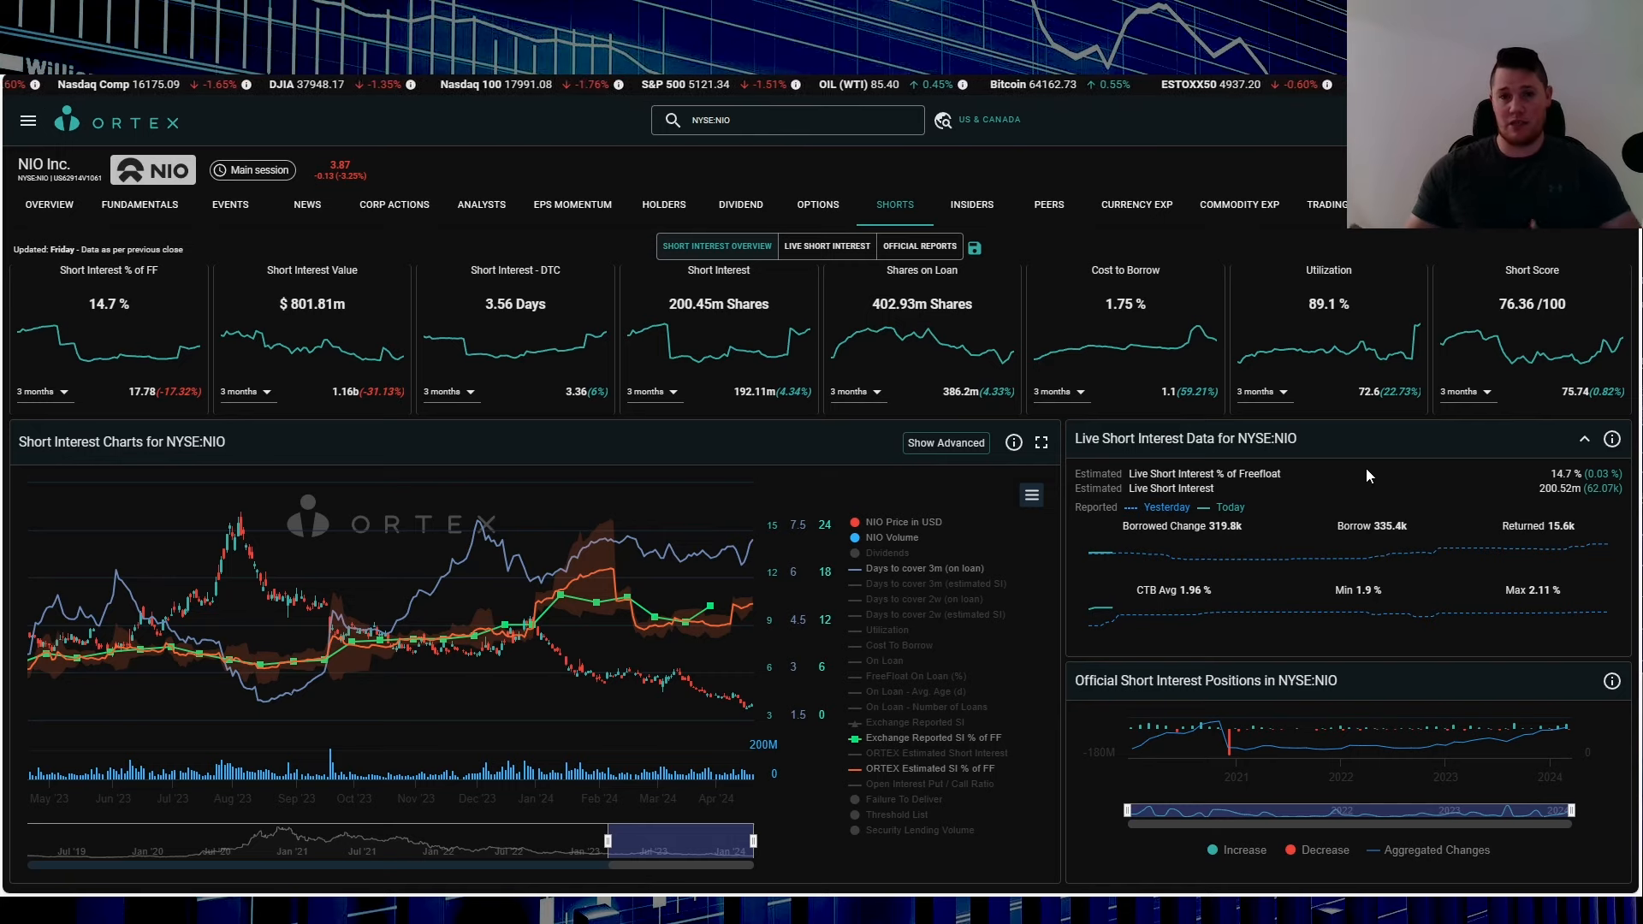
mouse_move(1394, 449)
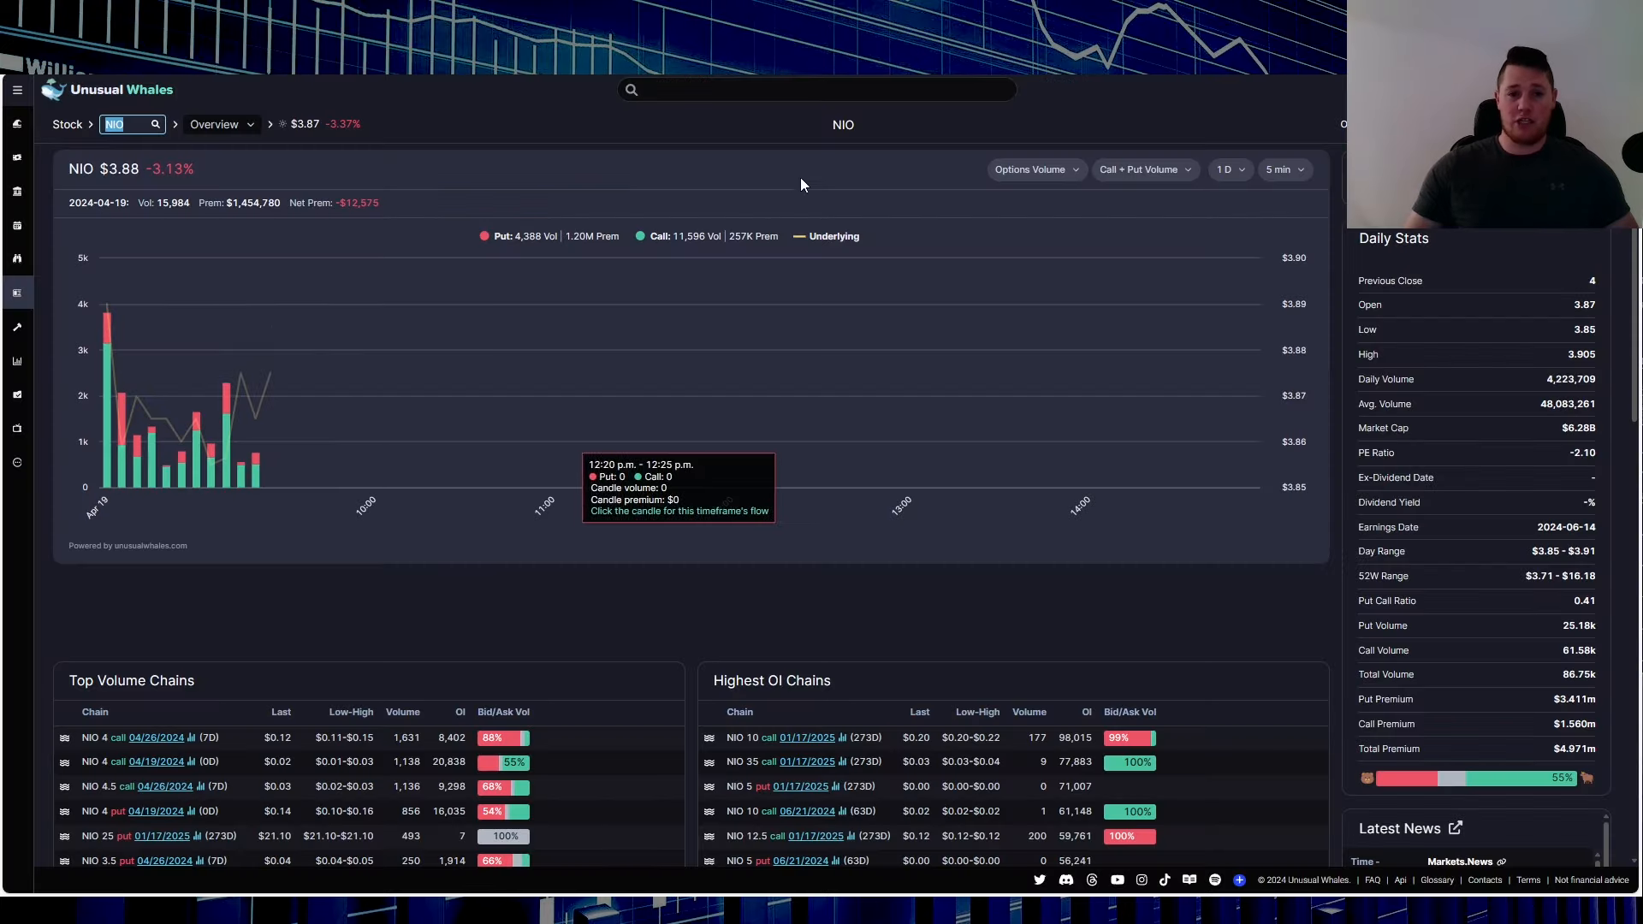
mouse_move(751, 178)
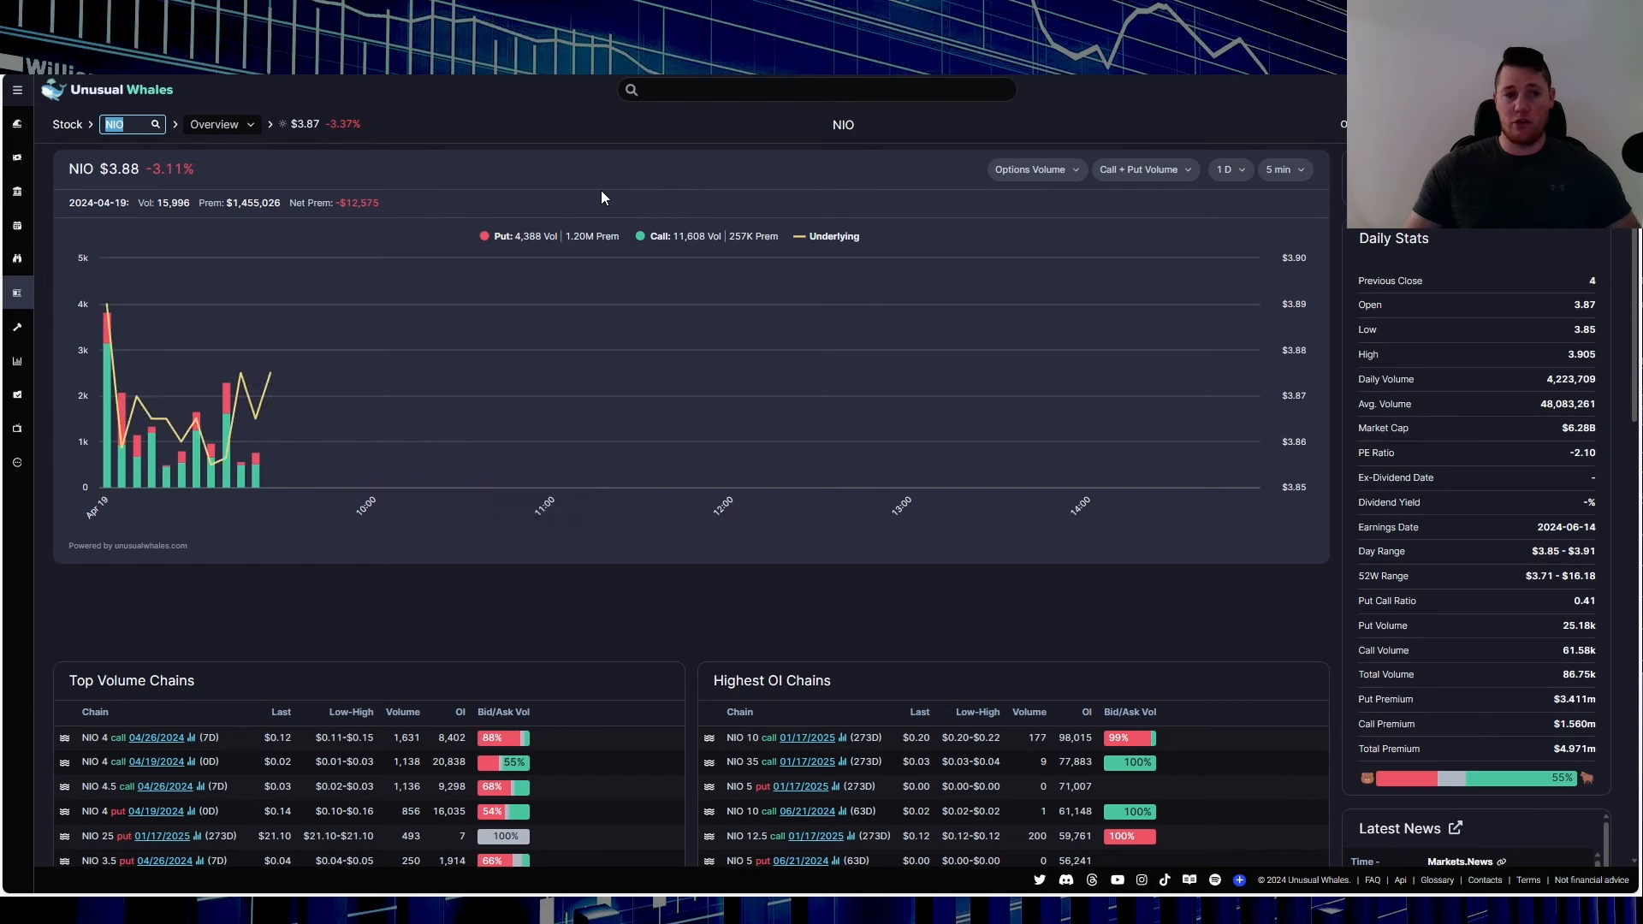
mouse_move(1509, 778)
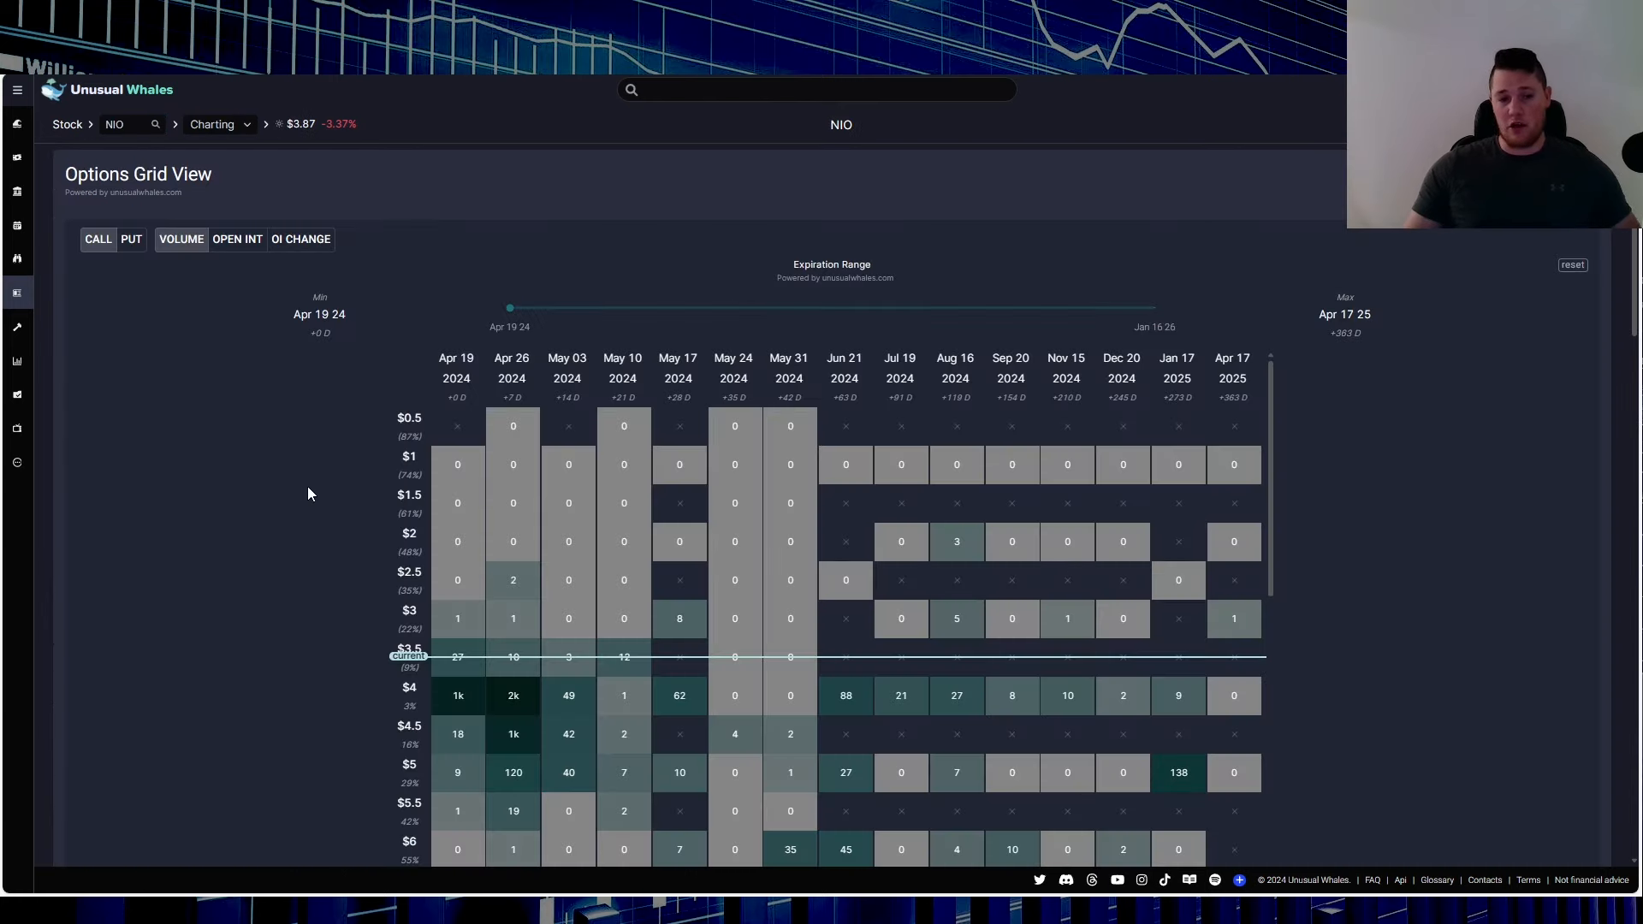
mouse_move(339, 510)
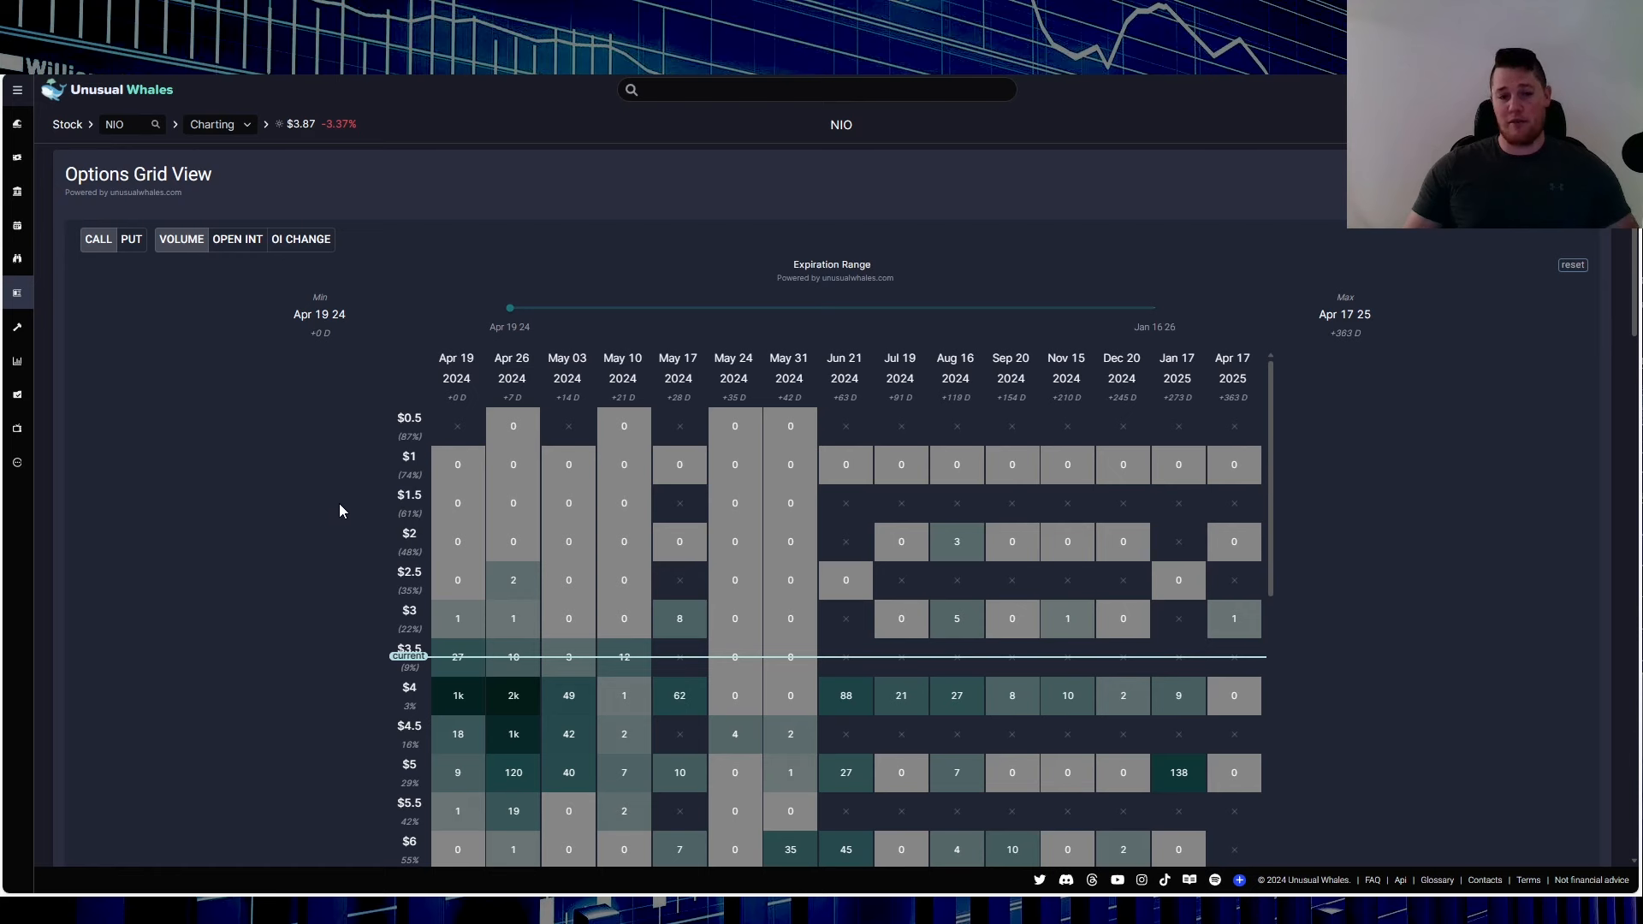
Switch NIO's options grid from call volume to put volume.
click(131, 239)
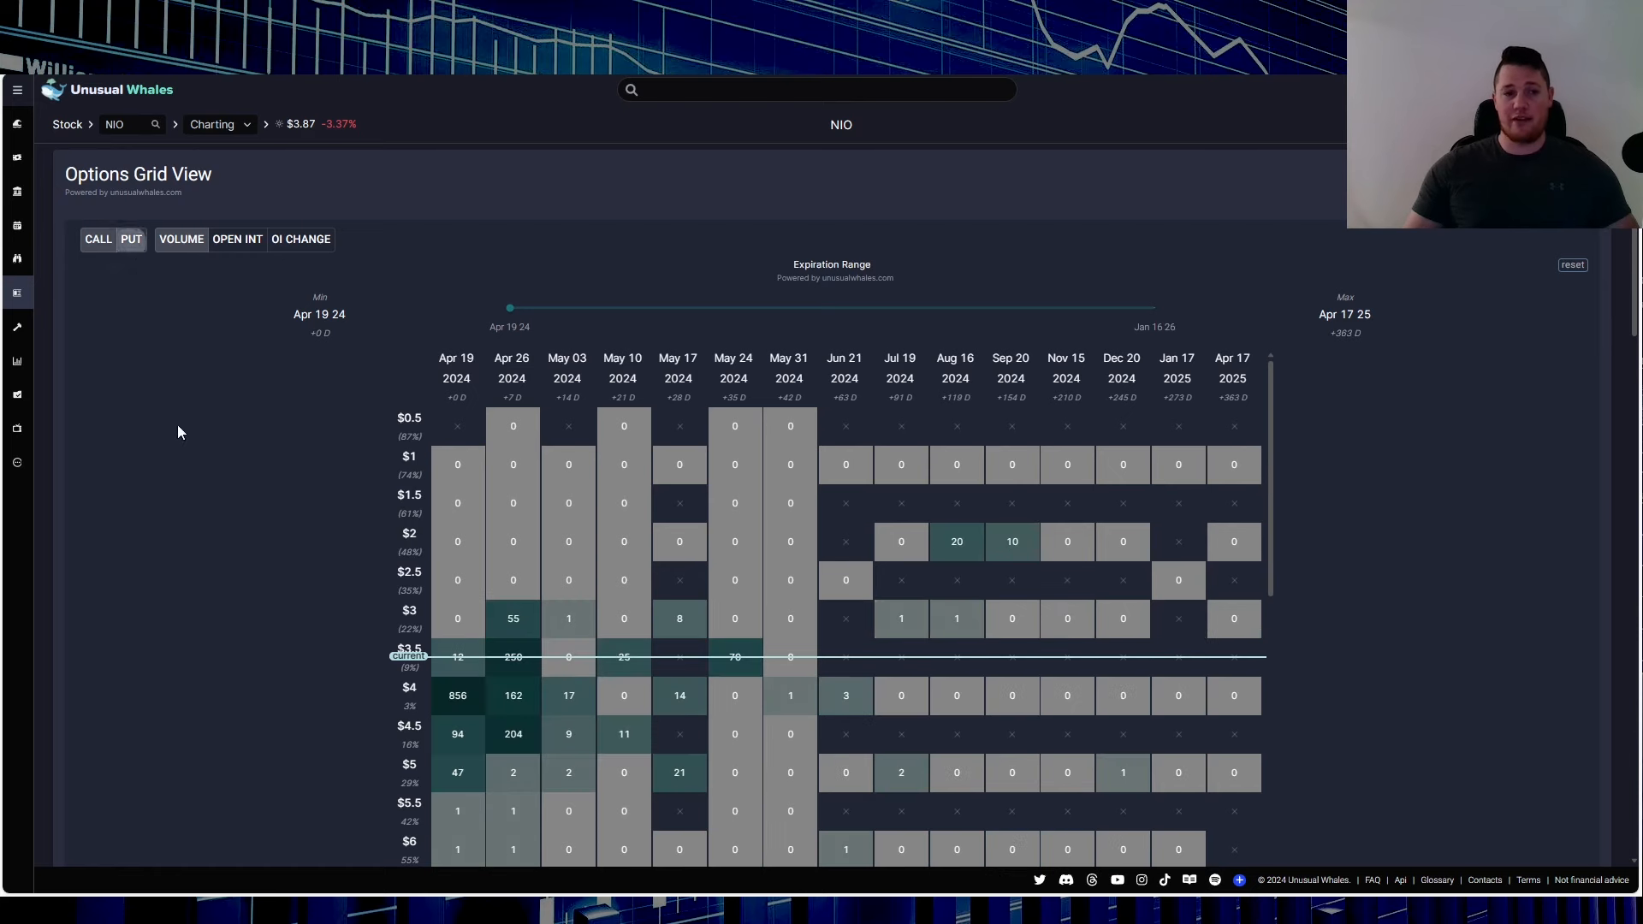
mouse_move(230, 639)
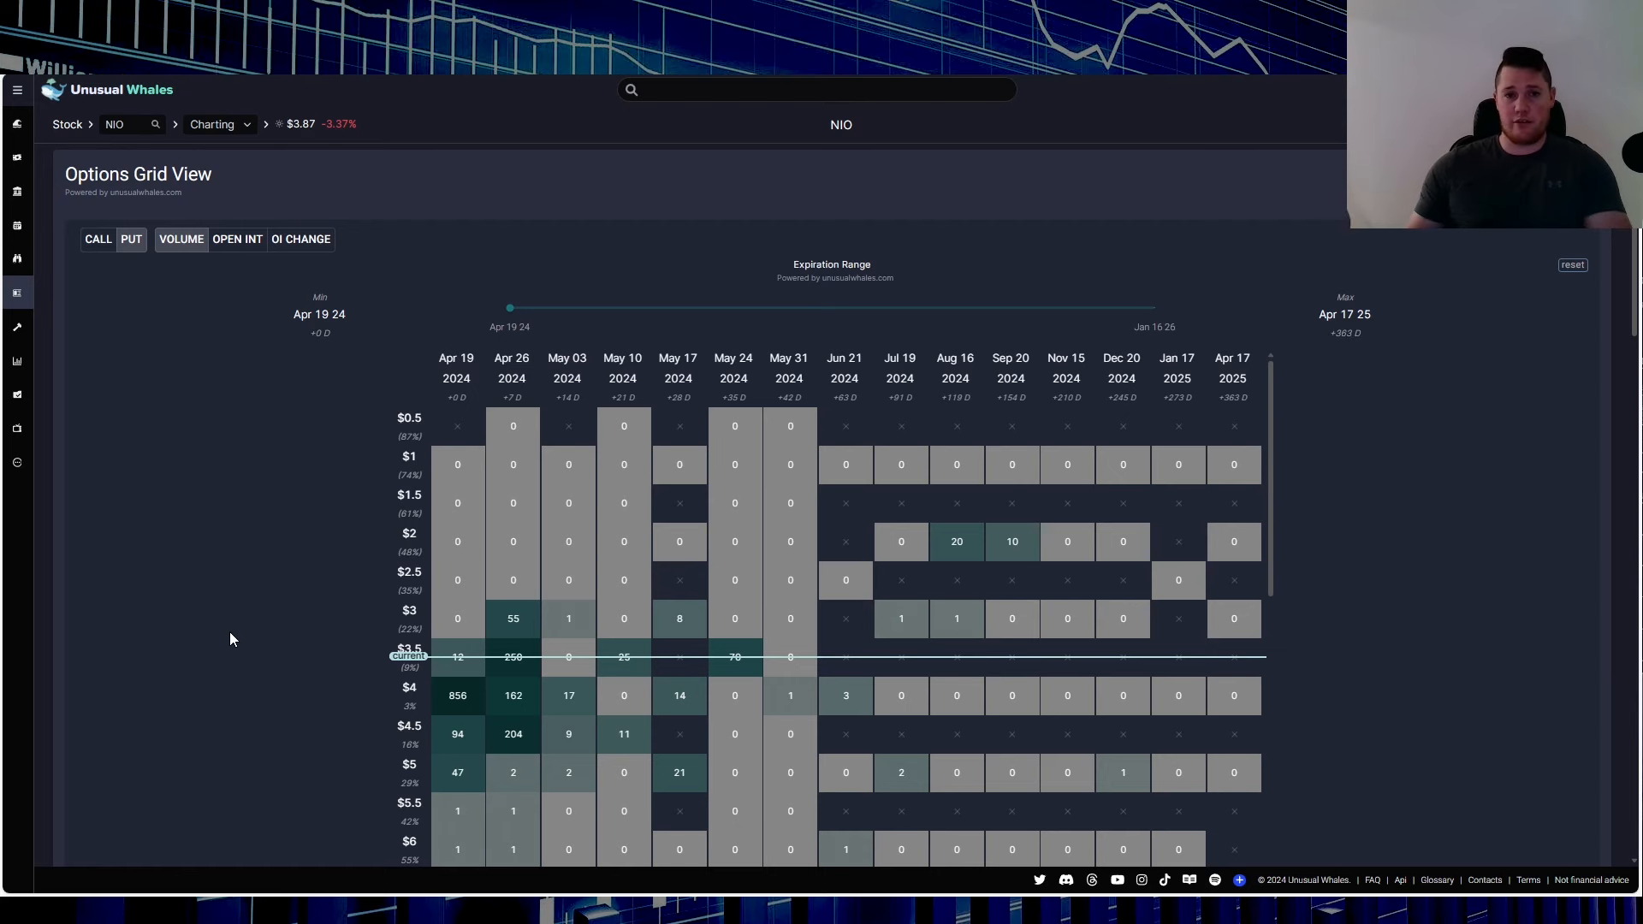
mouse_move(624, 139)
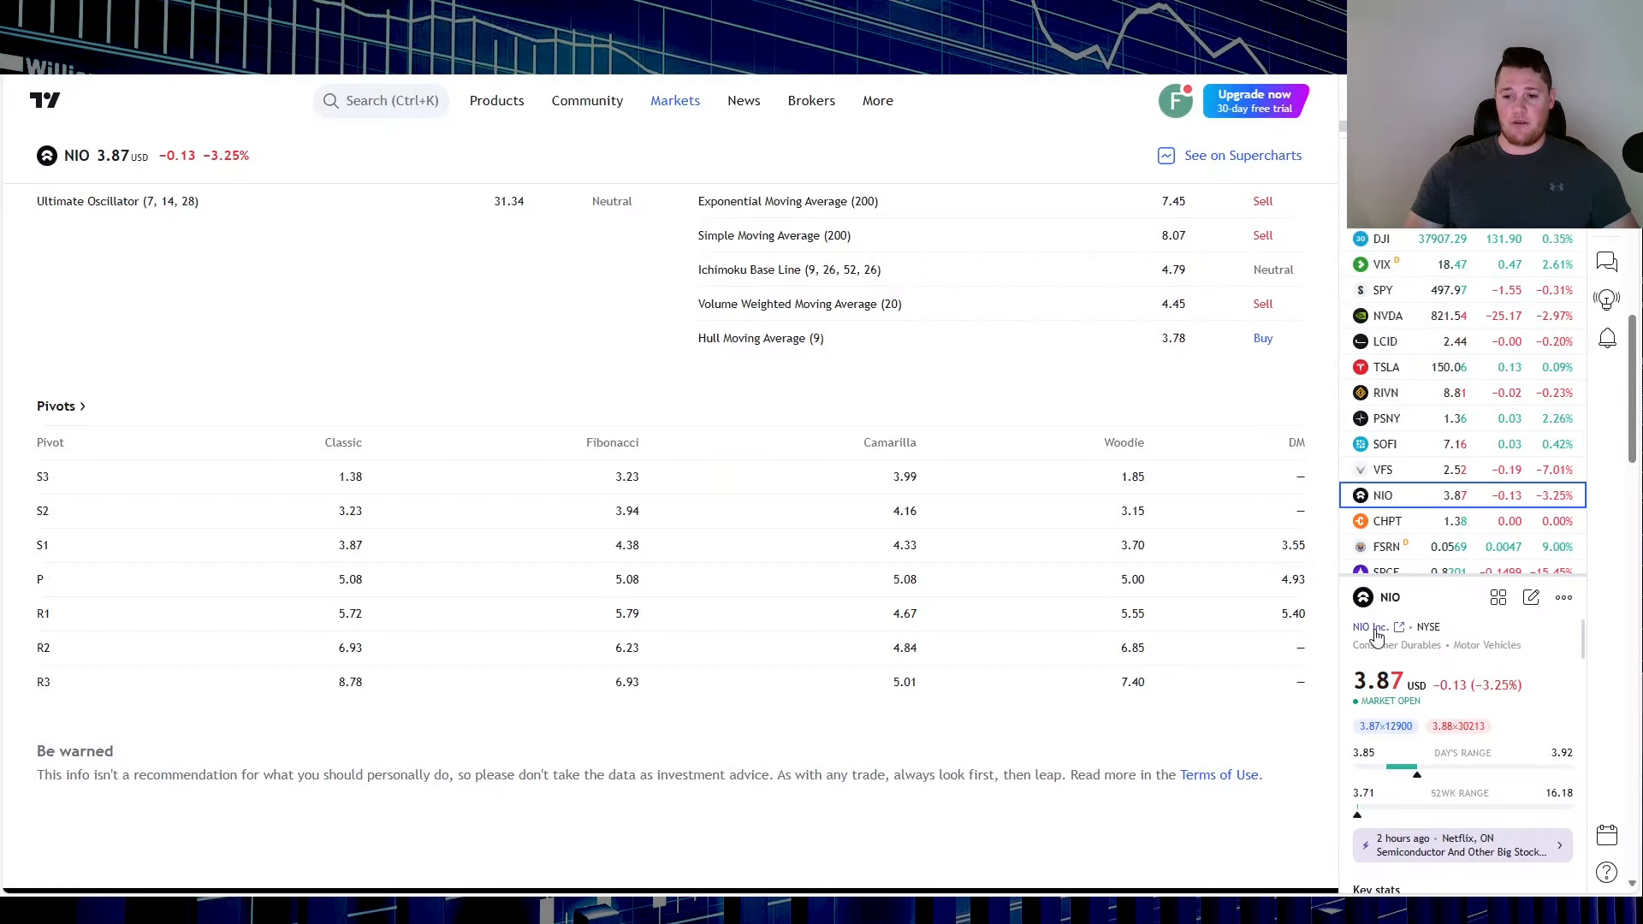
mouse_move(633, 481)
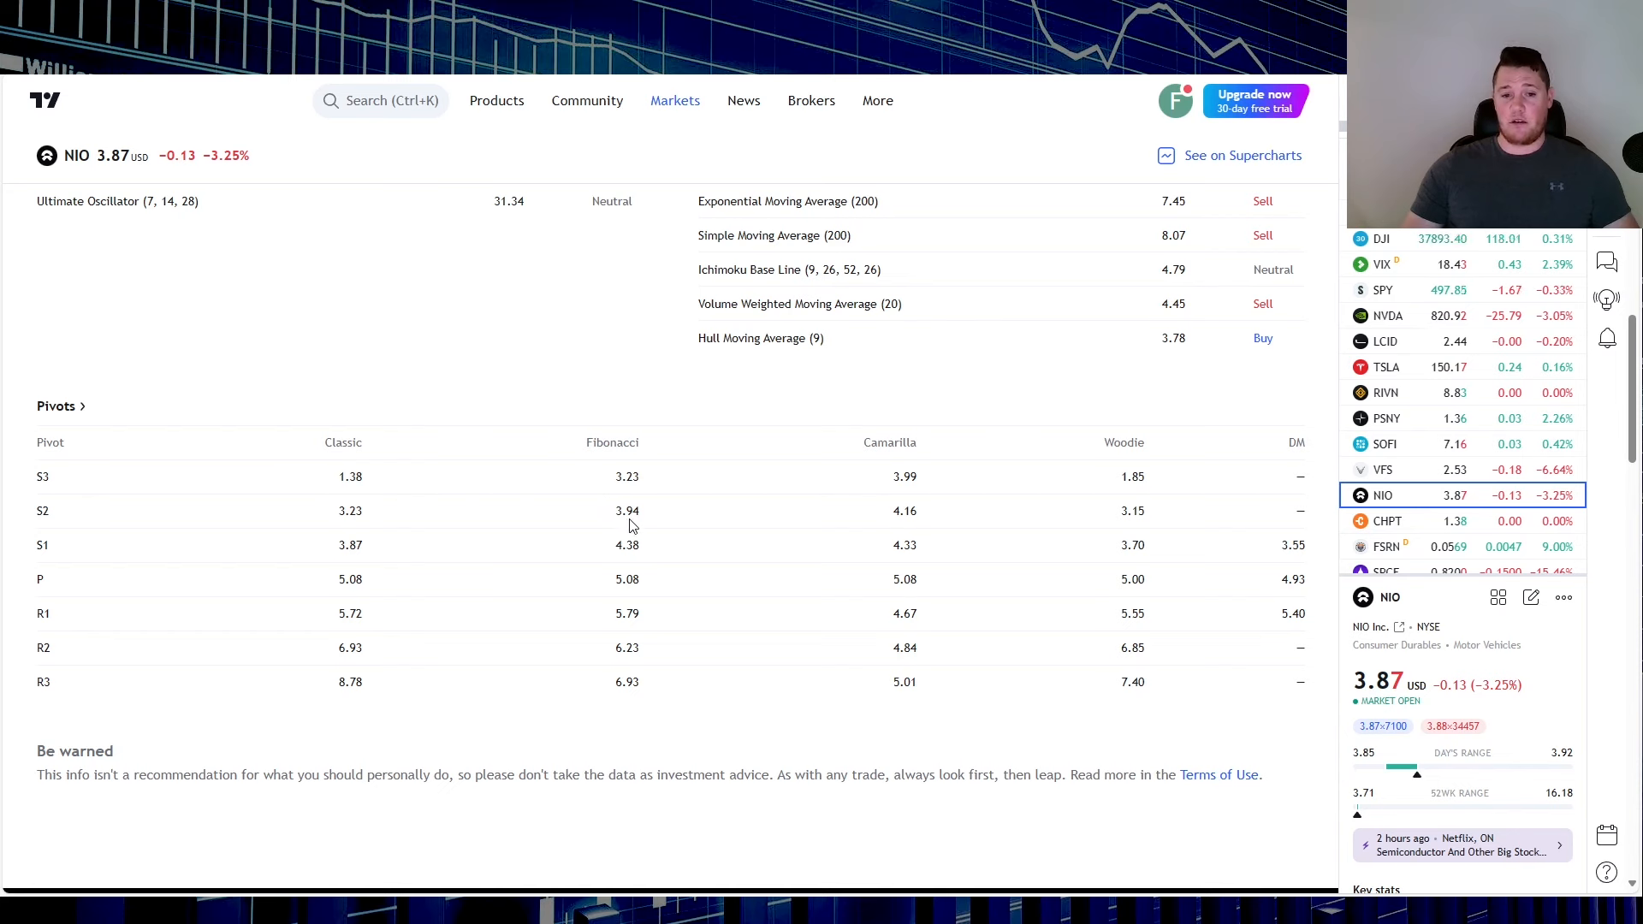
mouse_move(663, 518)
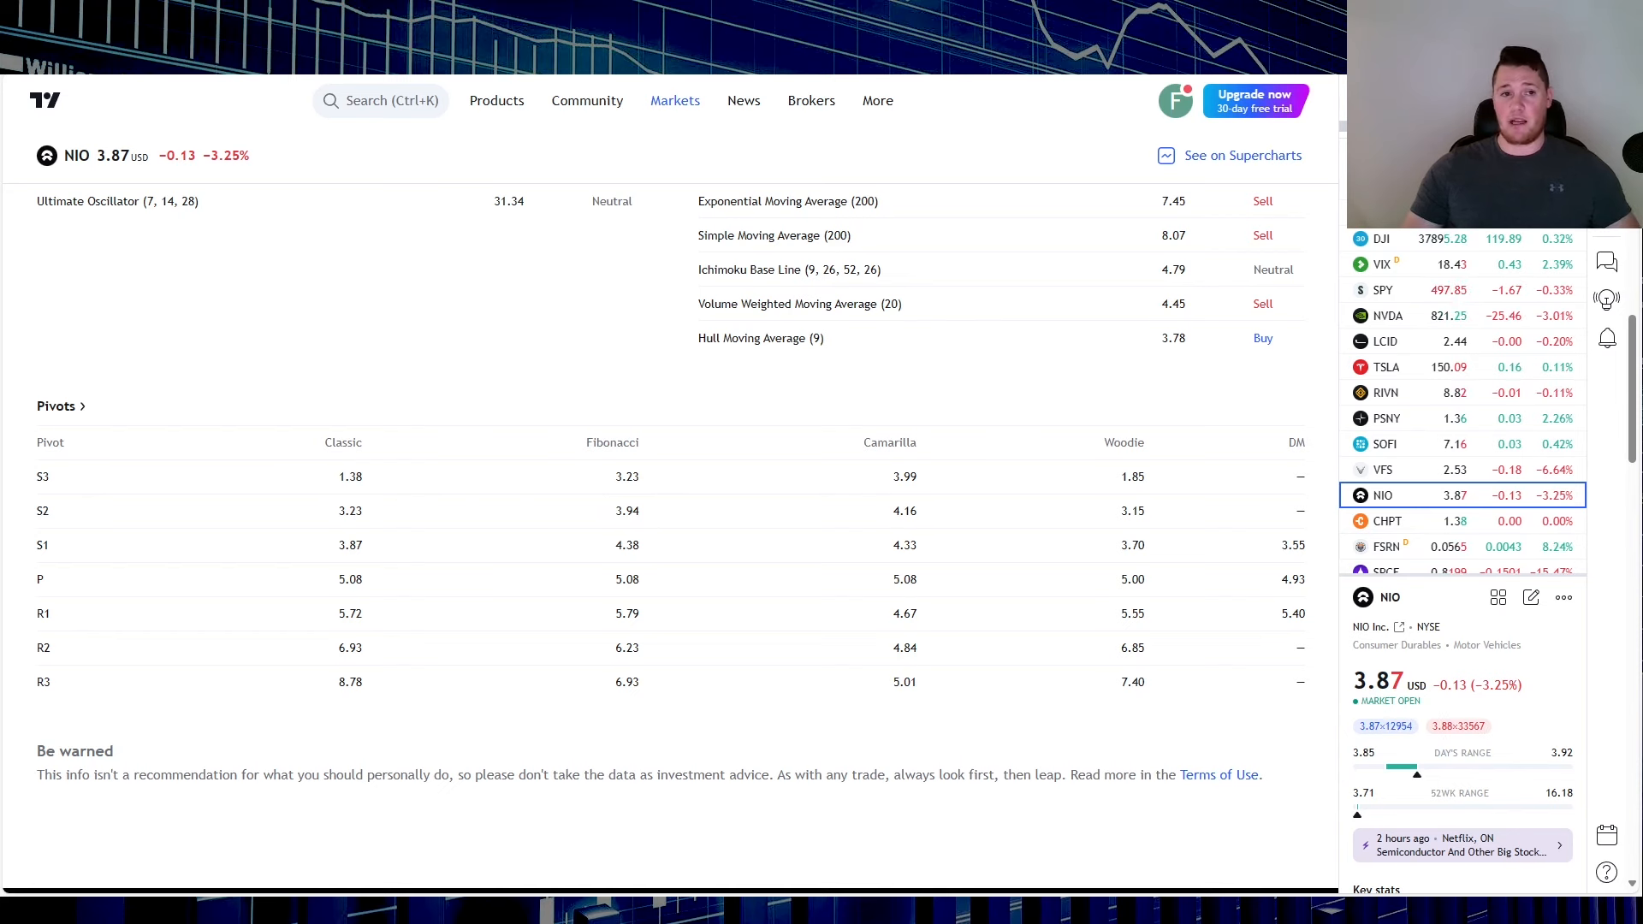
Open NIO's full one-minute chart in Supercharts from the technicals page.
click(1241, 155)
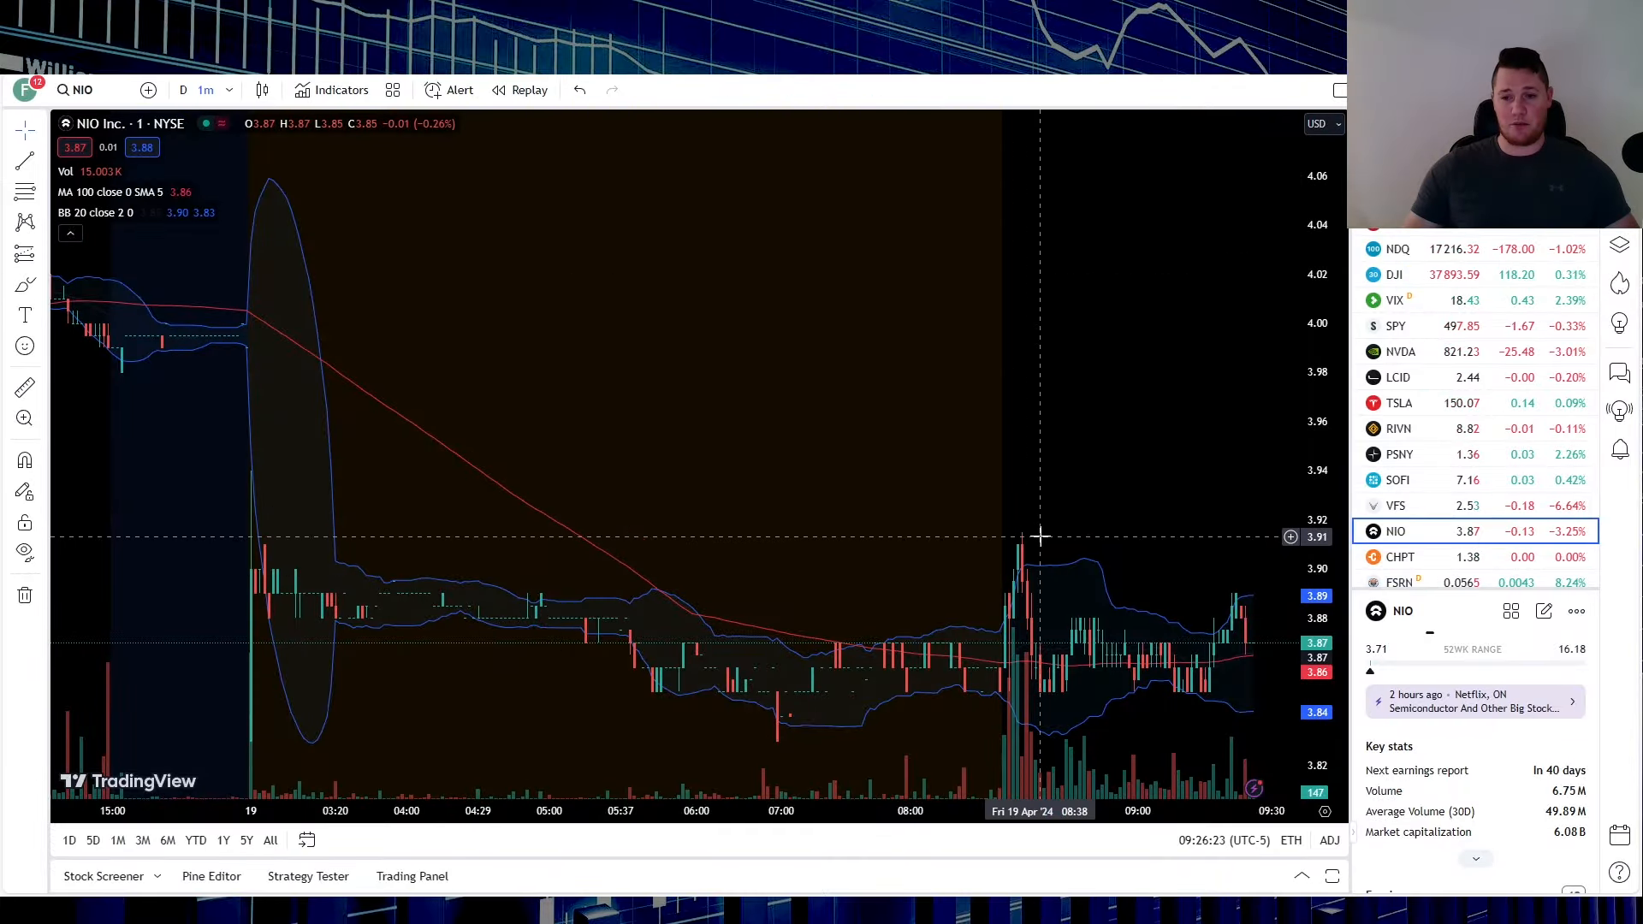
mouse_move(1048, 526)
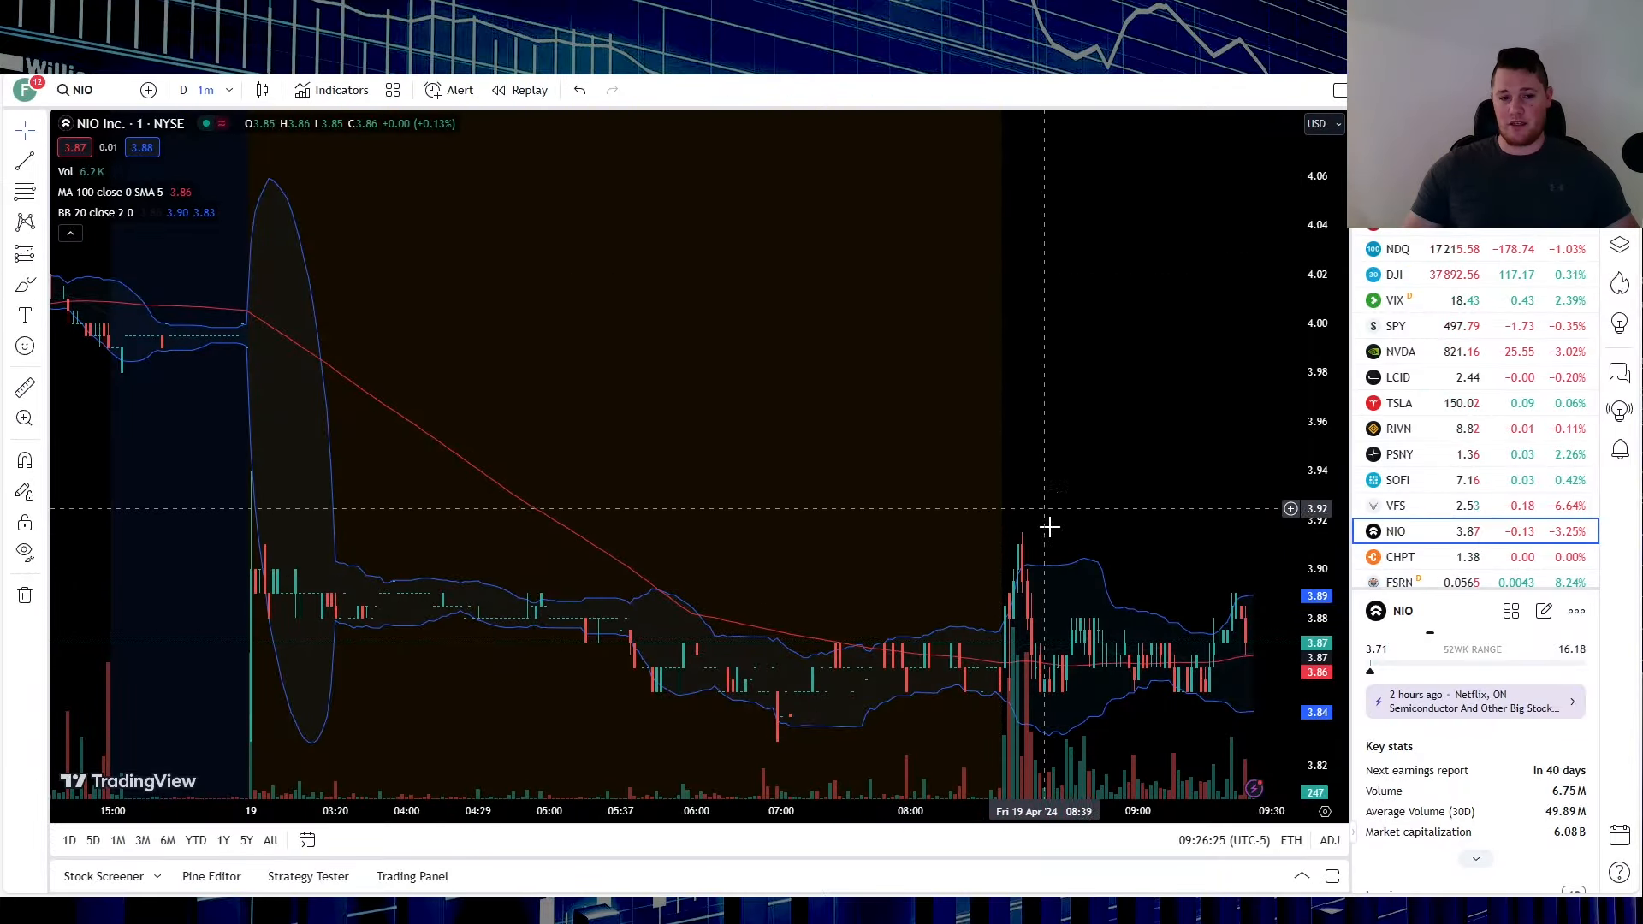
mouse_move(799, 588)
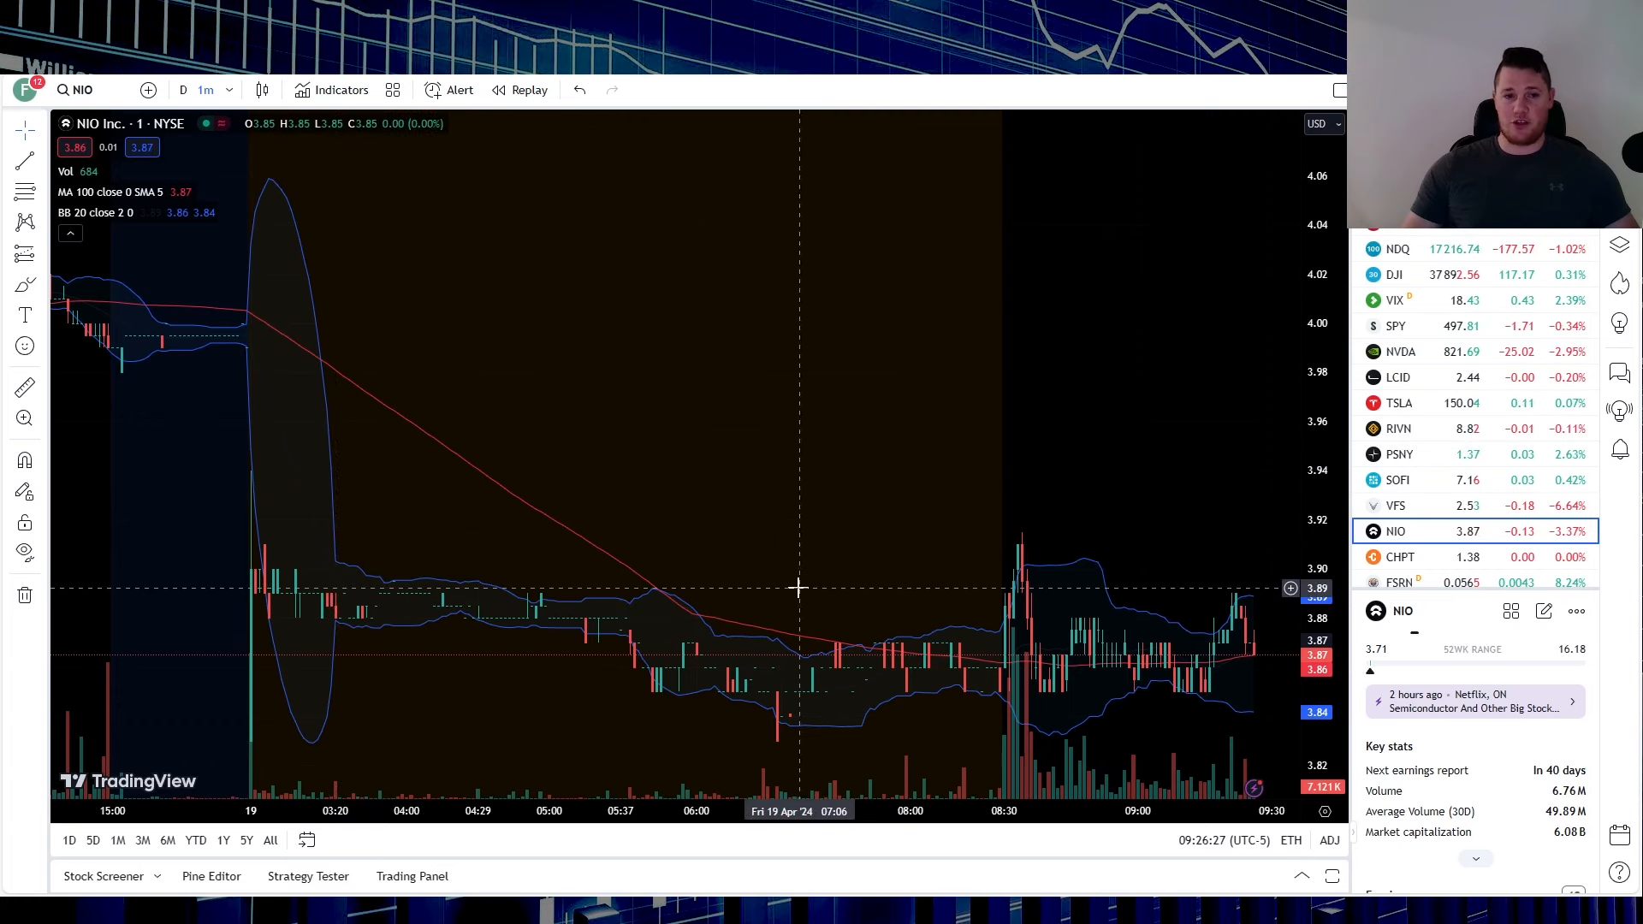
mouse_move(799, 588)
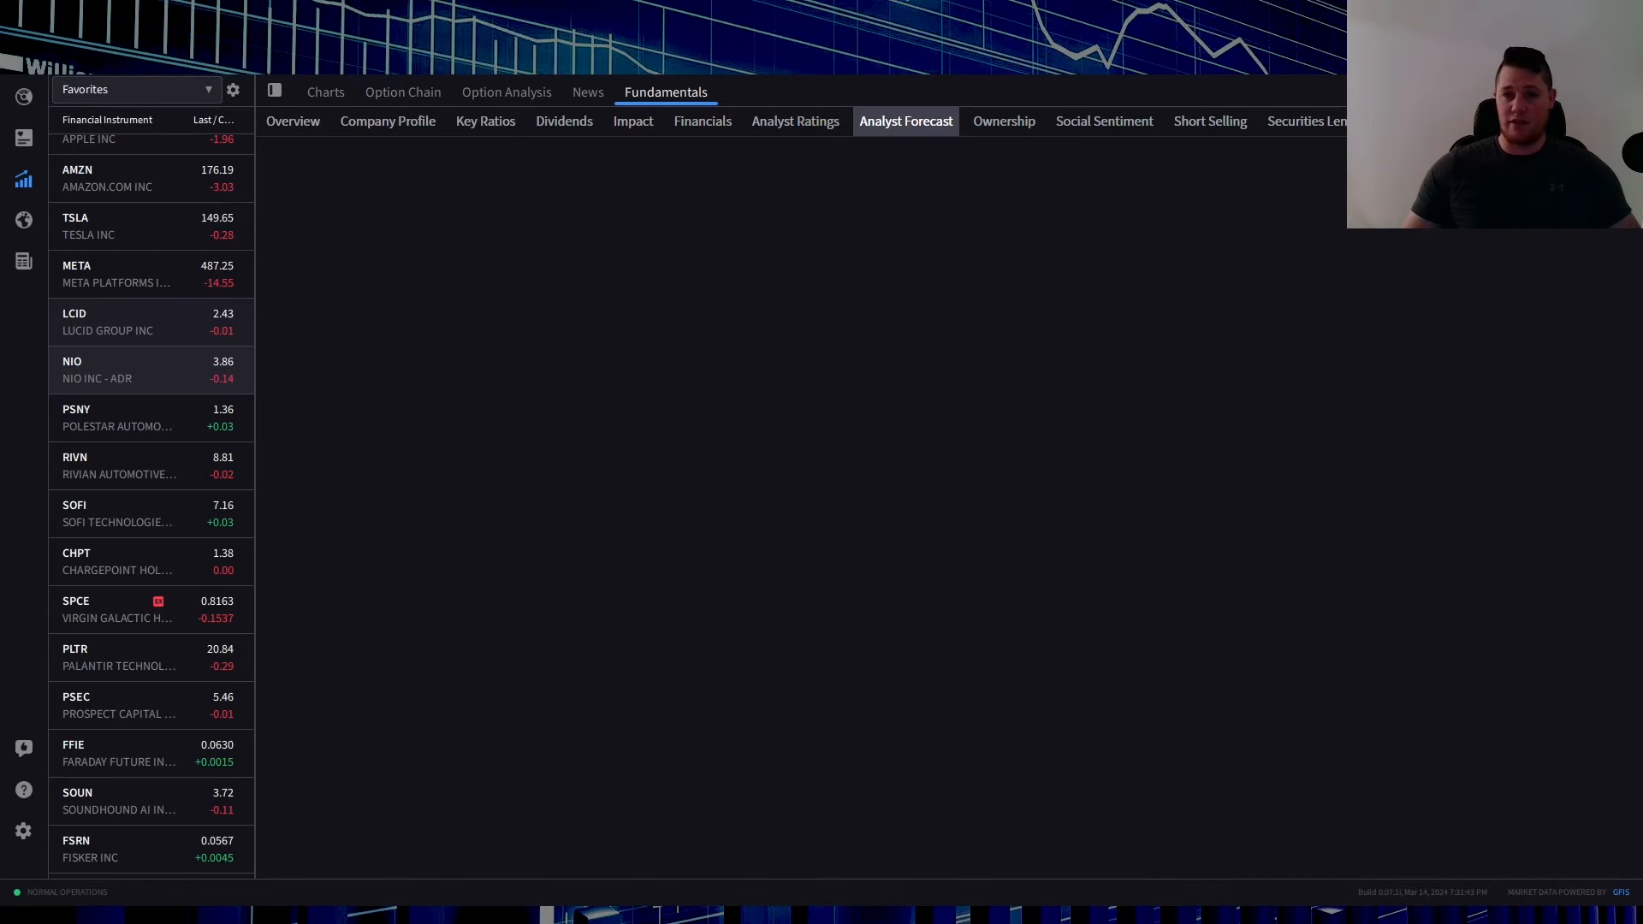
Open NIO's Technical Views report forecasting a fall to 3.16–3.39 with a 4.68 pivot.
click(906, 121)
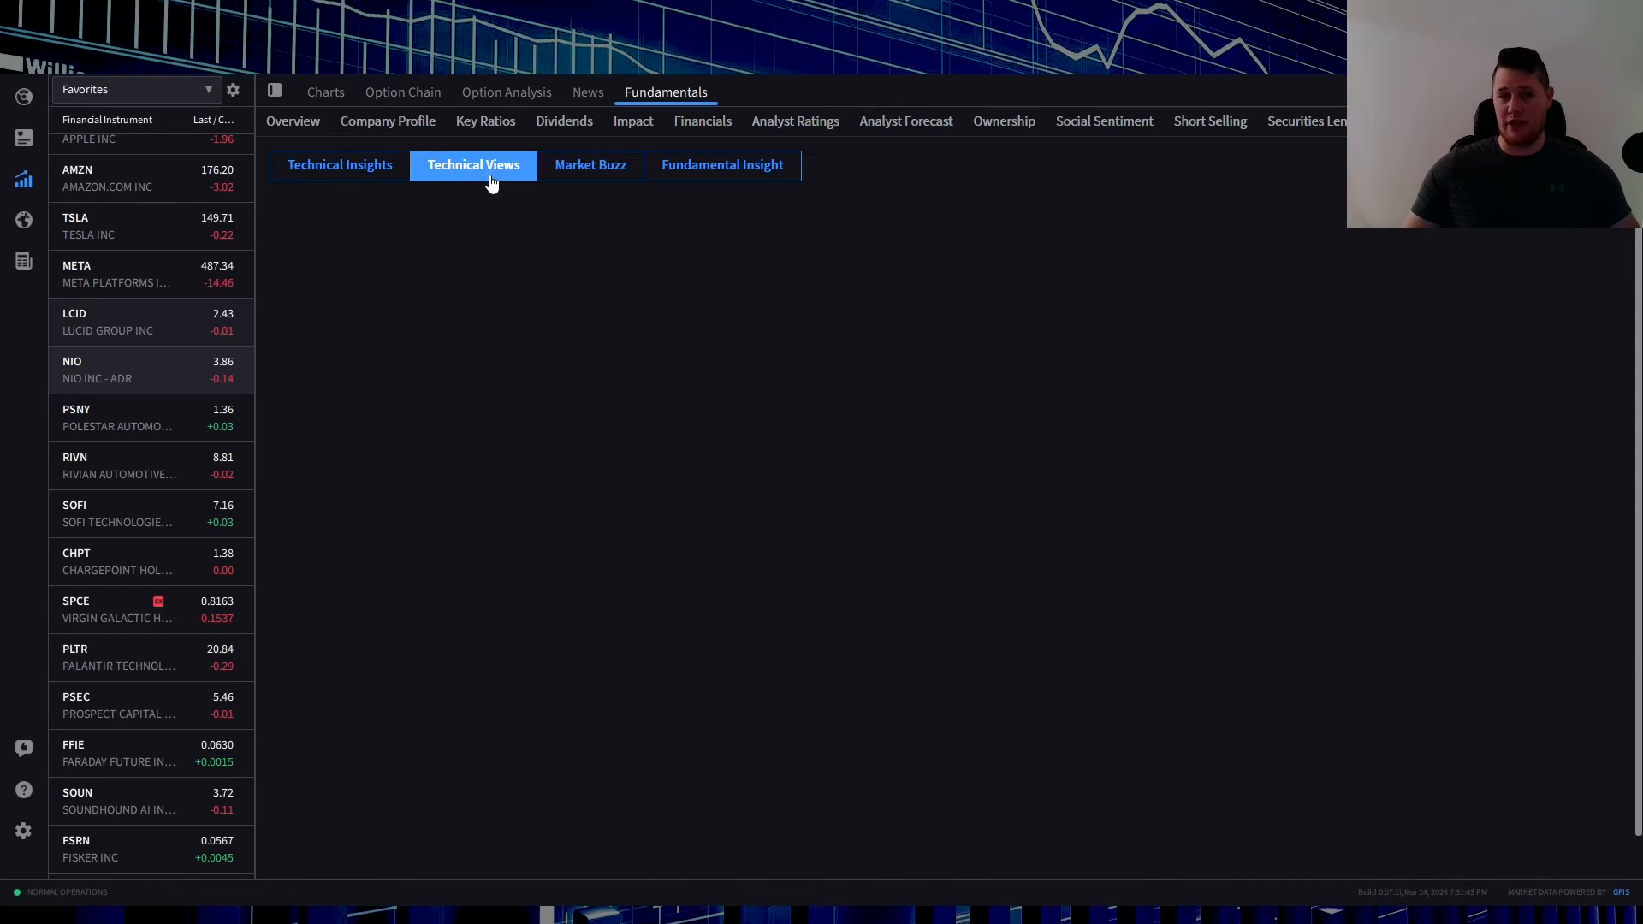
click(472, 164)
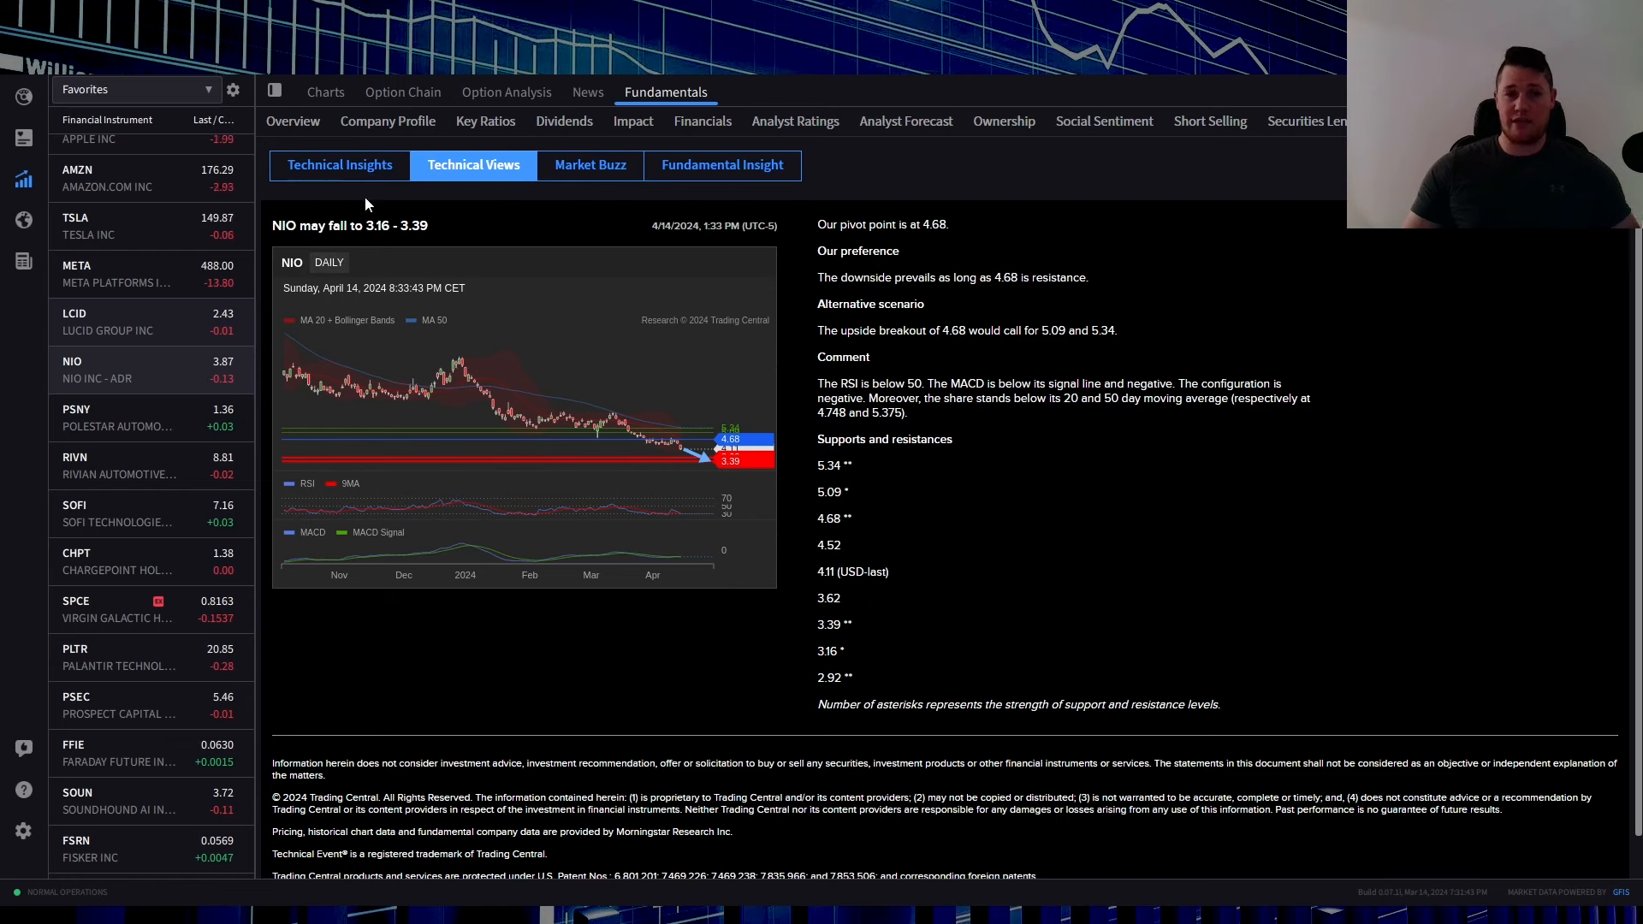
mouse_move(382, 260)
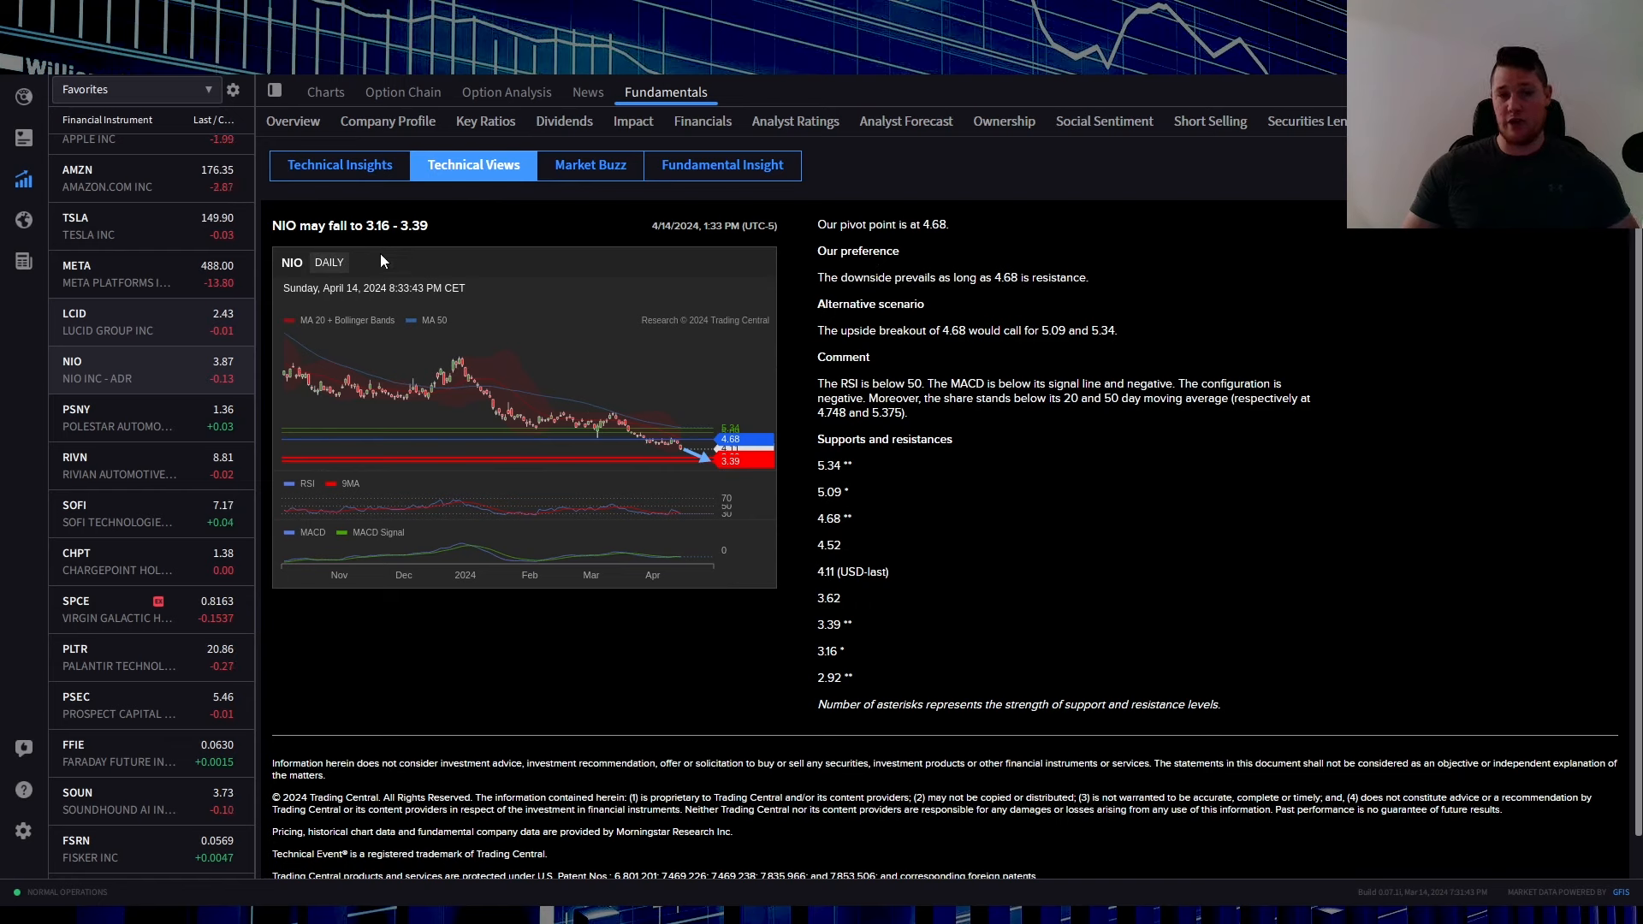
mouse_move(643, 360)
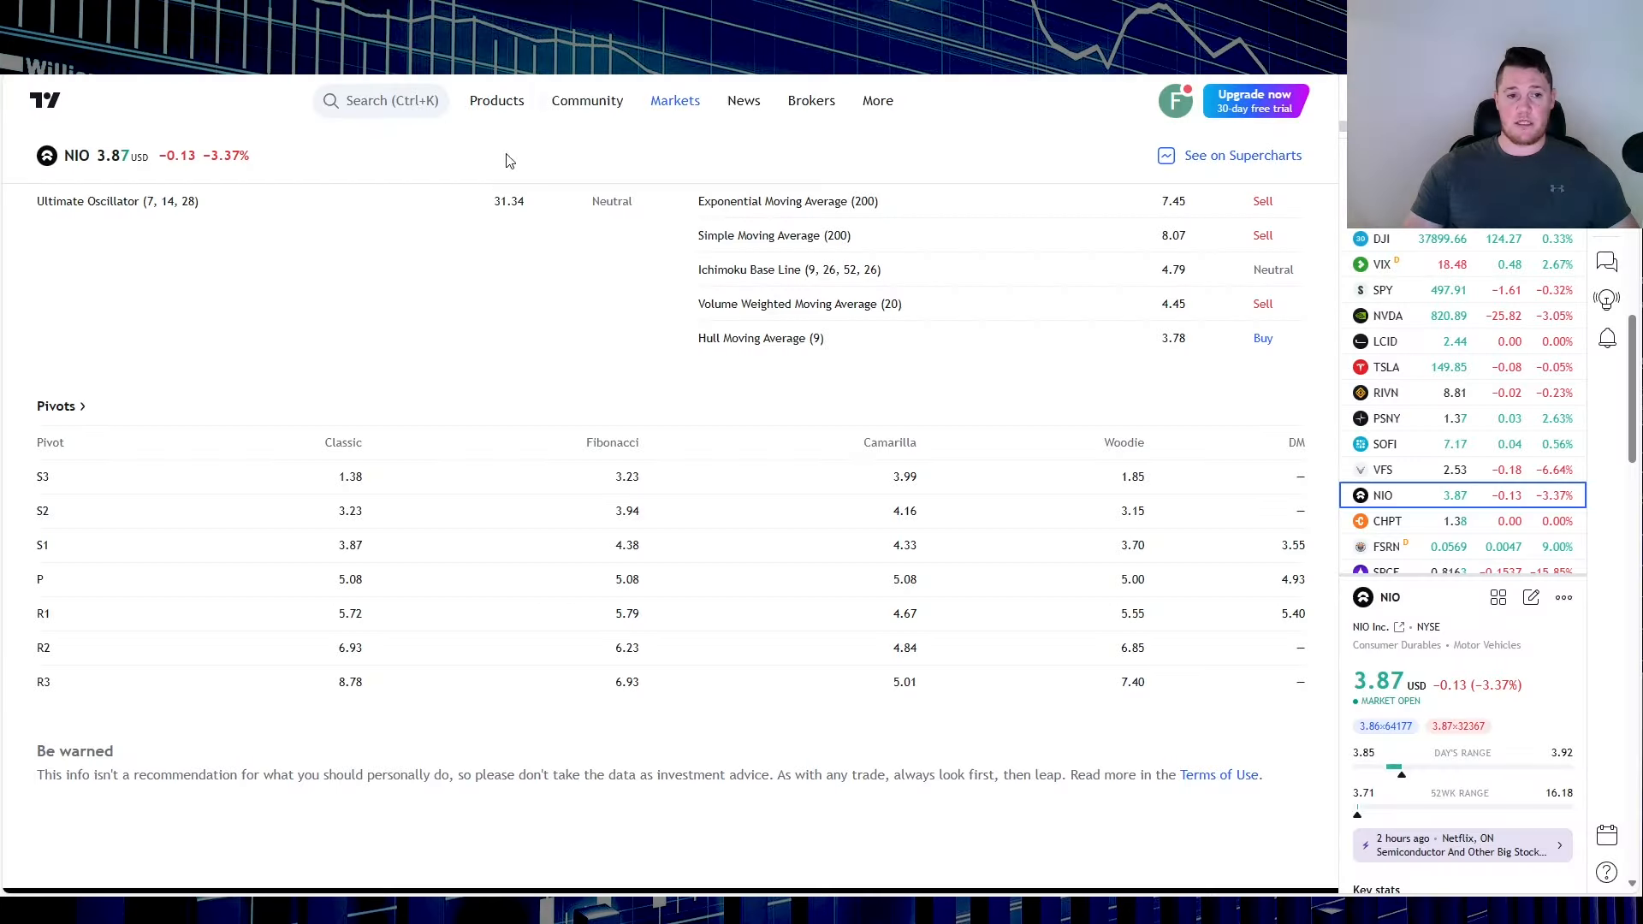
mouse_move(689, 439)
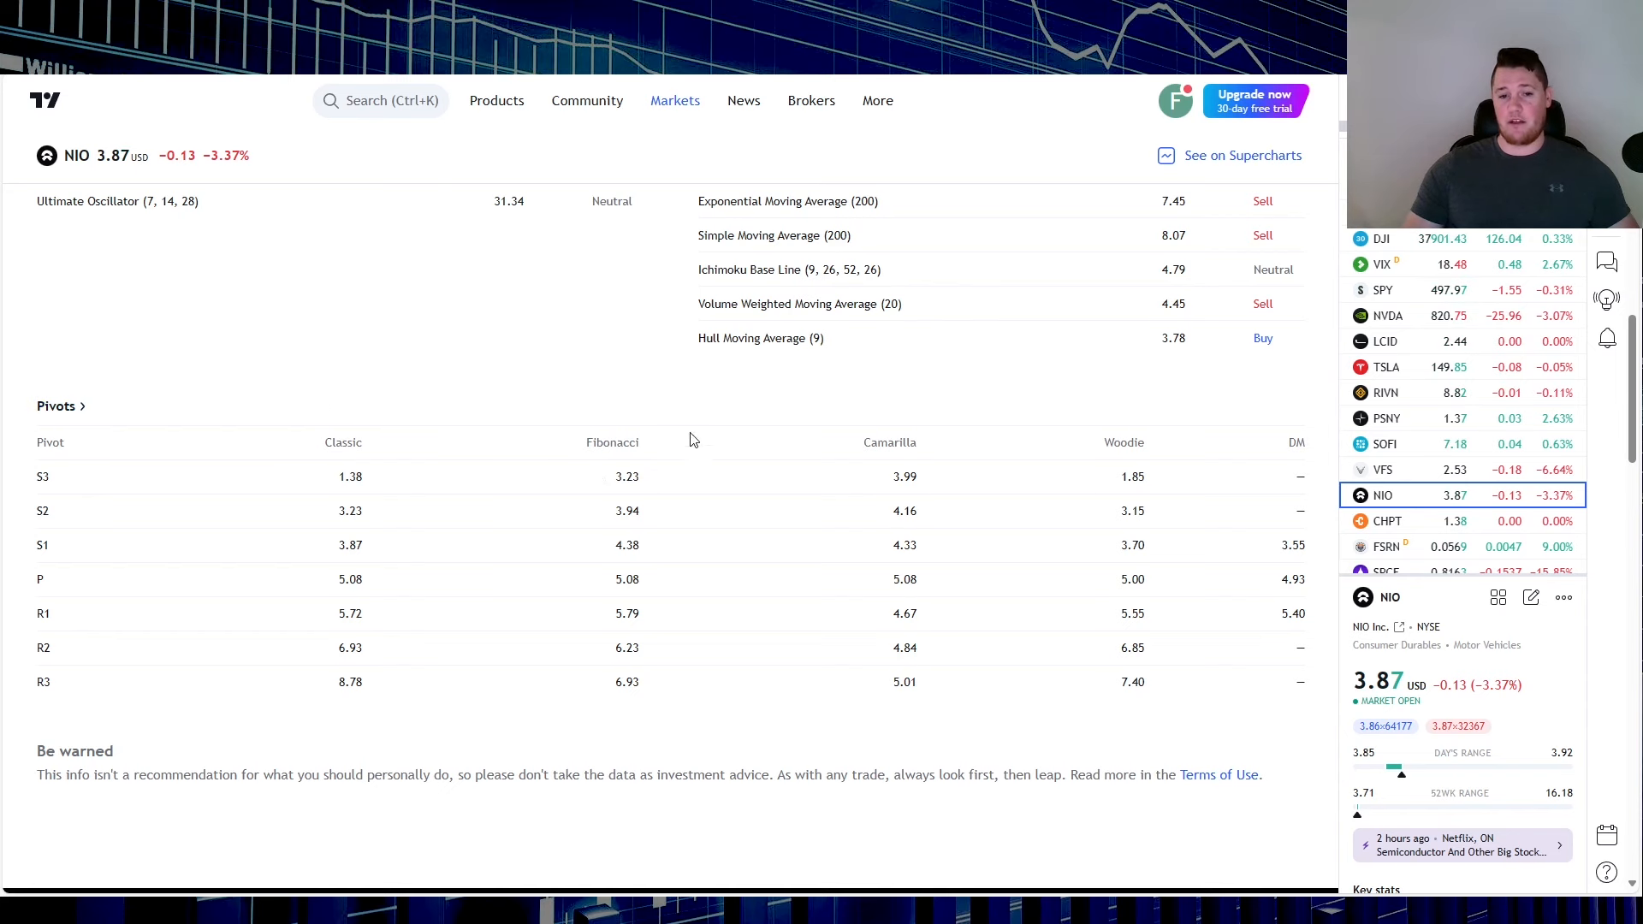
mouse_move(681, 438)
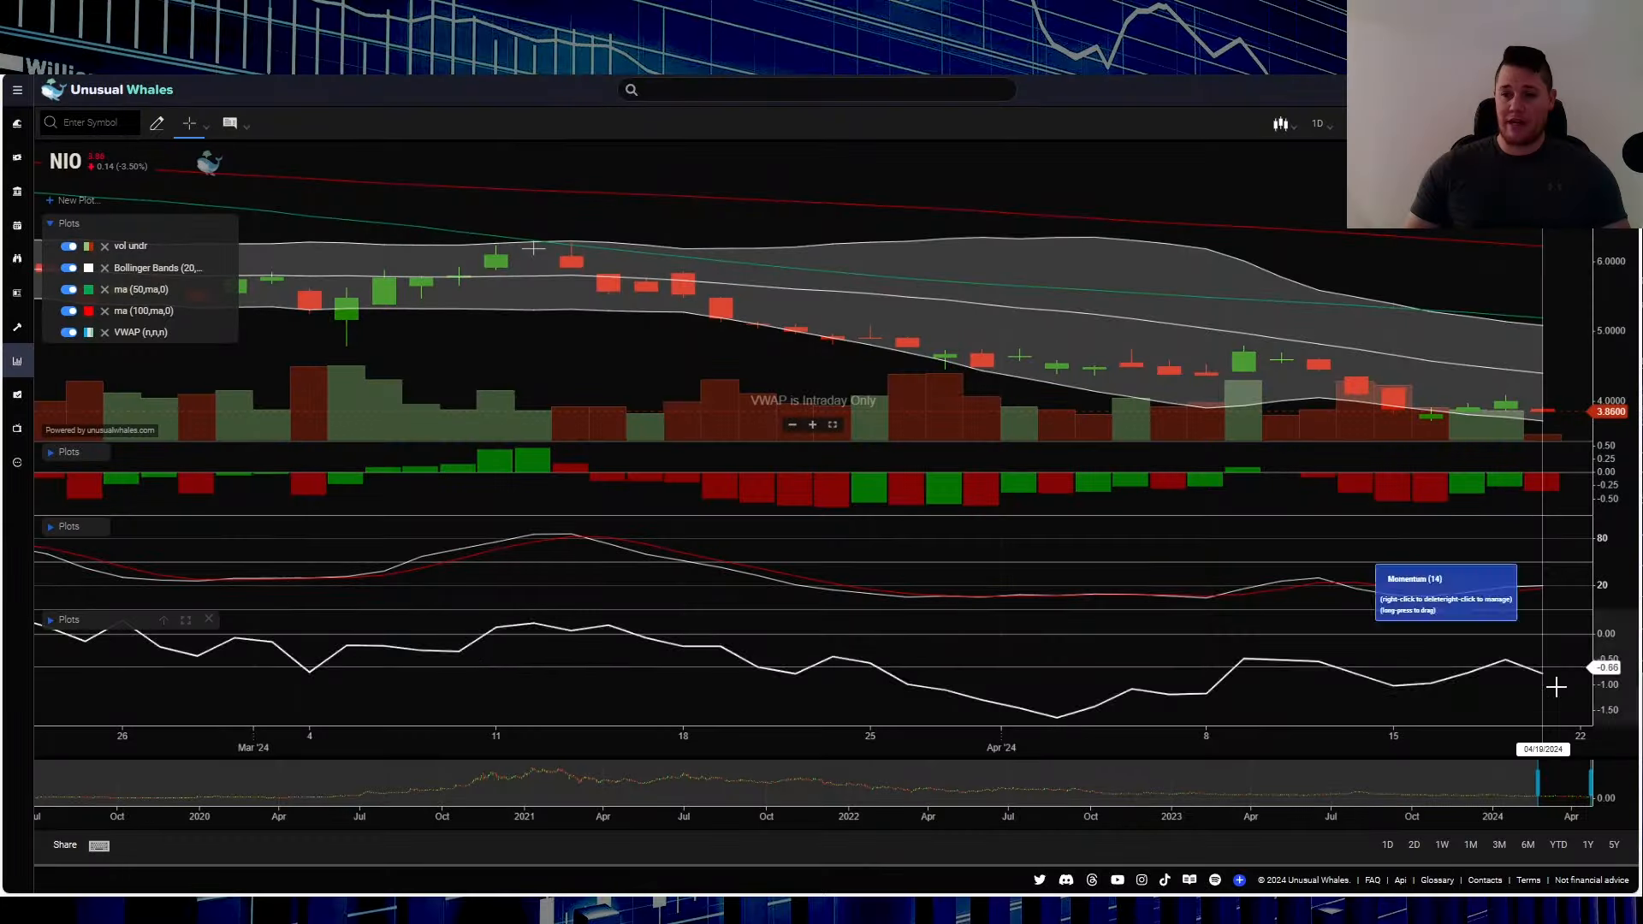
mouse_move(1556, 436)
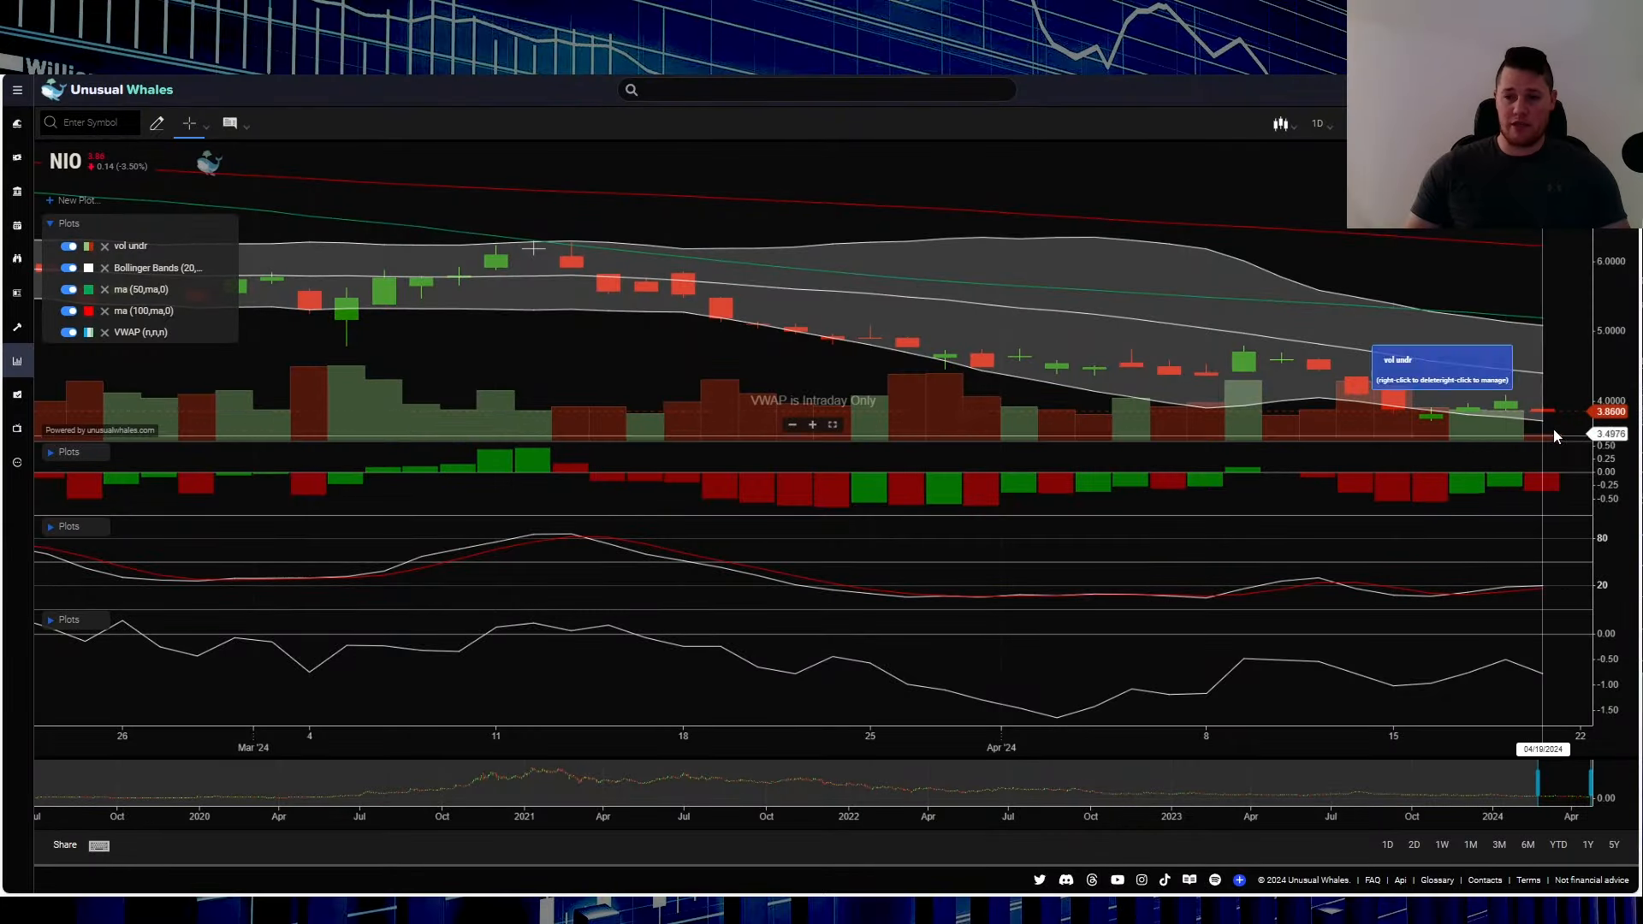
mouse_move(1541, 589)
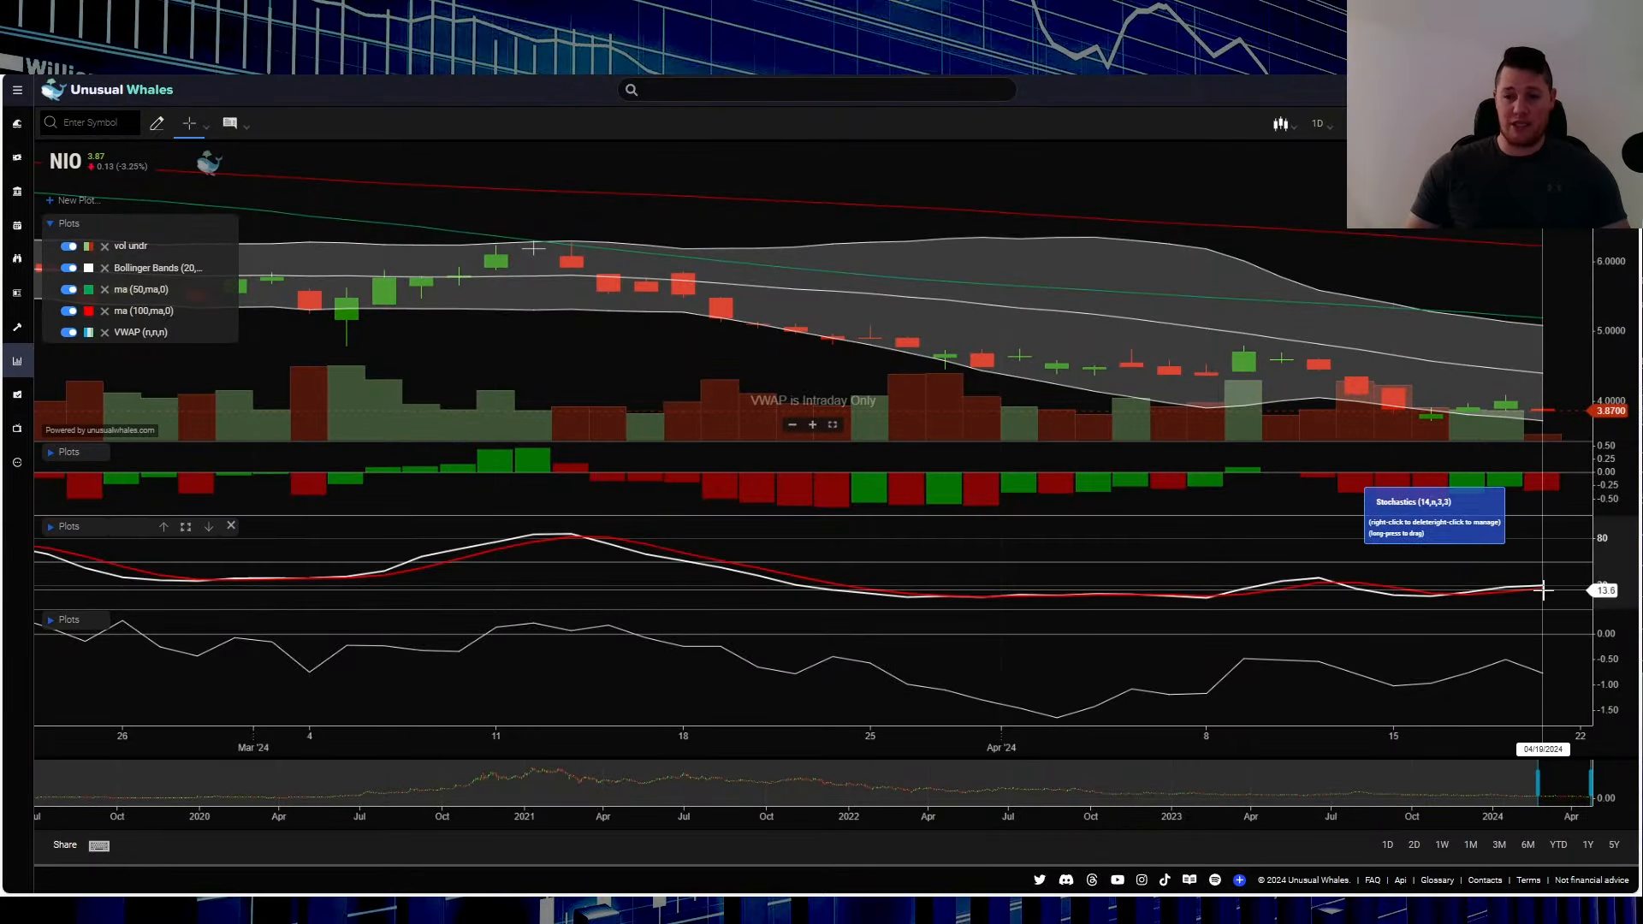
mouse_move(1542, 588)
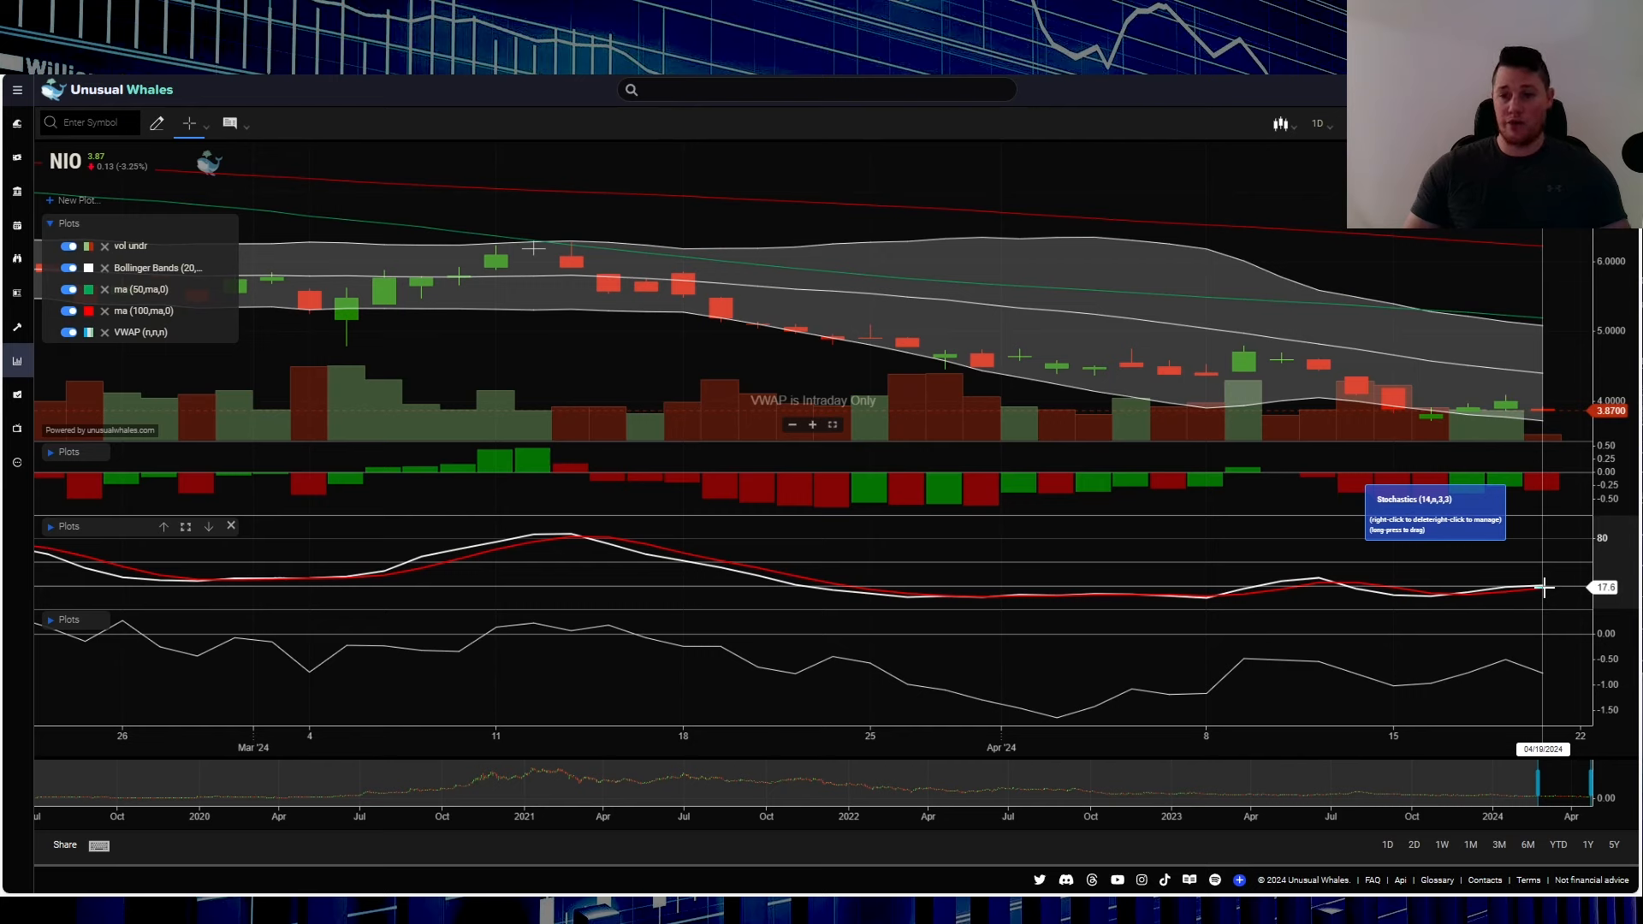
mouse_move(1555, 571)
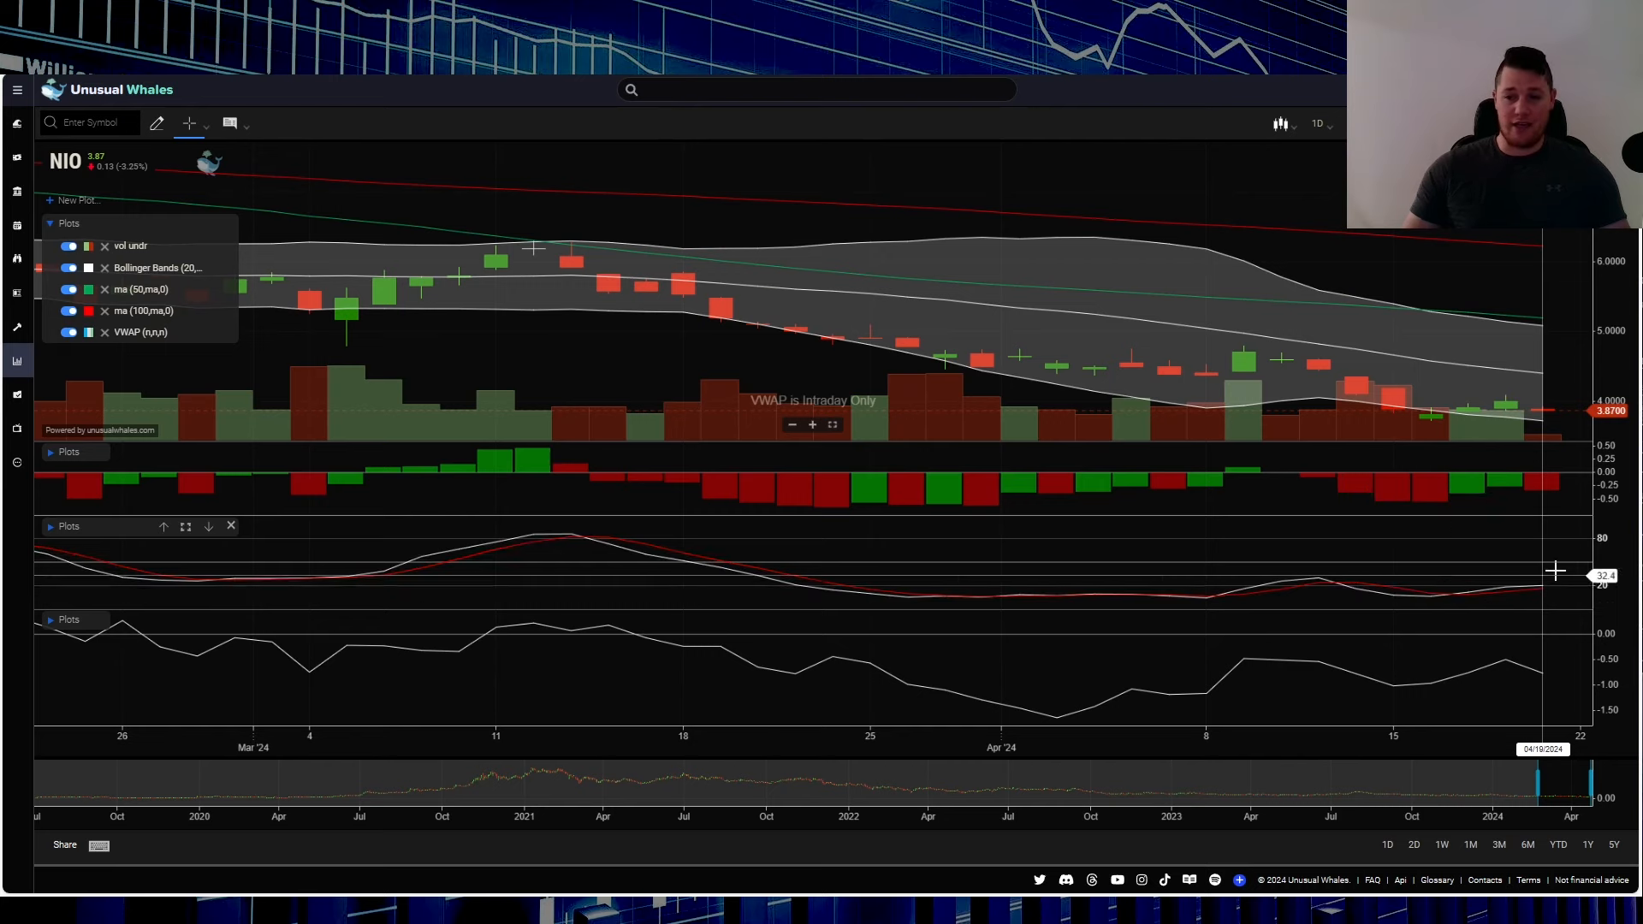
mouse_move(1535, 570)
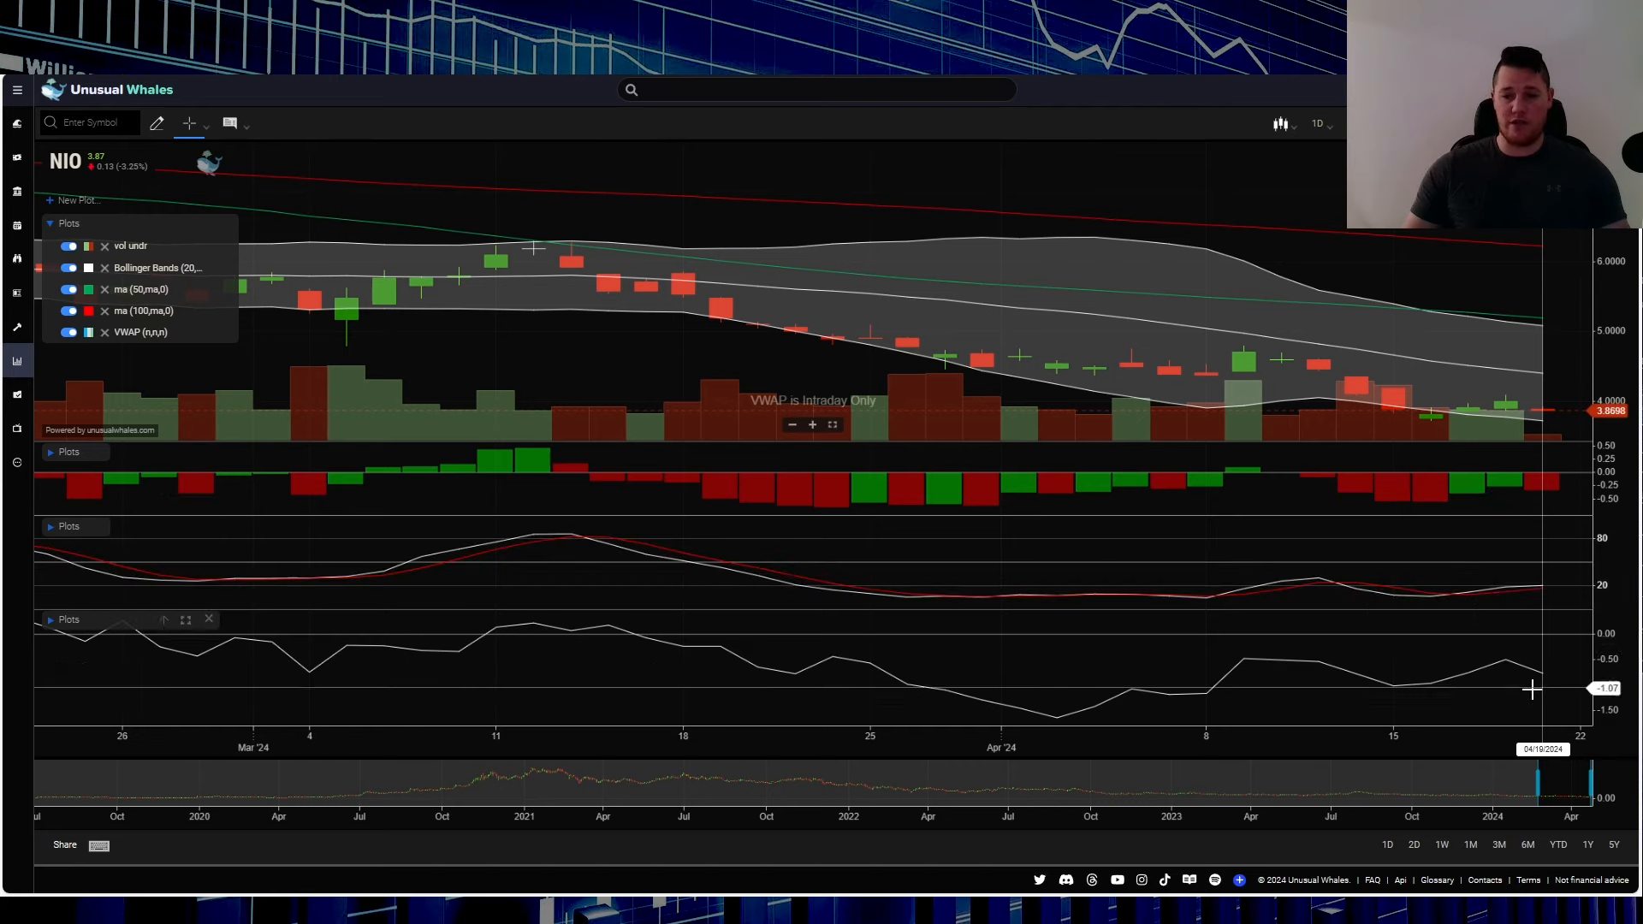
mouse_move(1513, 688)
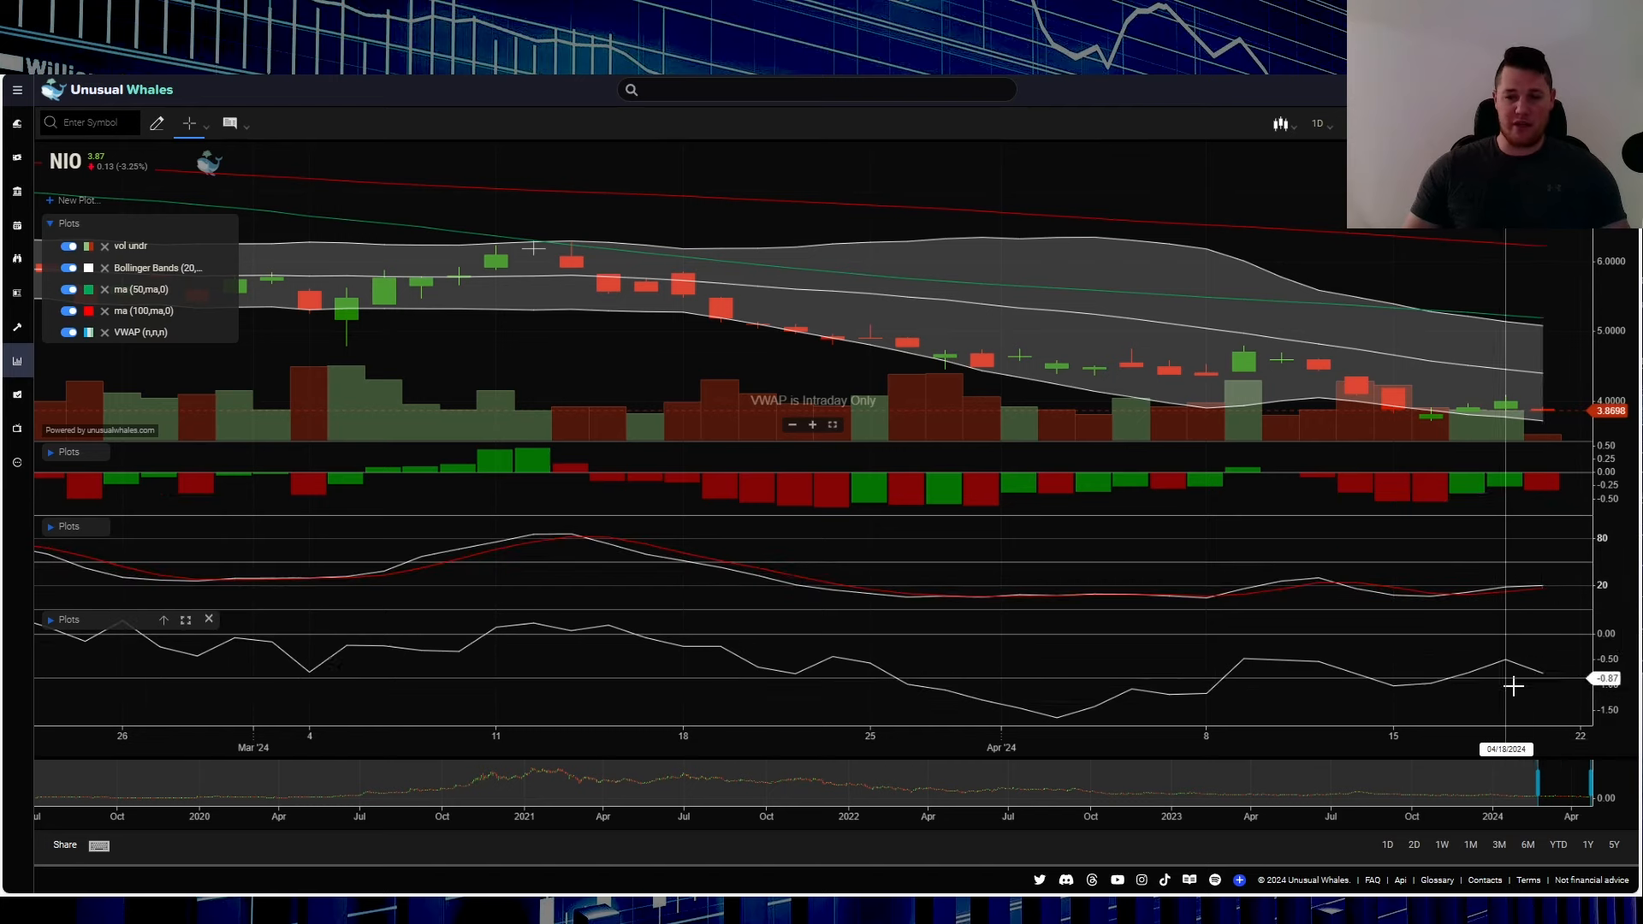
mouse_move(1530, 701)
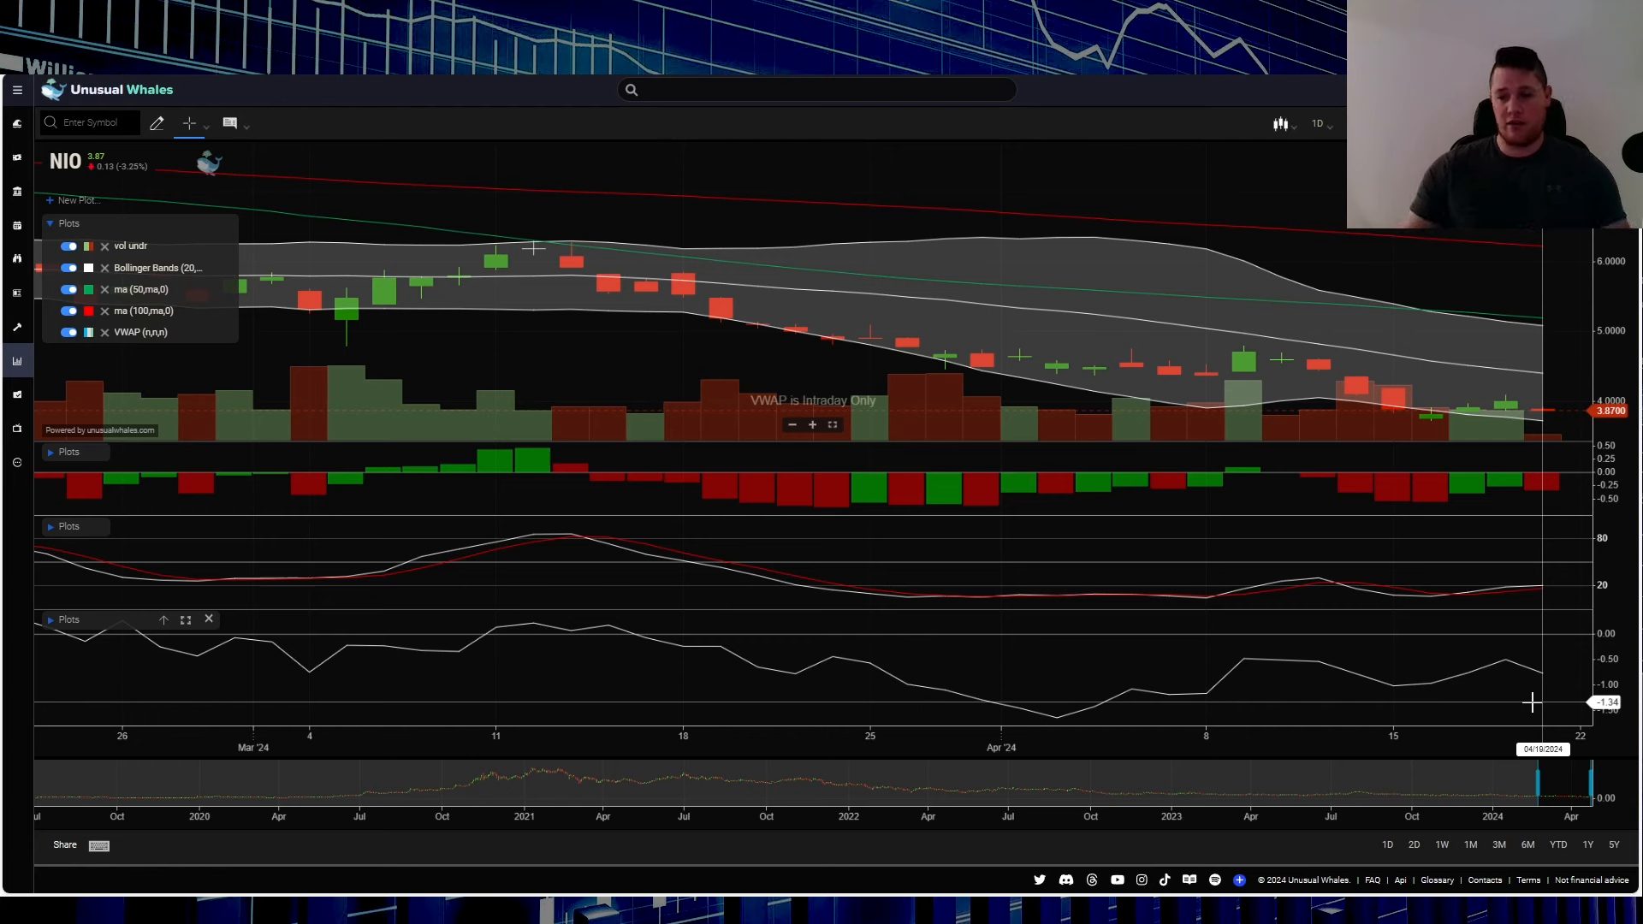
mouse_move(1531, 718)
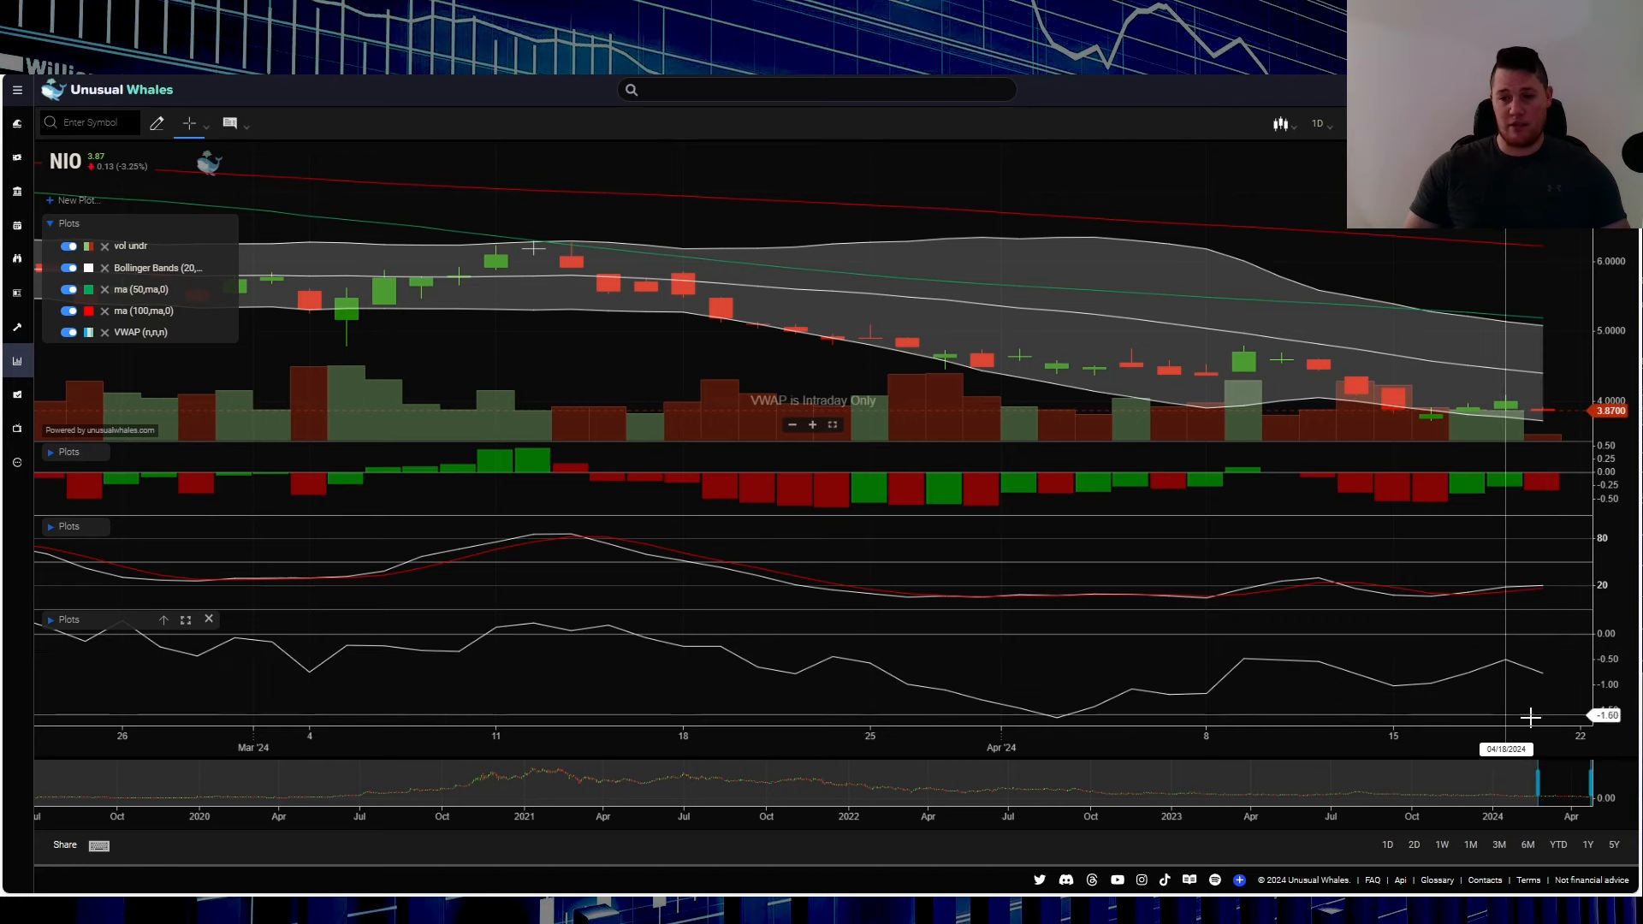
mouse_move(514, 122)
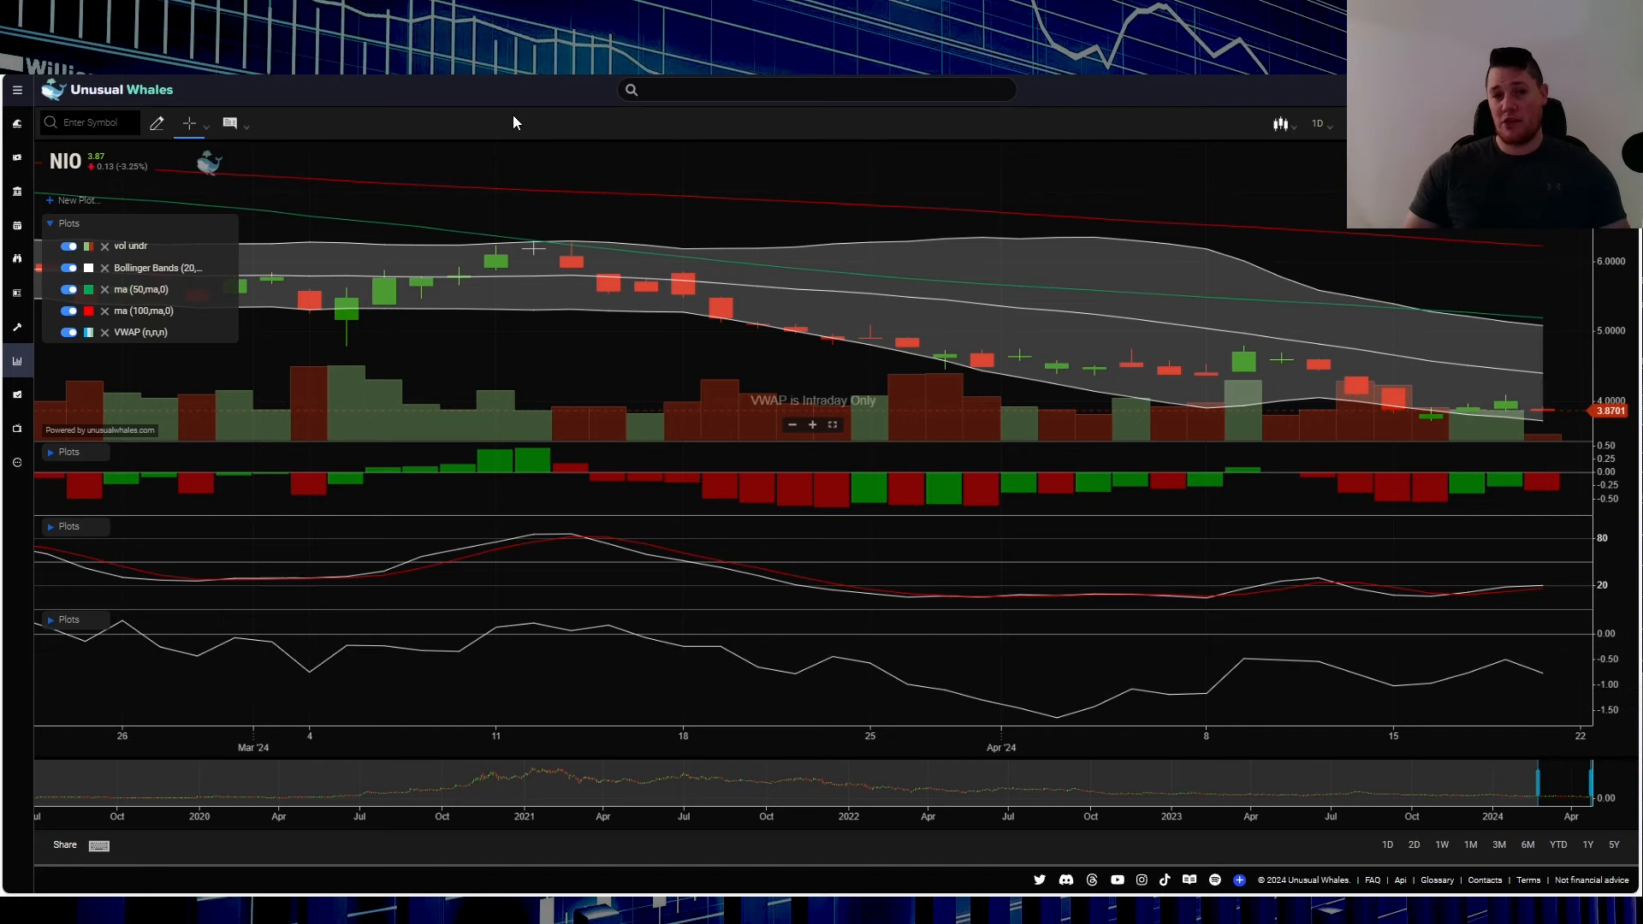